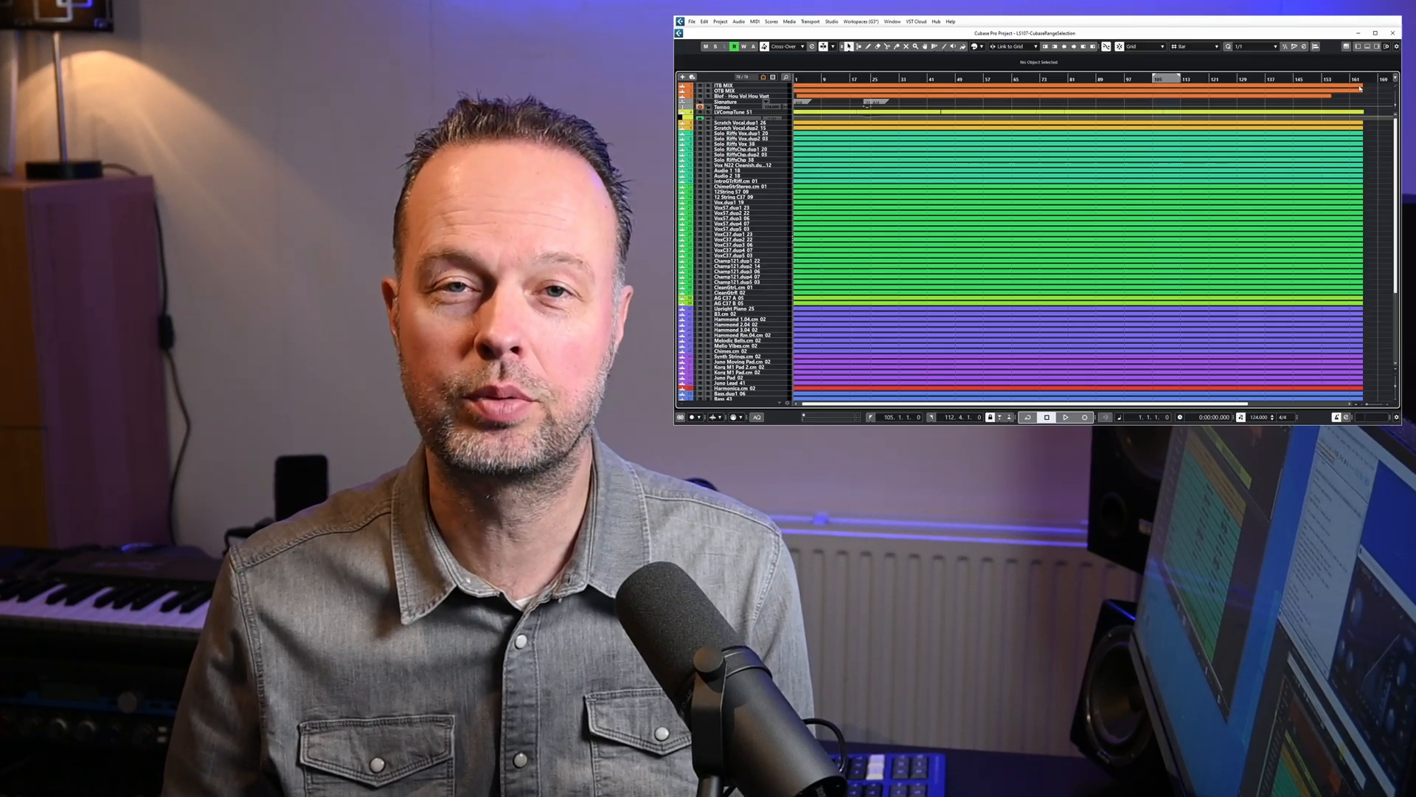
With the Object Selection tool, select an LVCompTune_51 event and then the Solo_Riffs Vox.dup1_20 event
scroll(down, 3)
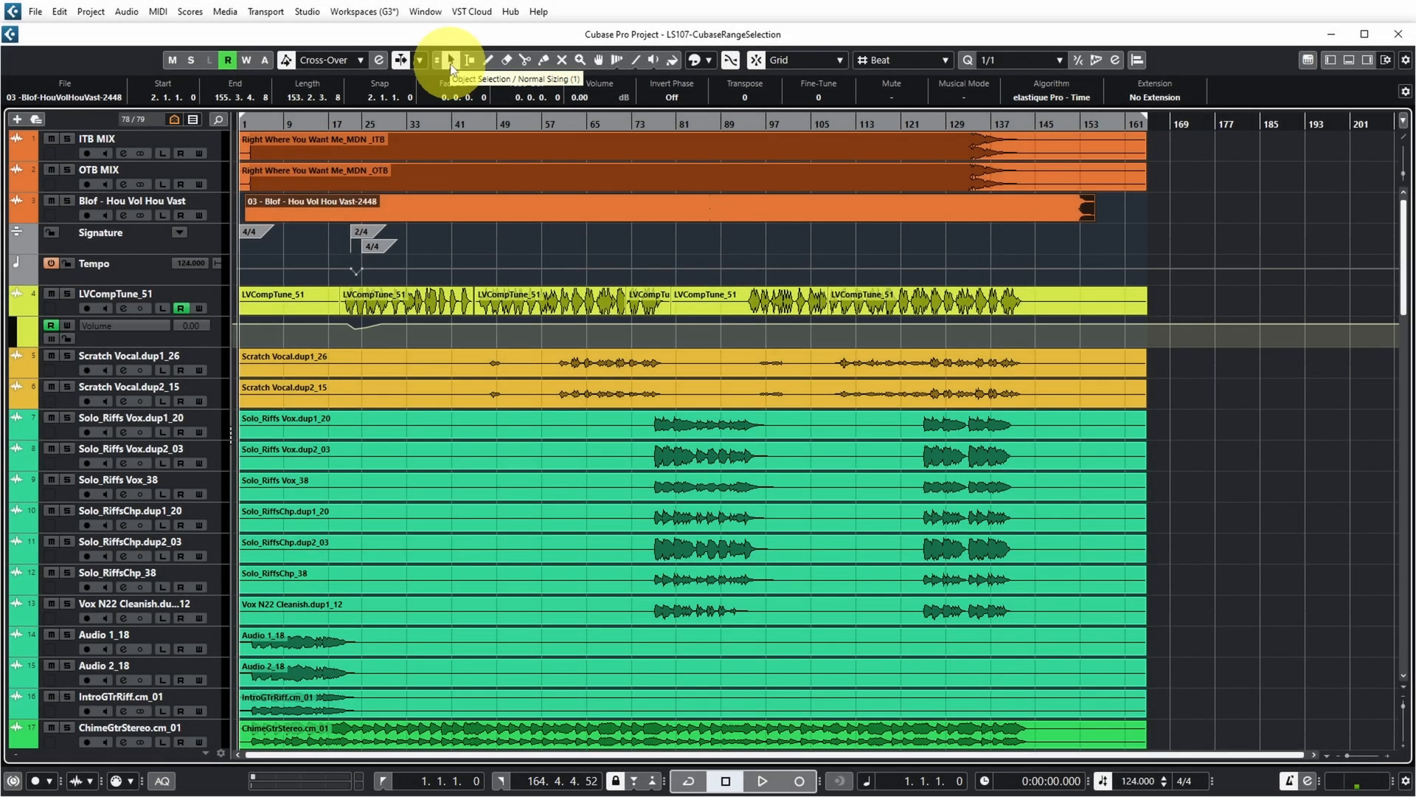
click(710, 307)
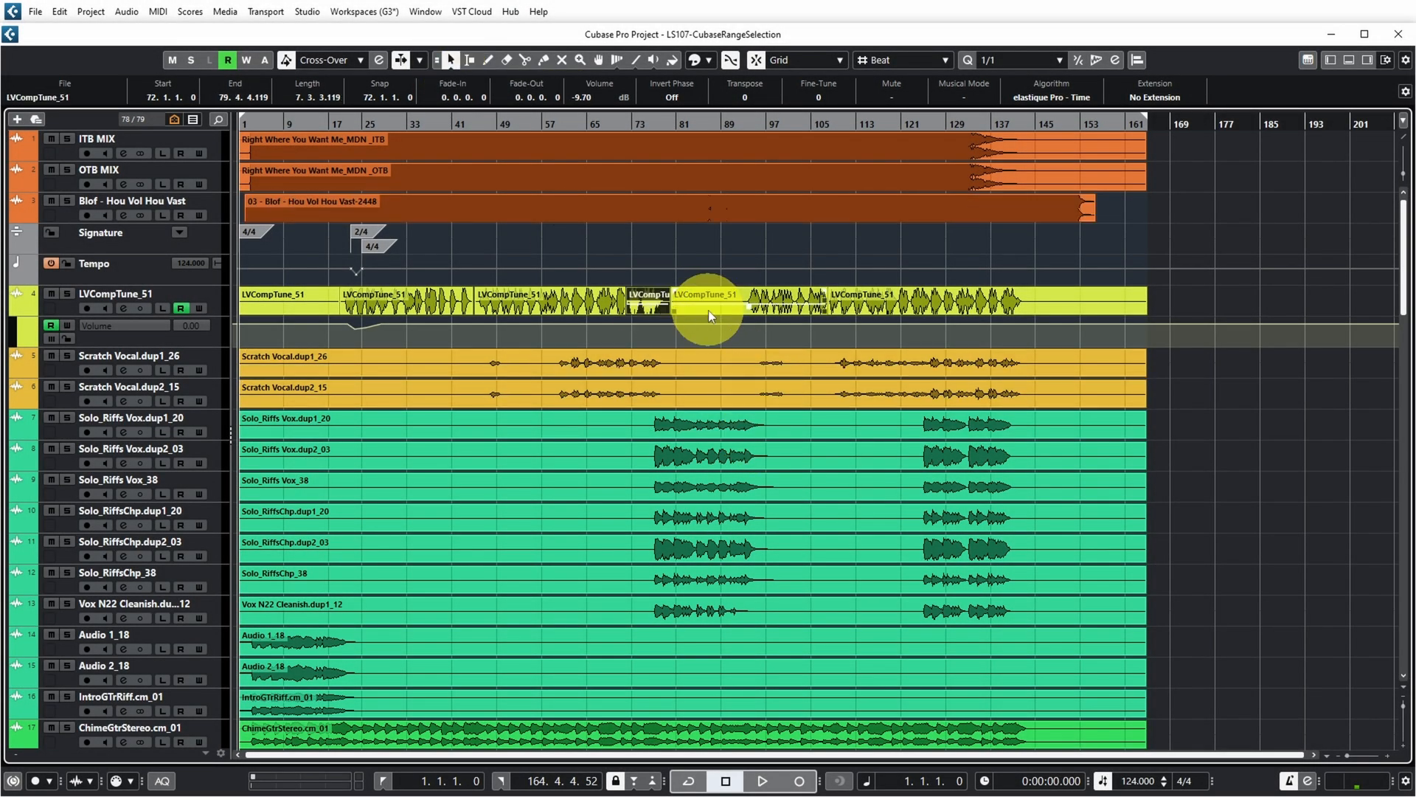
click(830, 422)
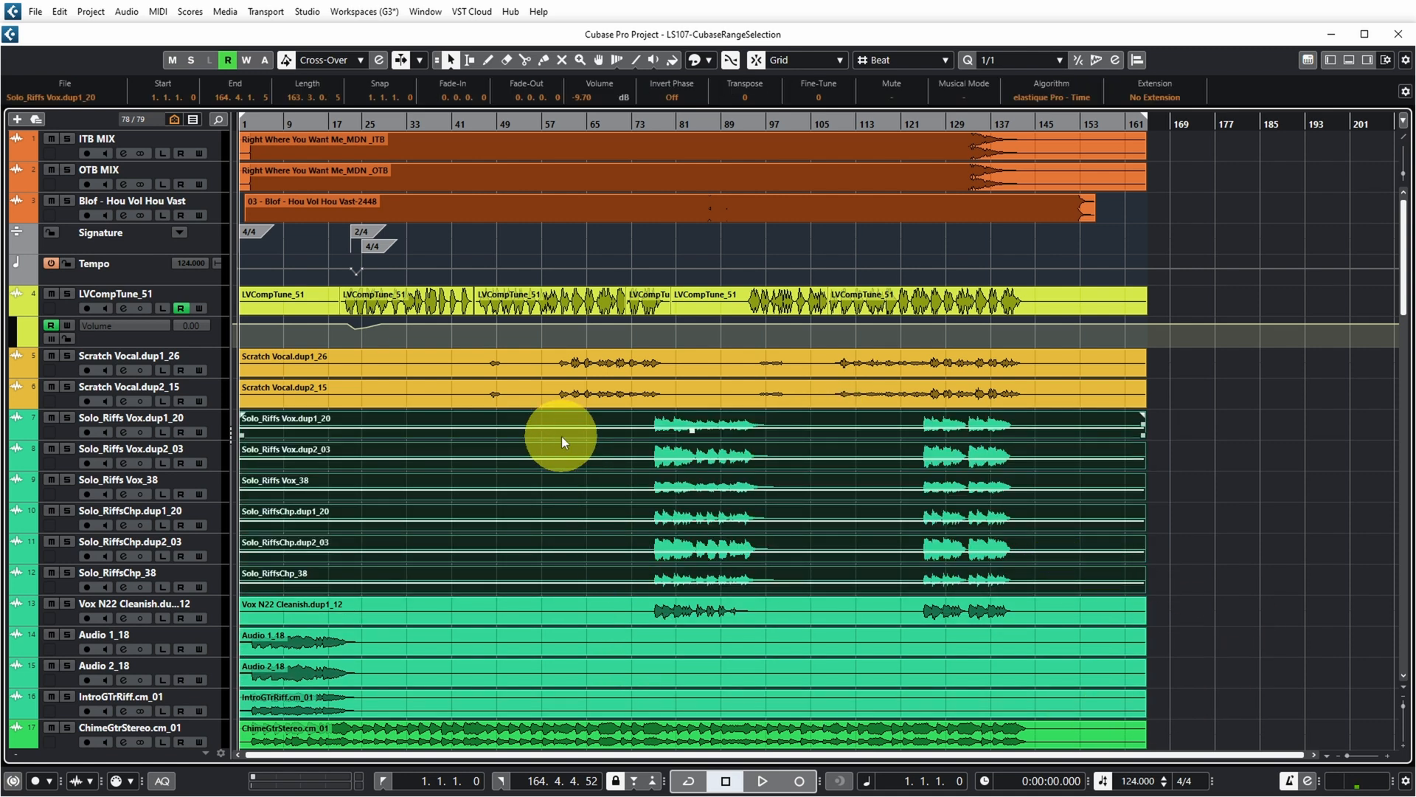
click(1201, 404)
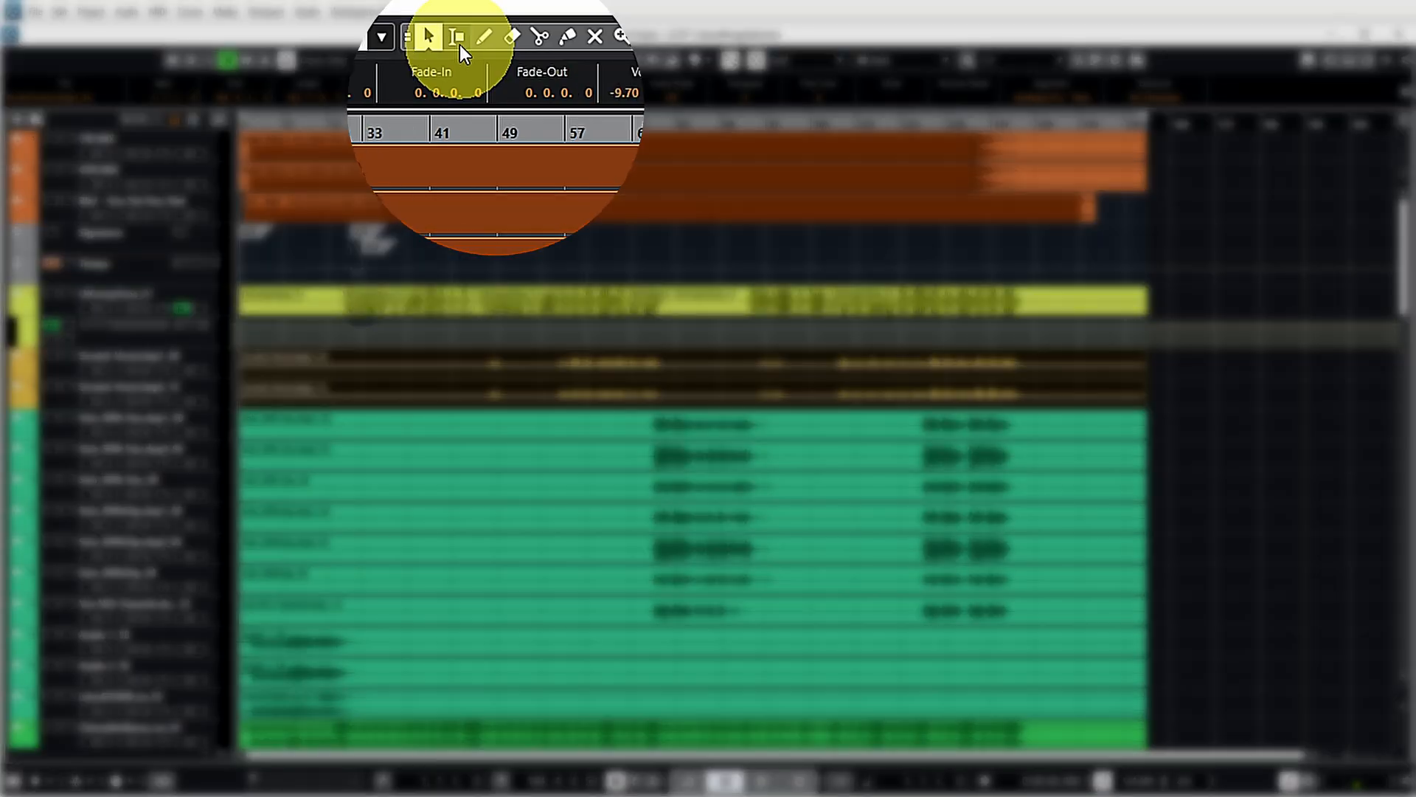
mouse_move(458, 36)
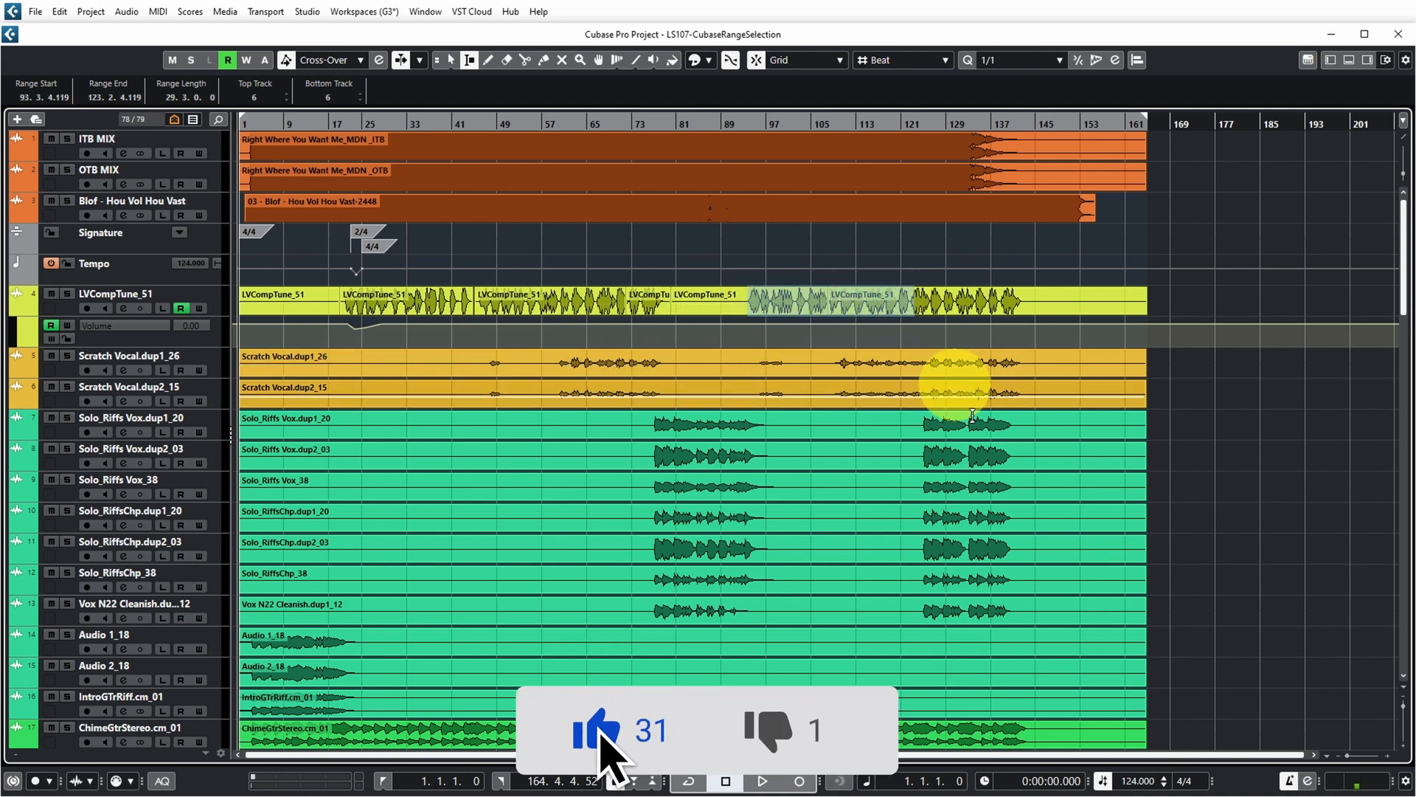
mouse_move(894, 316)
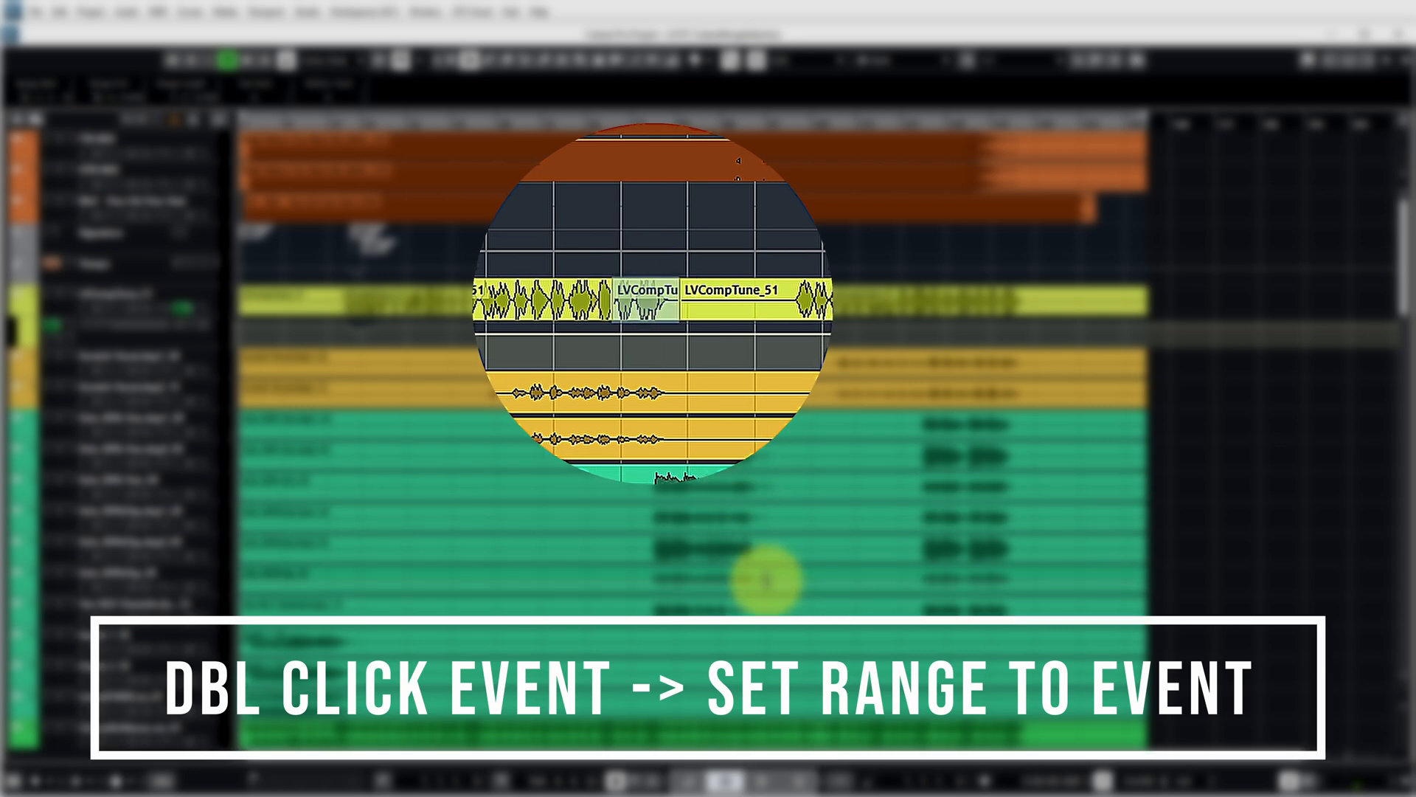
Set the range to one short event's length and move it up to the Scratch Vocal.dup1_26 track
double_click(642, 291)
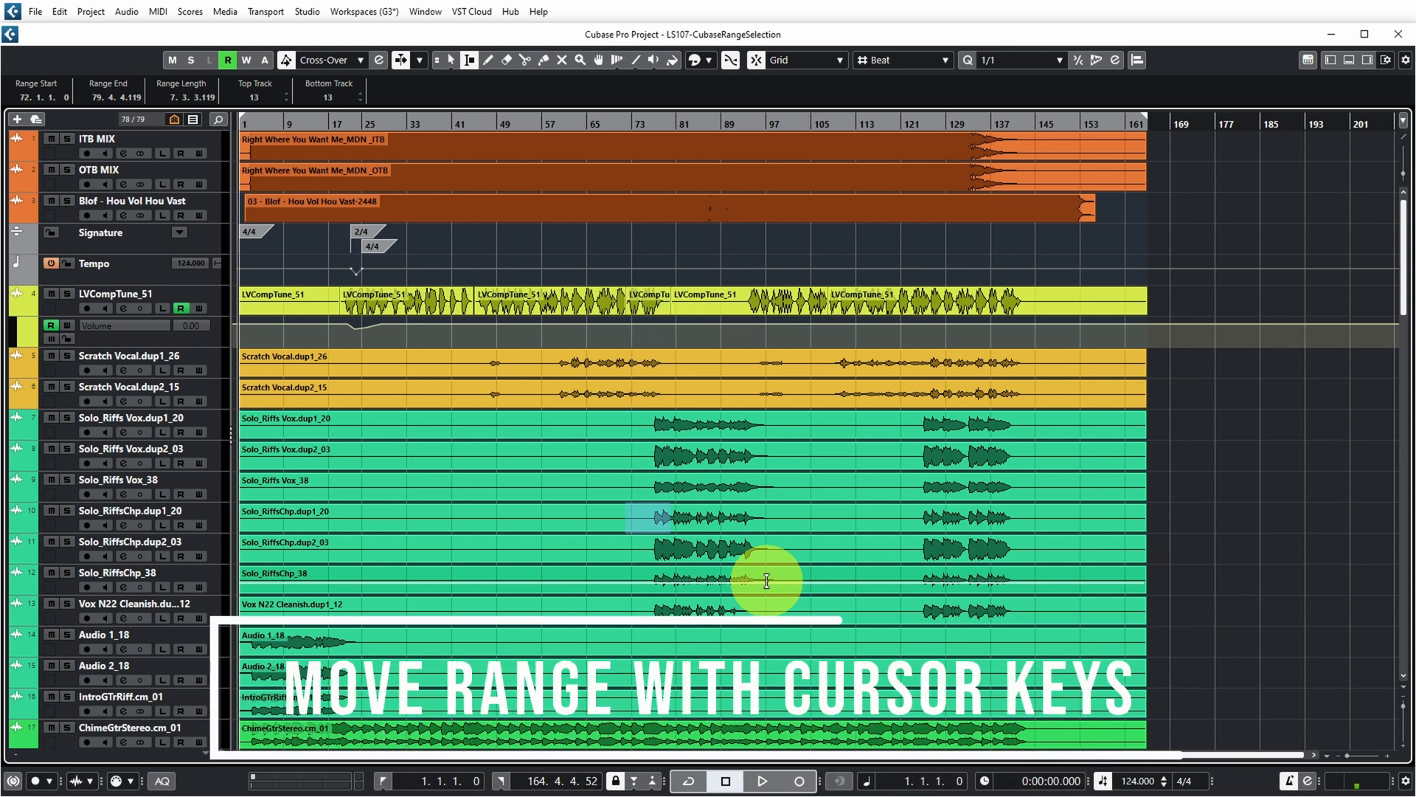
key(Up)
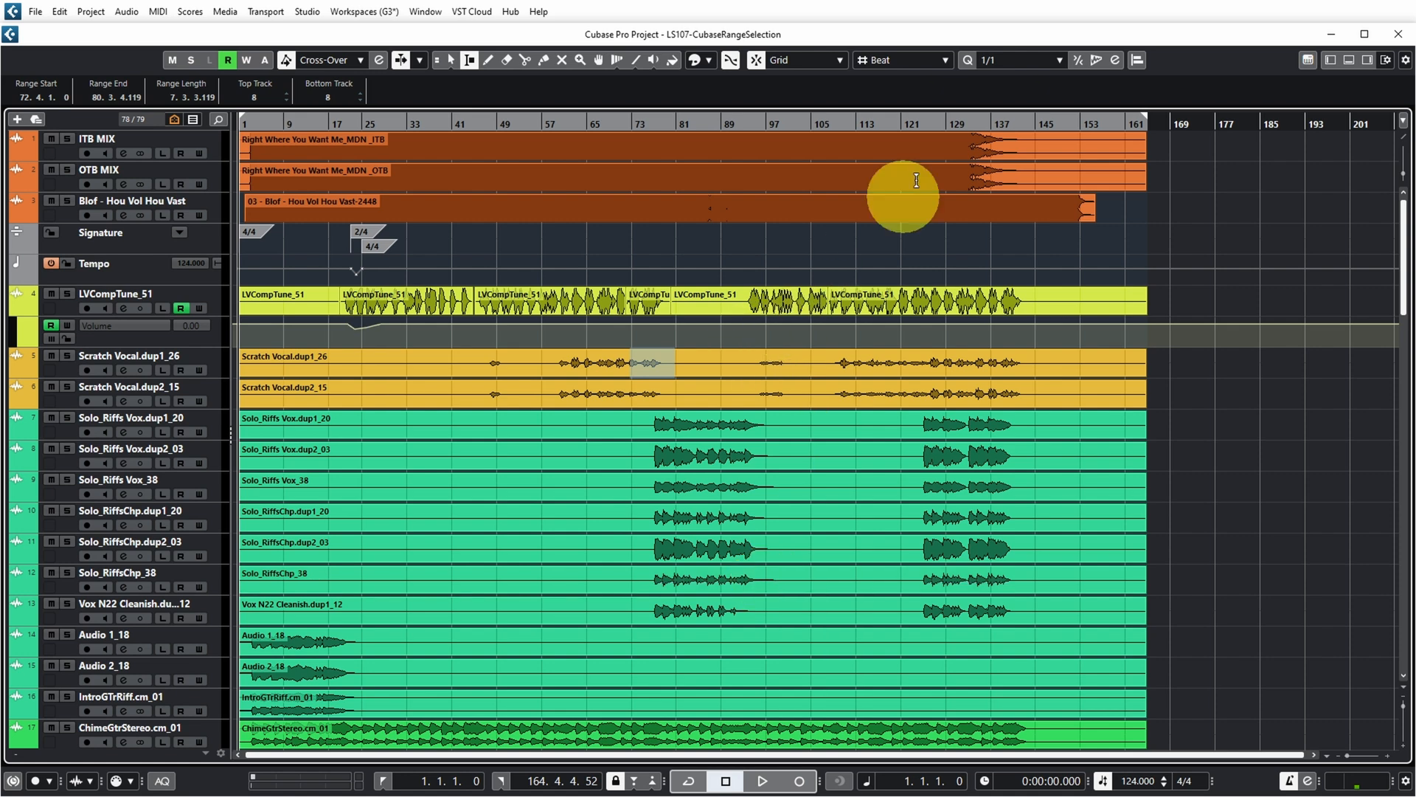
Change the Snap Type from beats to whole bars
click(899, 59)
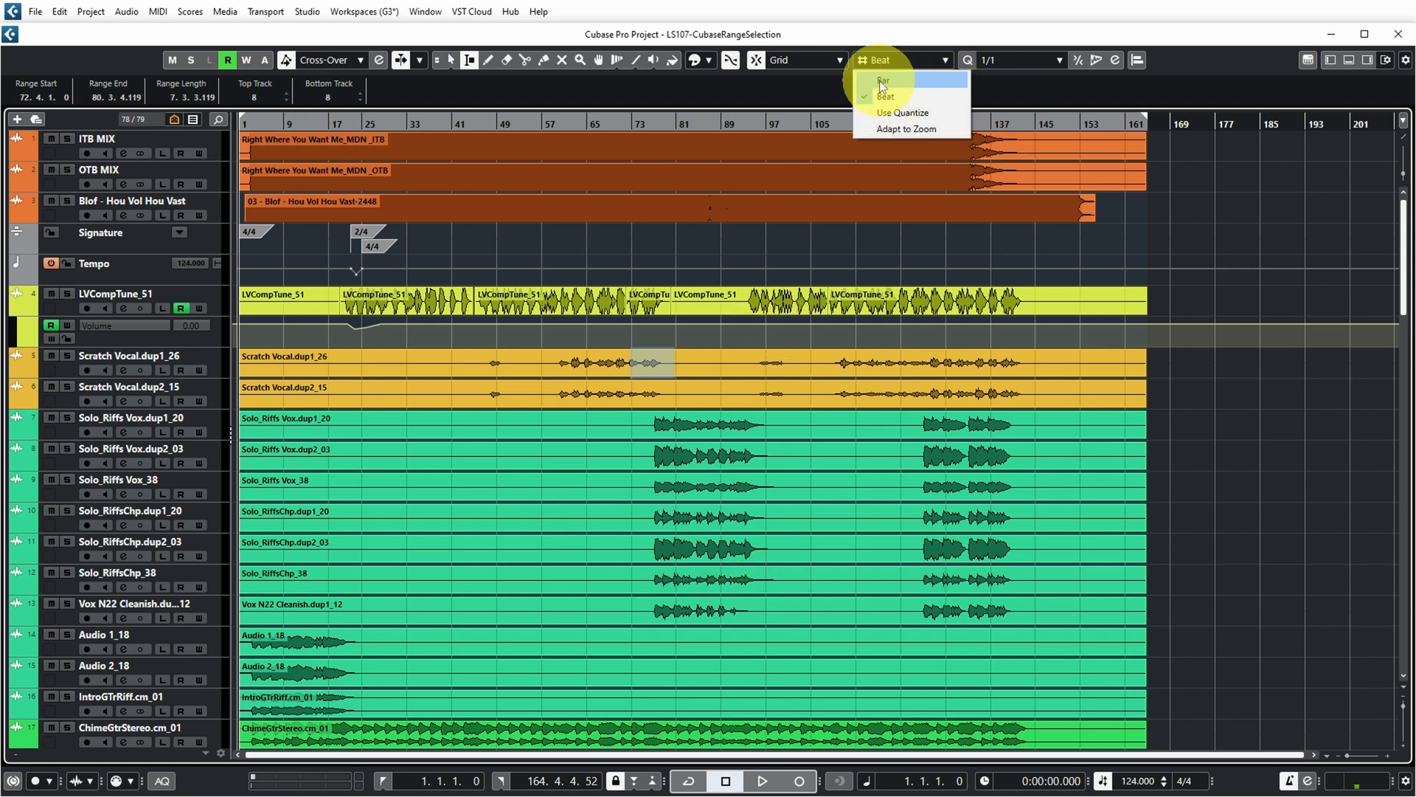
click(883, 80)
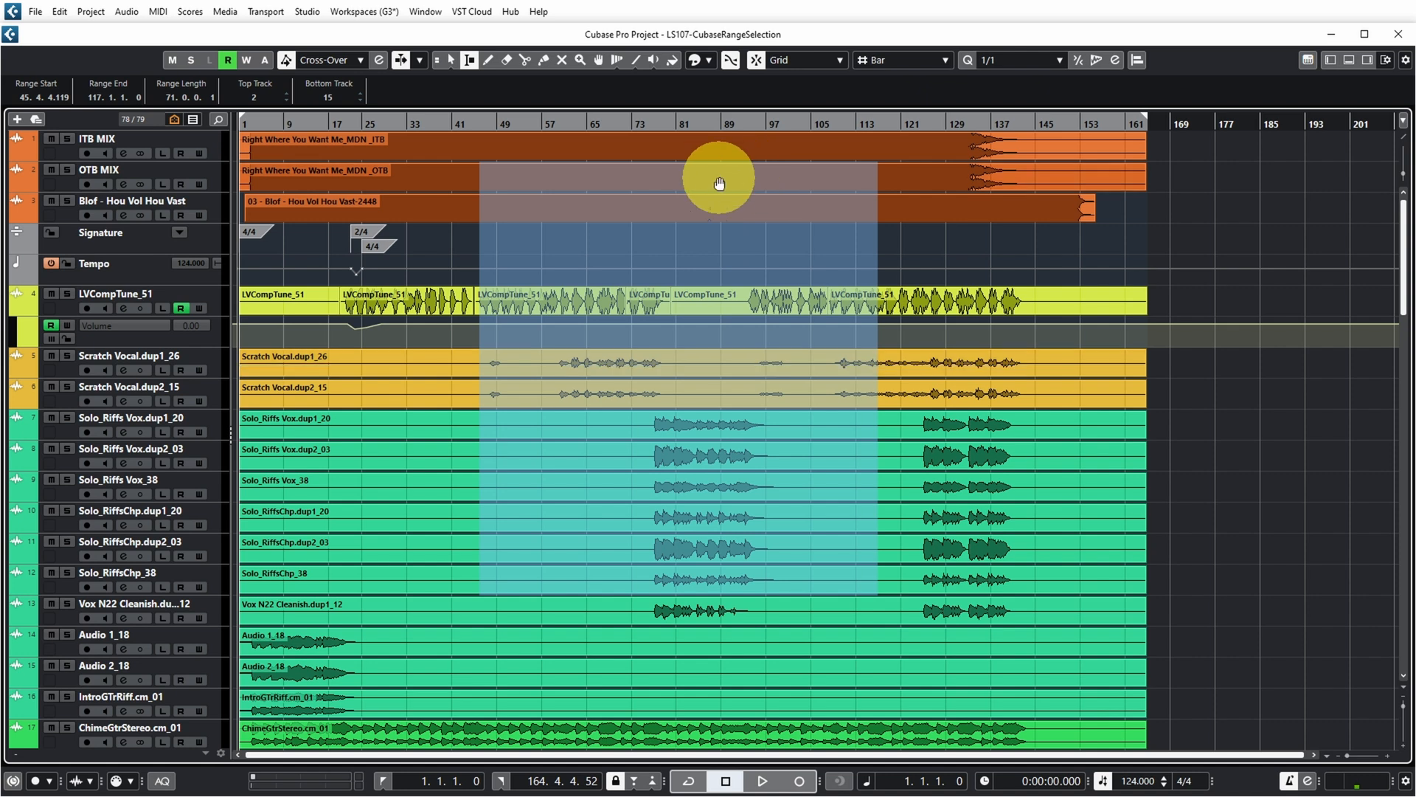
mouse_move(642, 634)
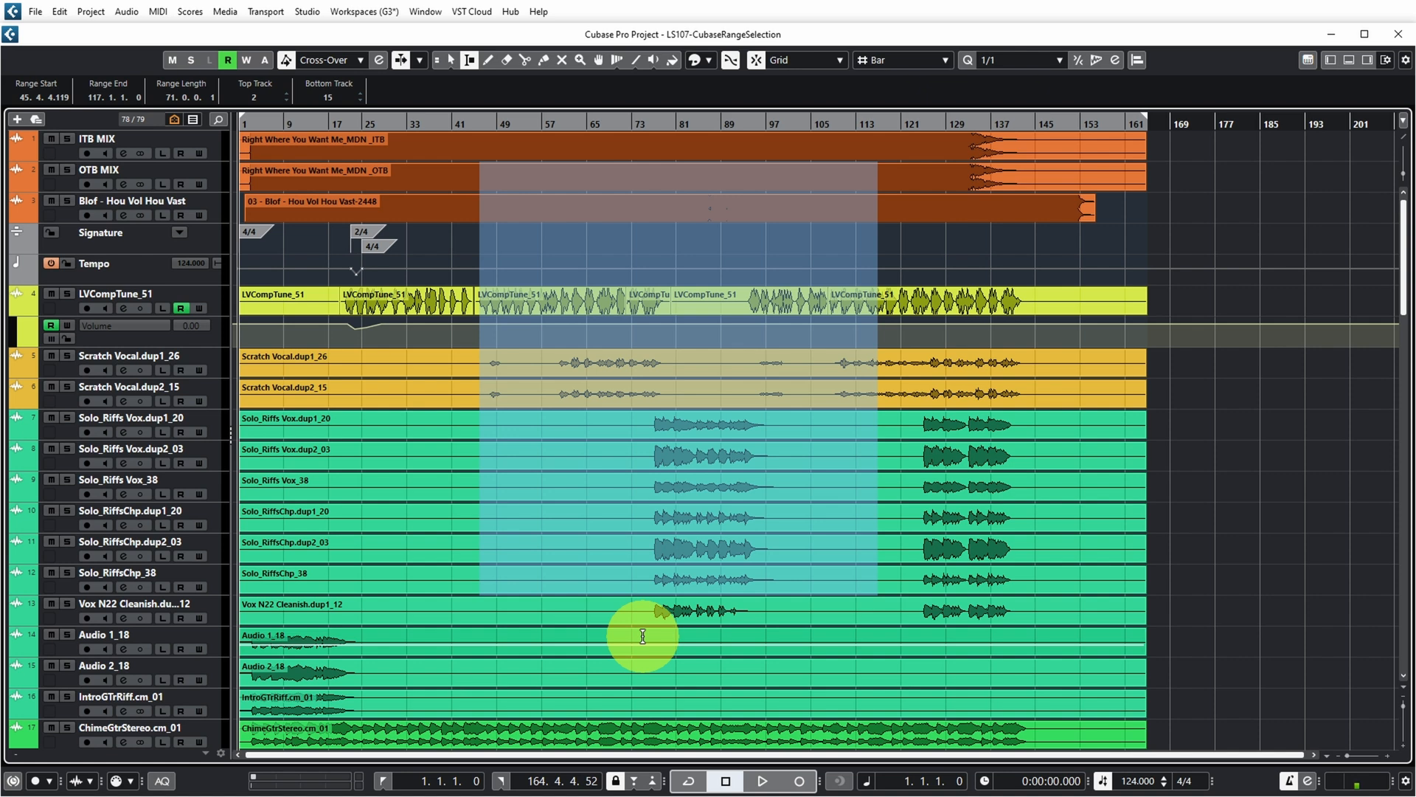
Shift-click to re-span the bar 45–117 range across the Scratch Vocal, Solo_Riffs and lower tracks
click(621, 481)
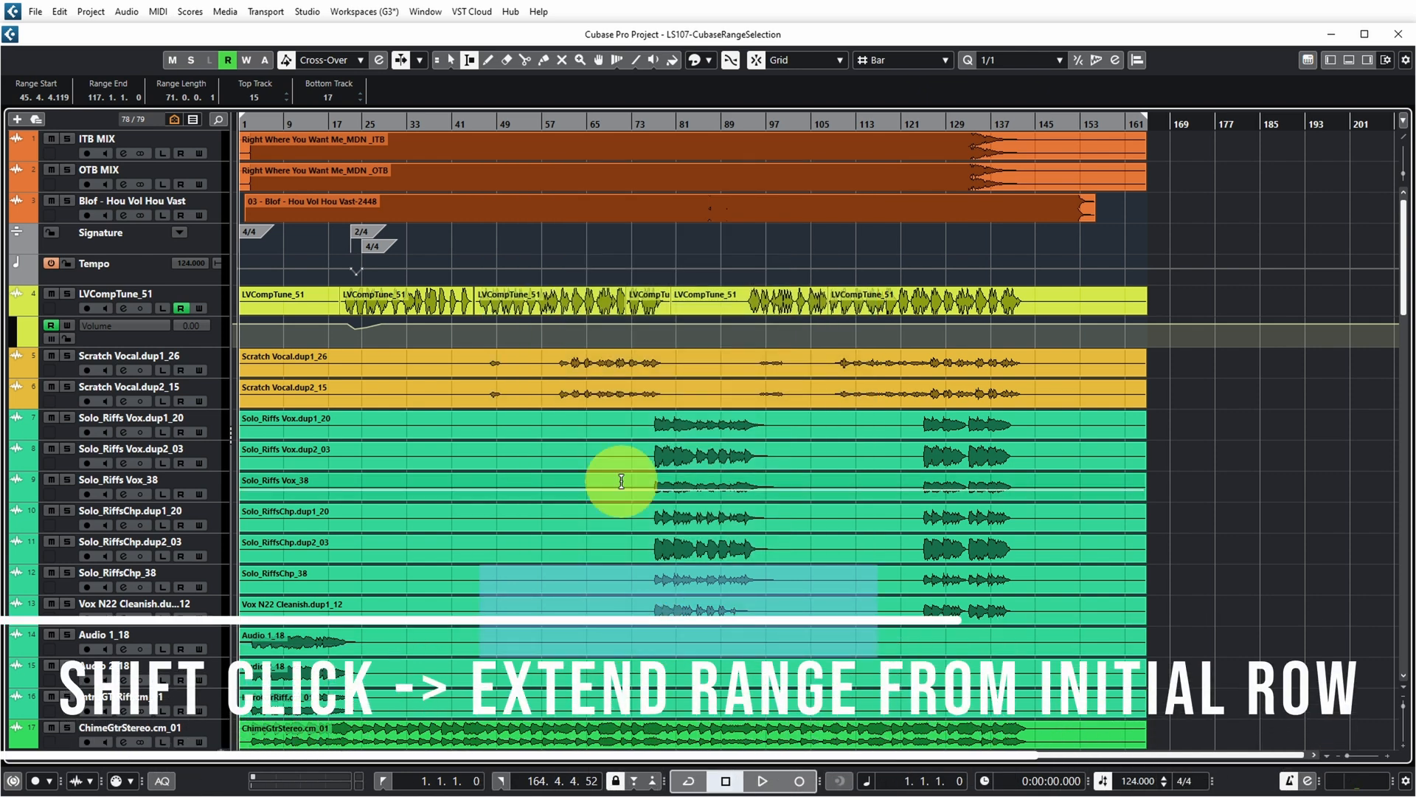
click(623, 360)
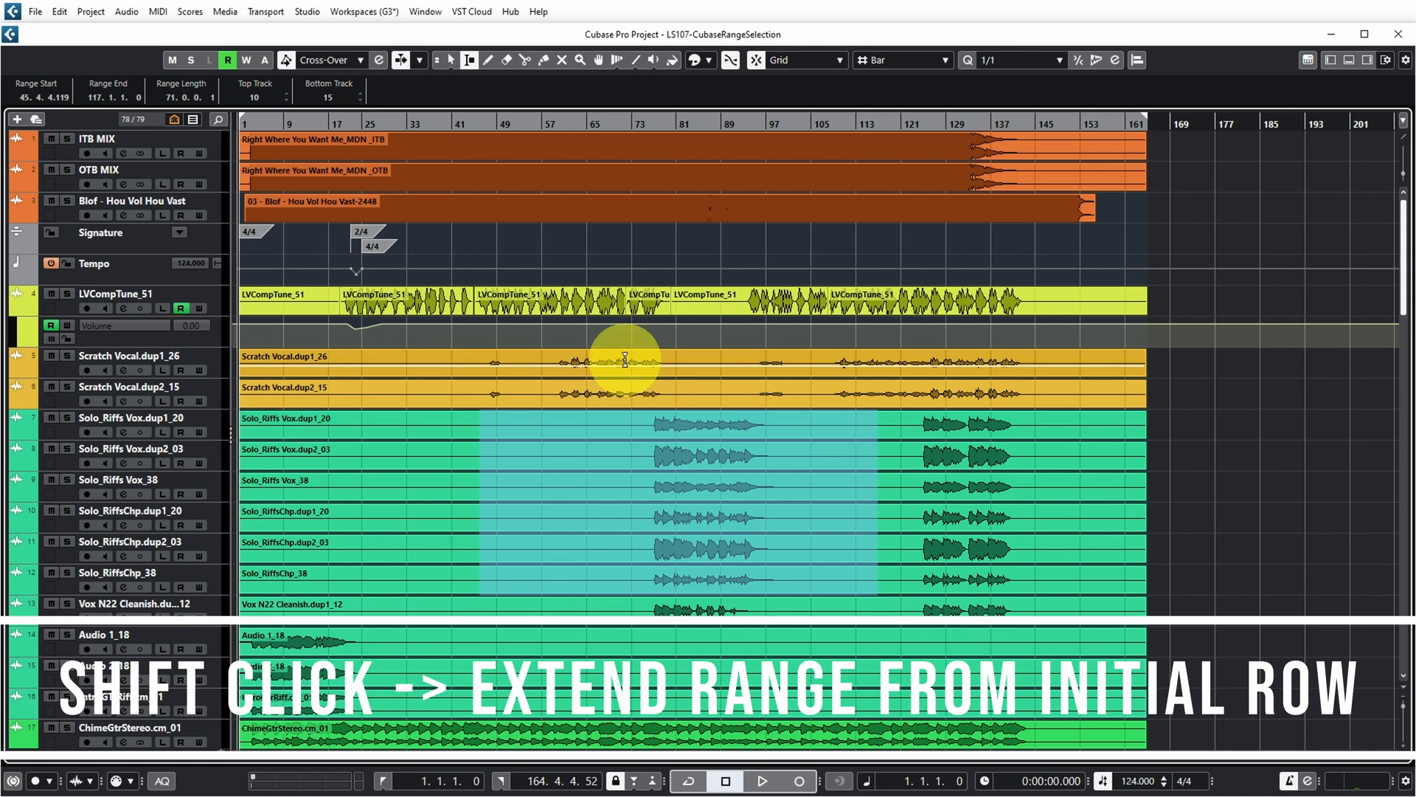
click(616, 298)
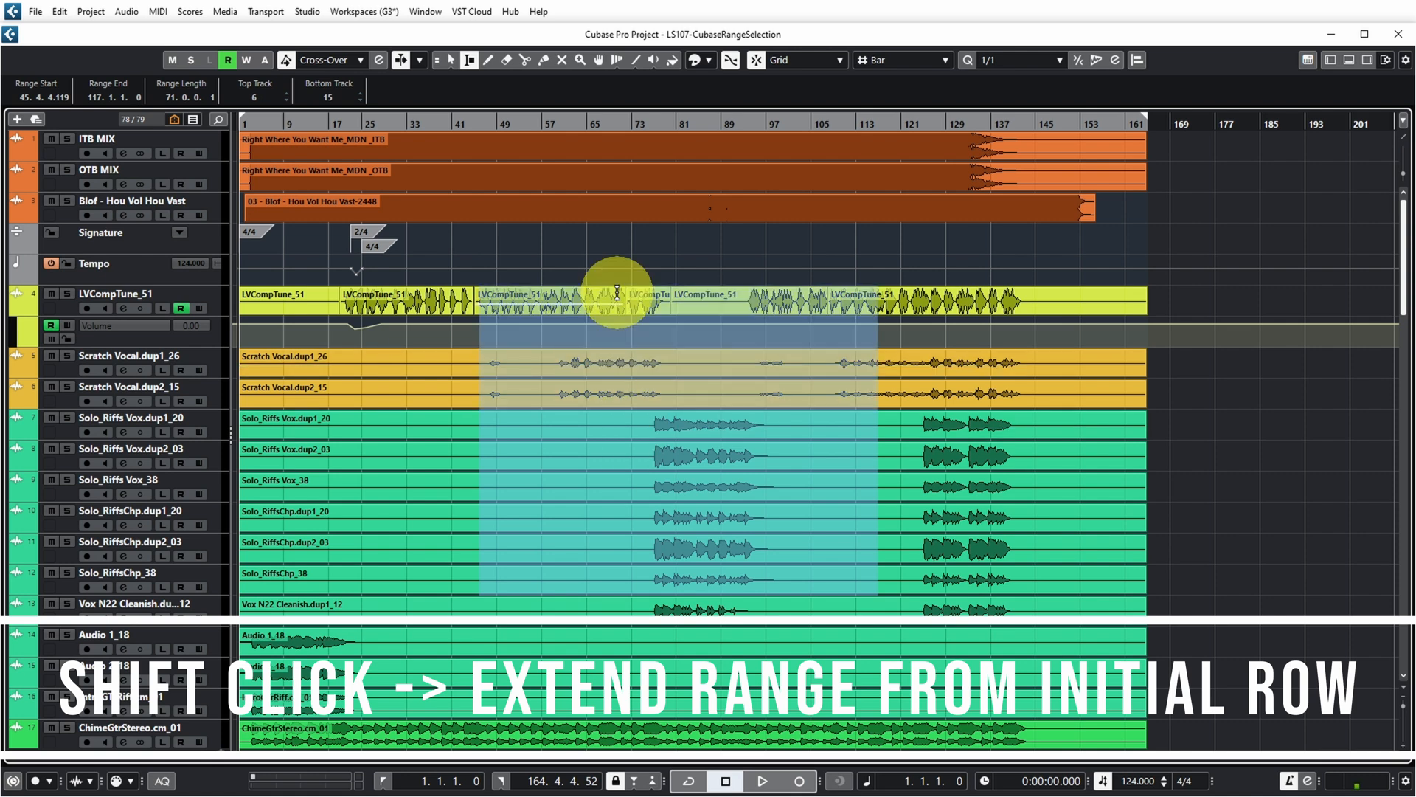
click(517, 629)
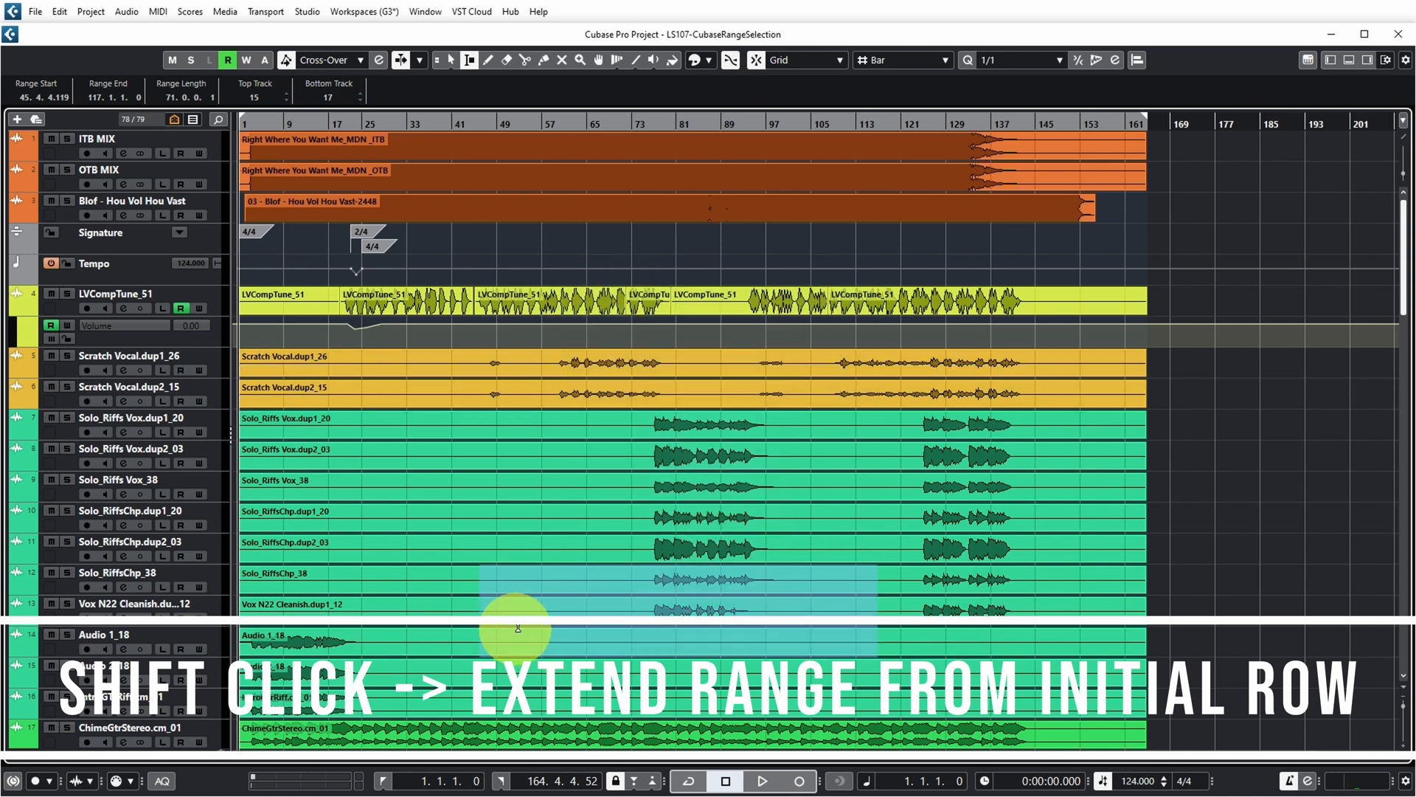
click(567, 471)
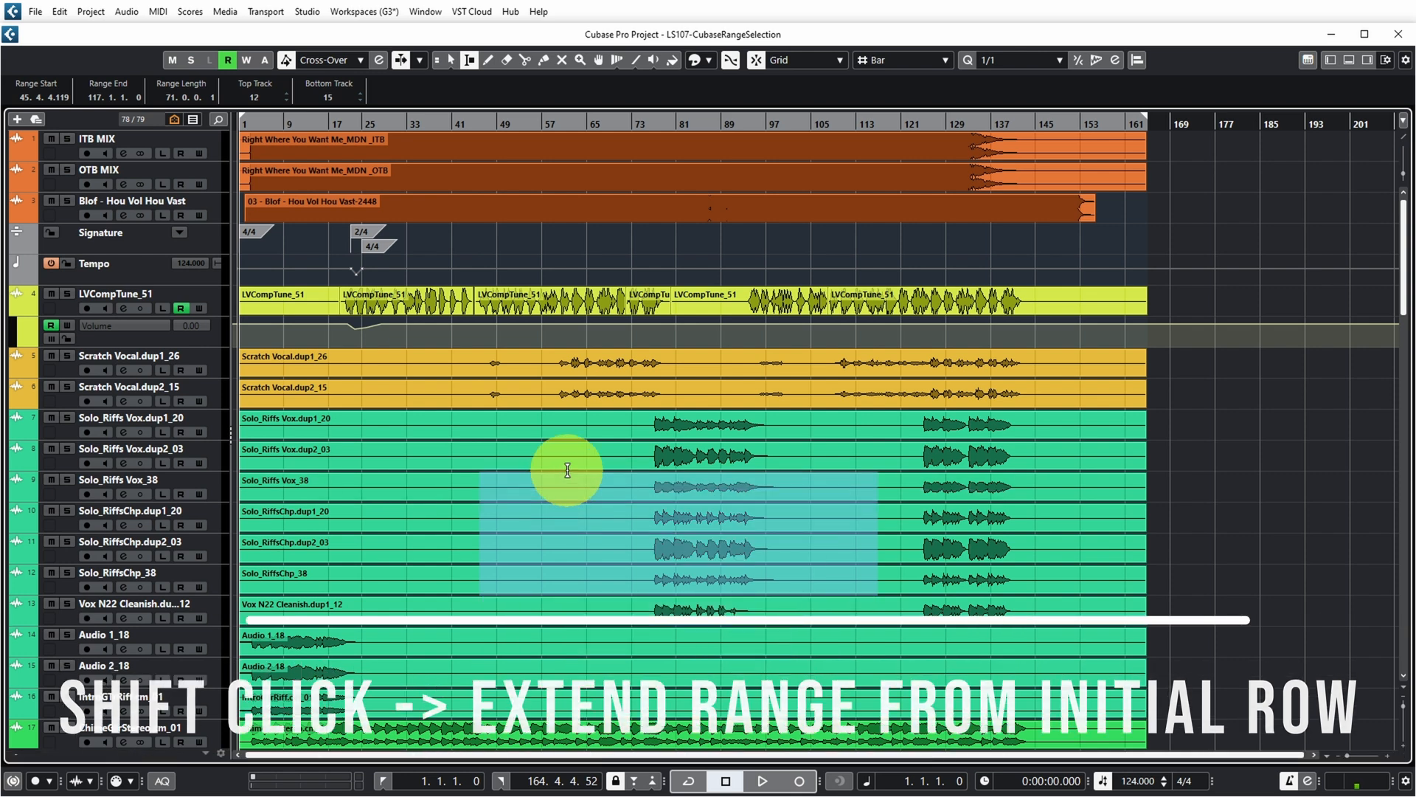
click(647, 694)
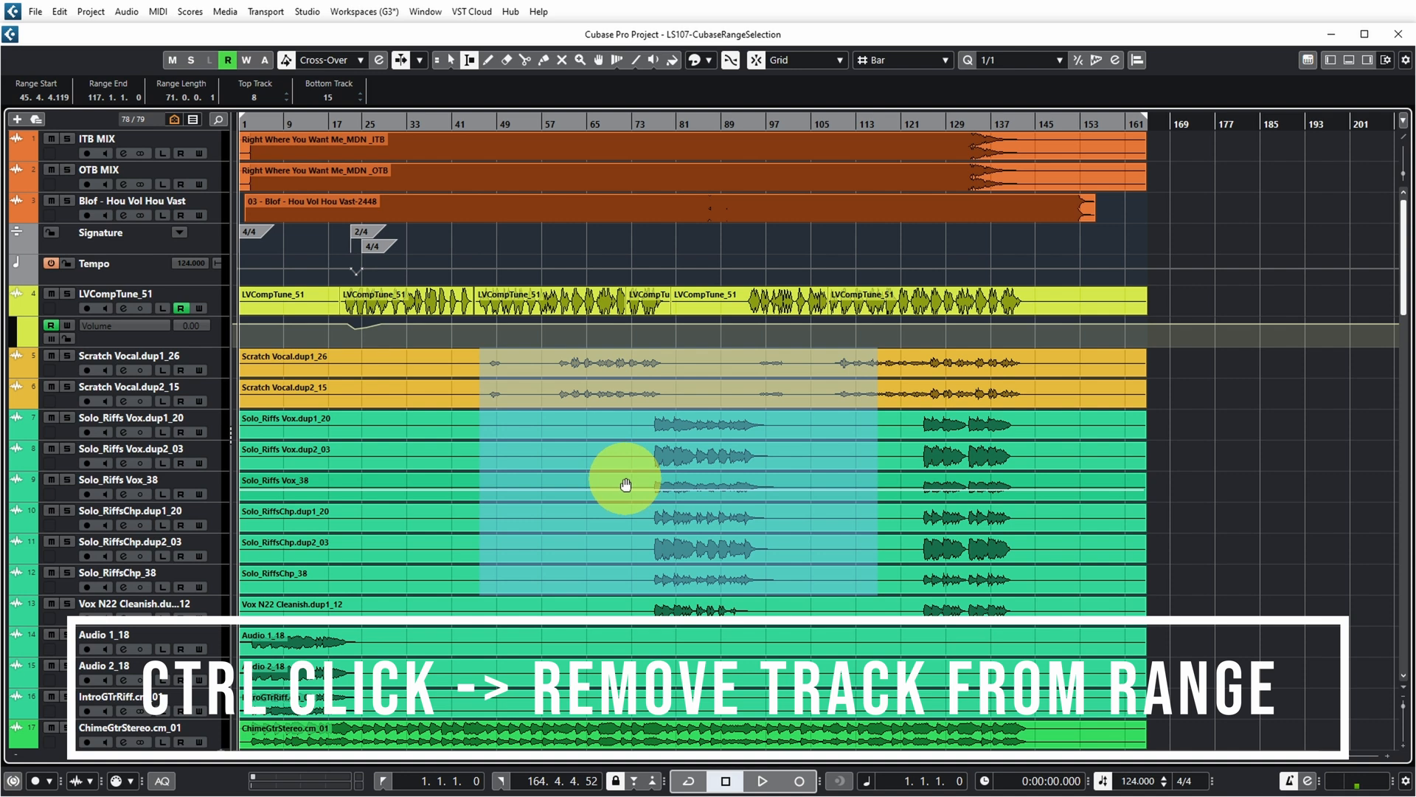
mouse_move(621, 481)
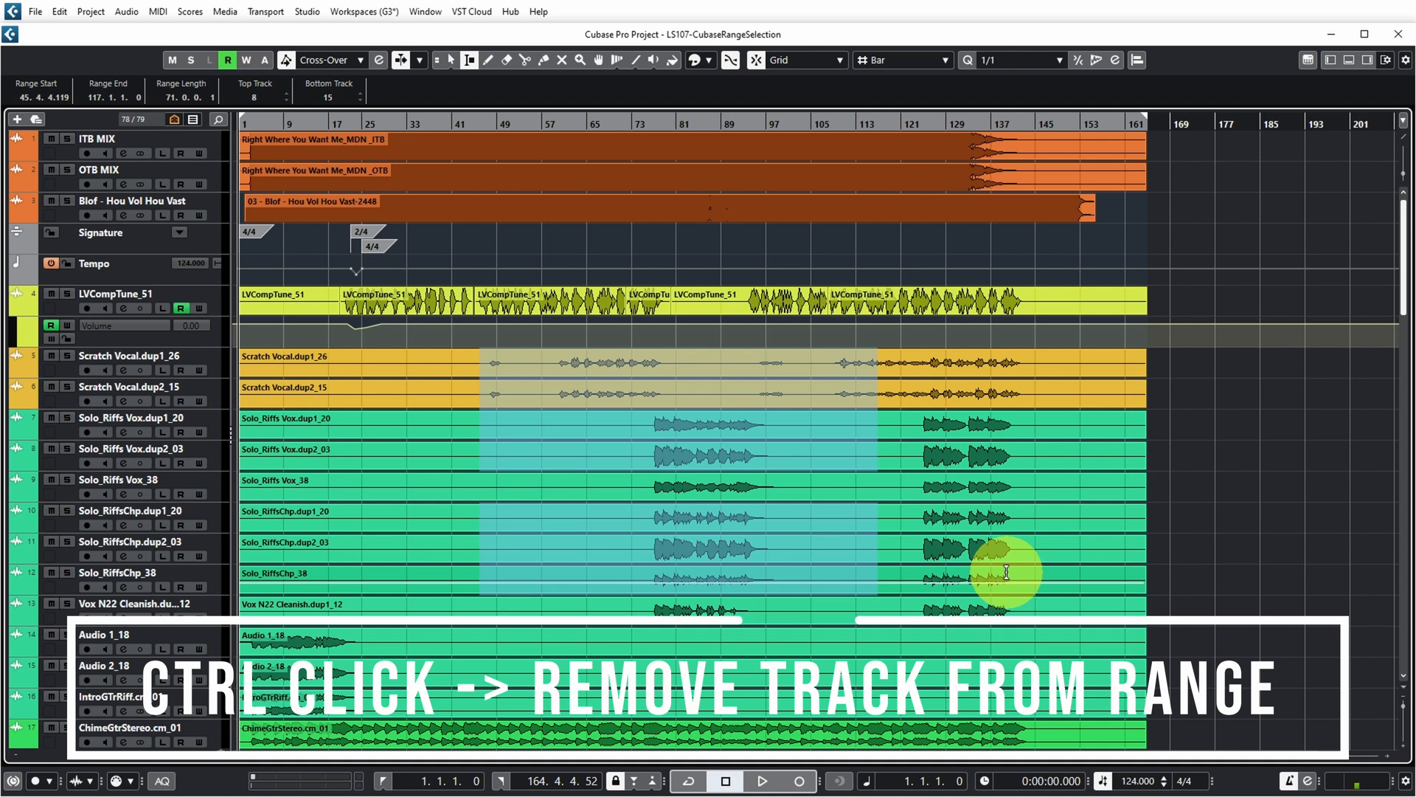
Ctrl-click a track inside the range to drop it from the selection
click(1034, 609)
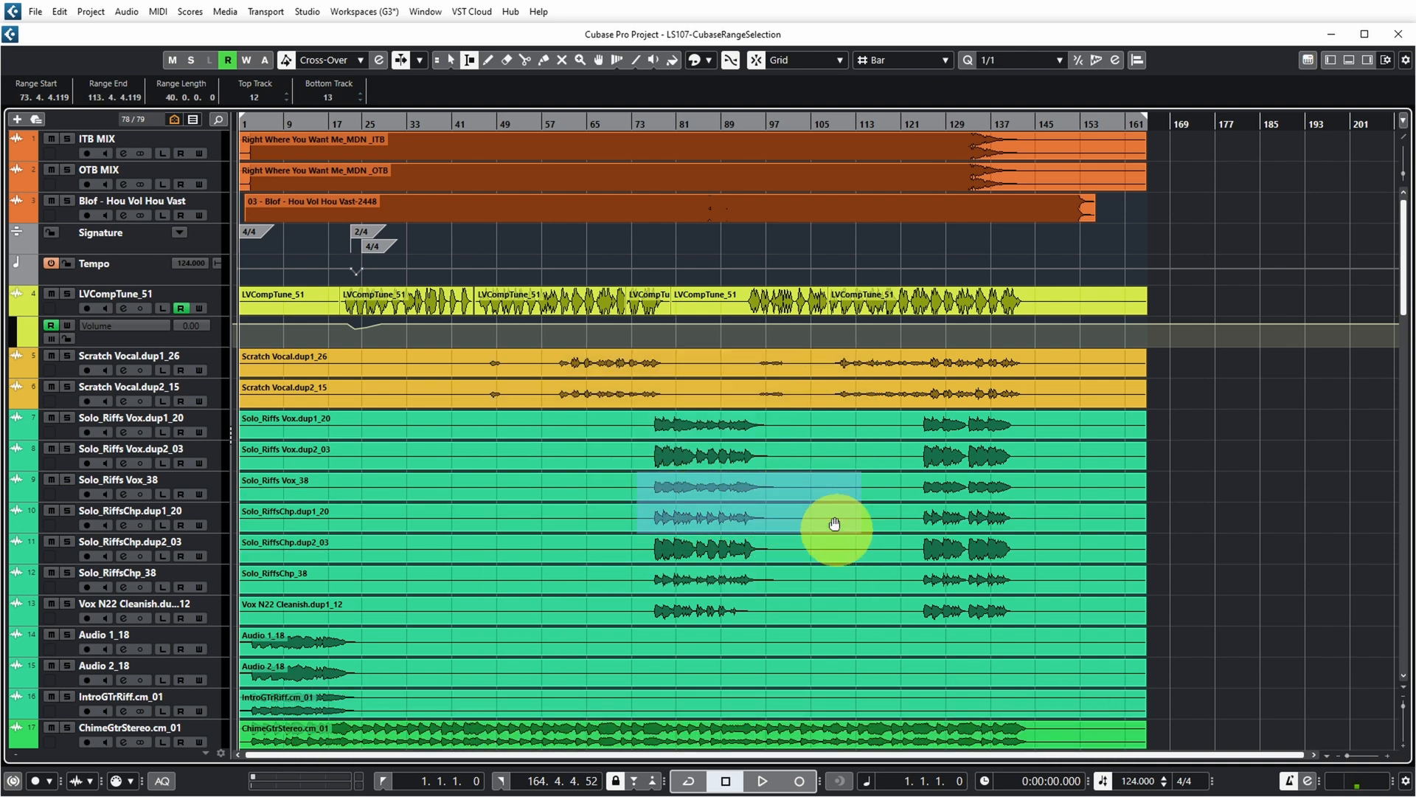
Move the range start to the cursor at bar 57, then select from project start to the cursor at bar 128
click(582, 248)
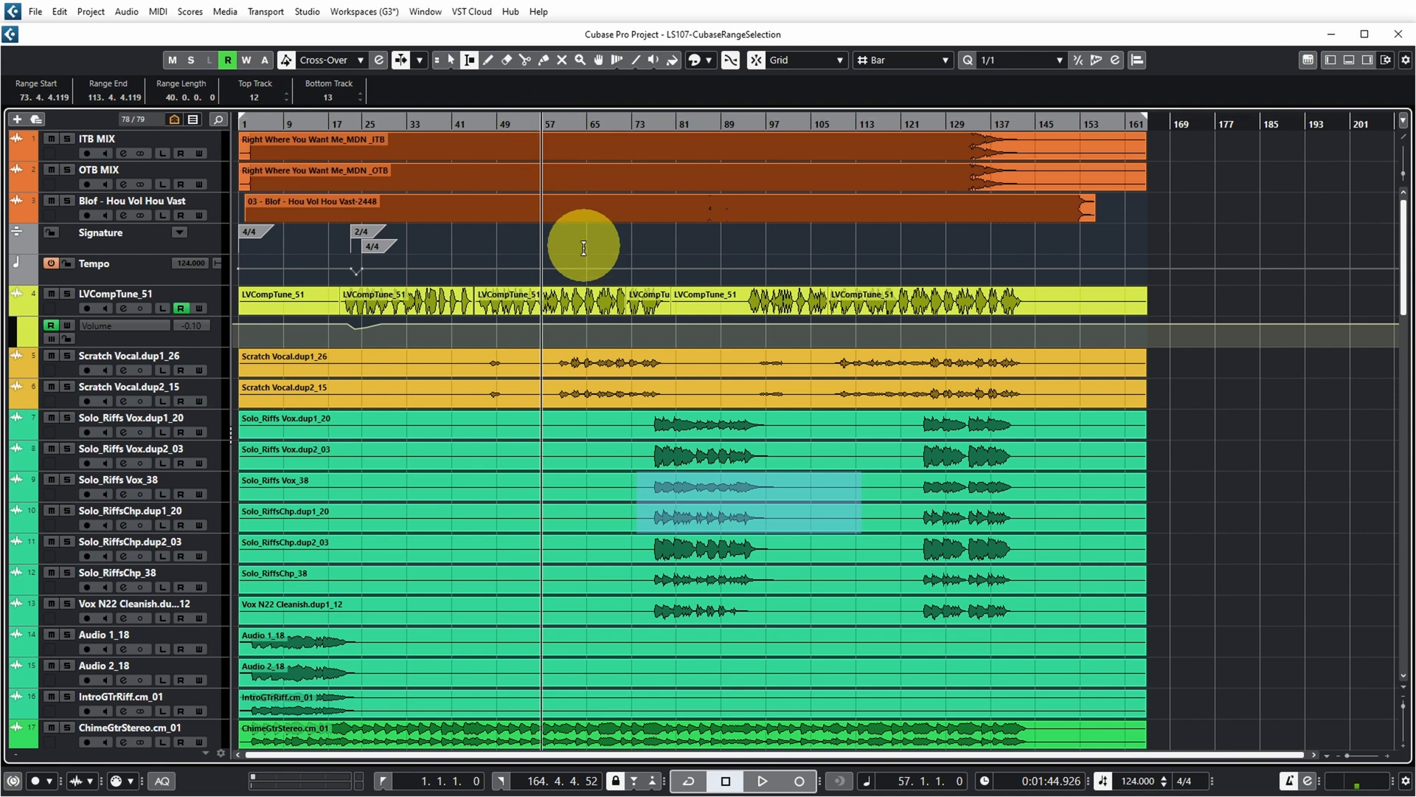
click(58, 11)
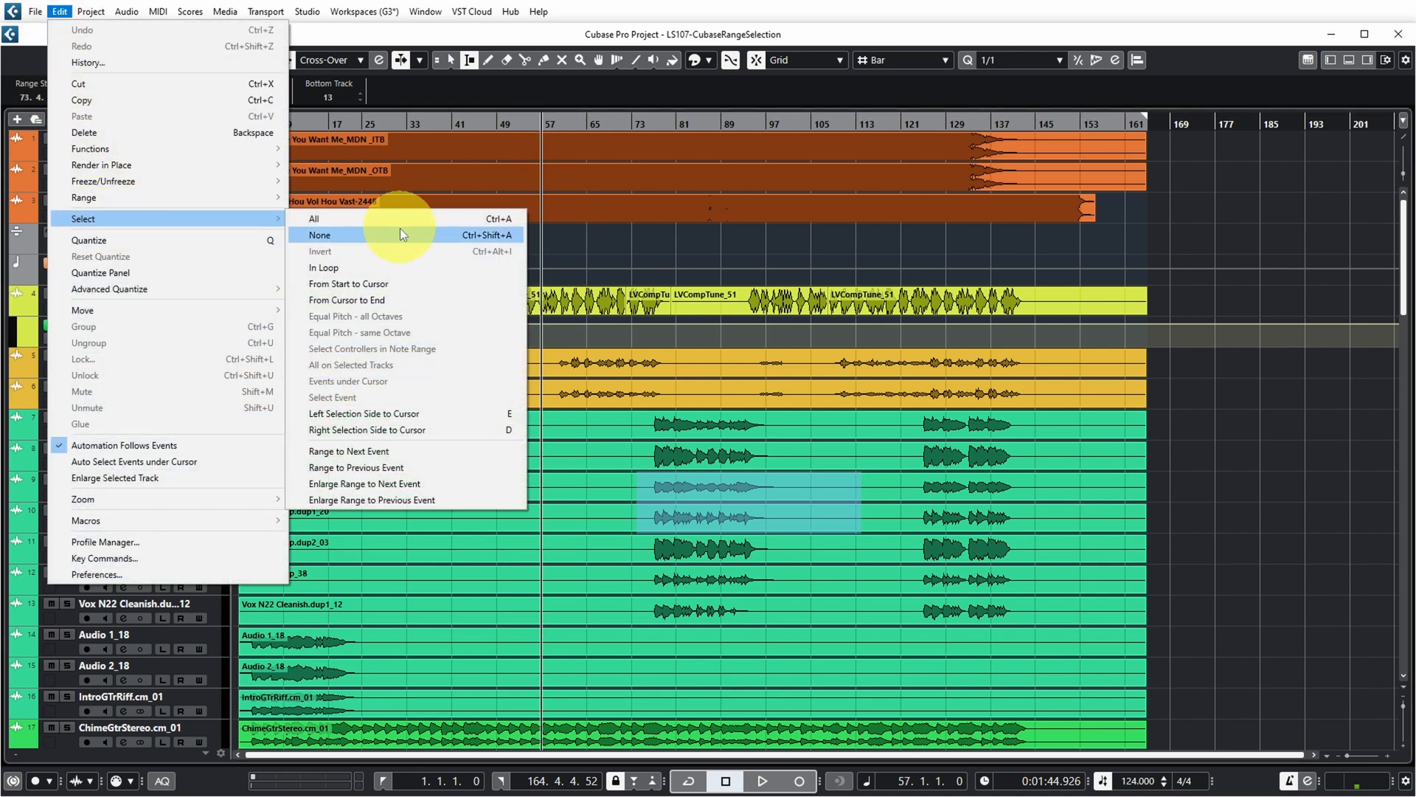
mouse_move(379, 417)
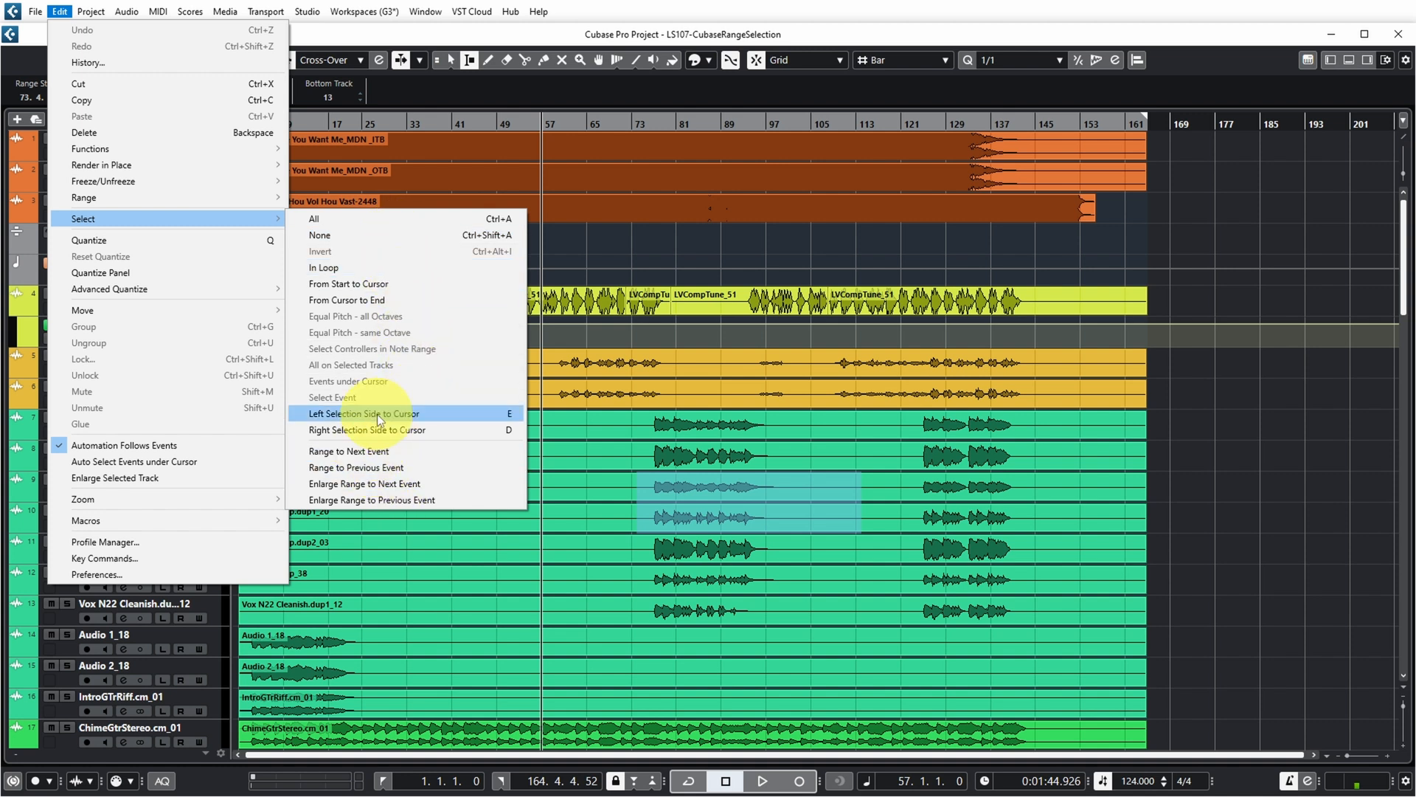
click(363, 413)
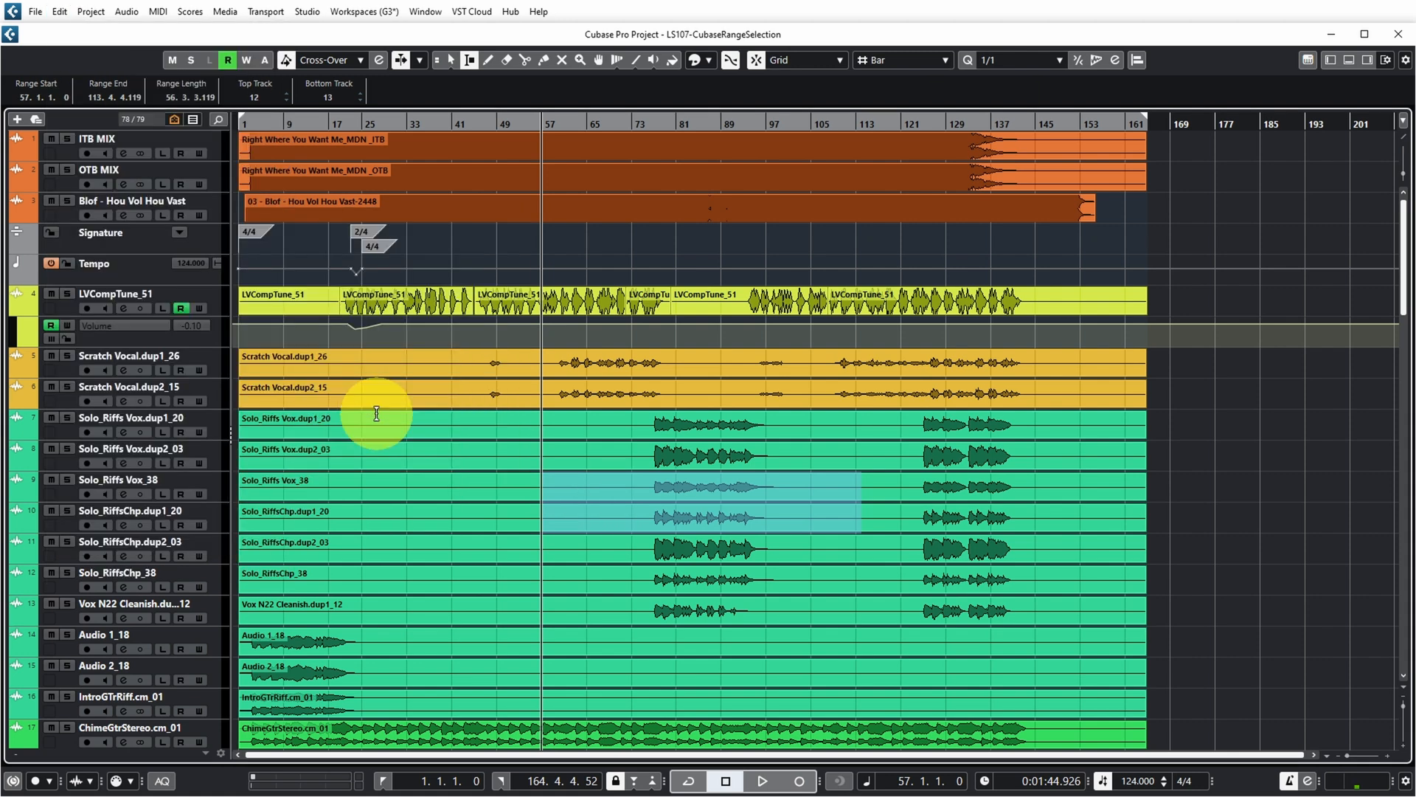
mouse_move(919, 136)
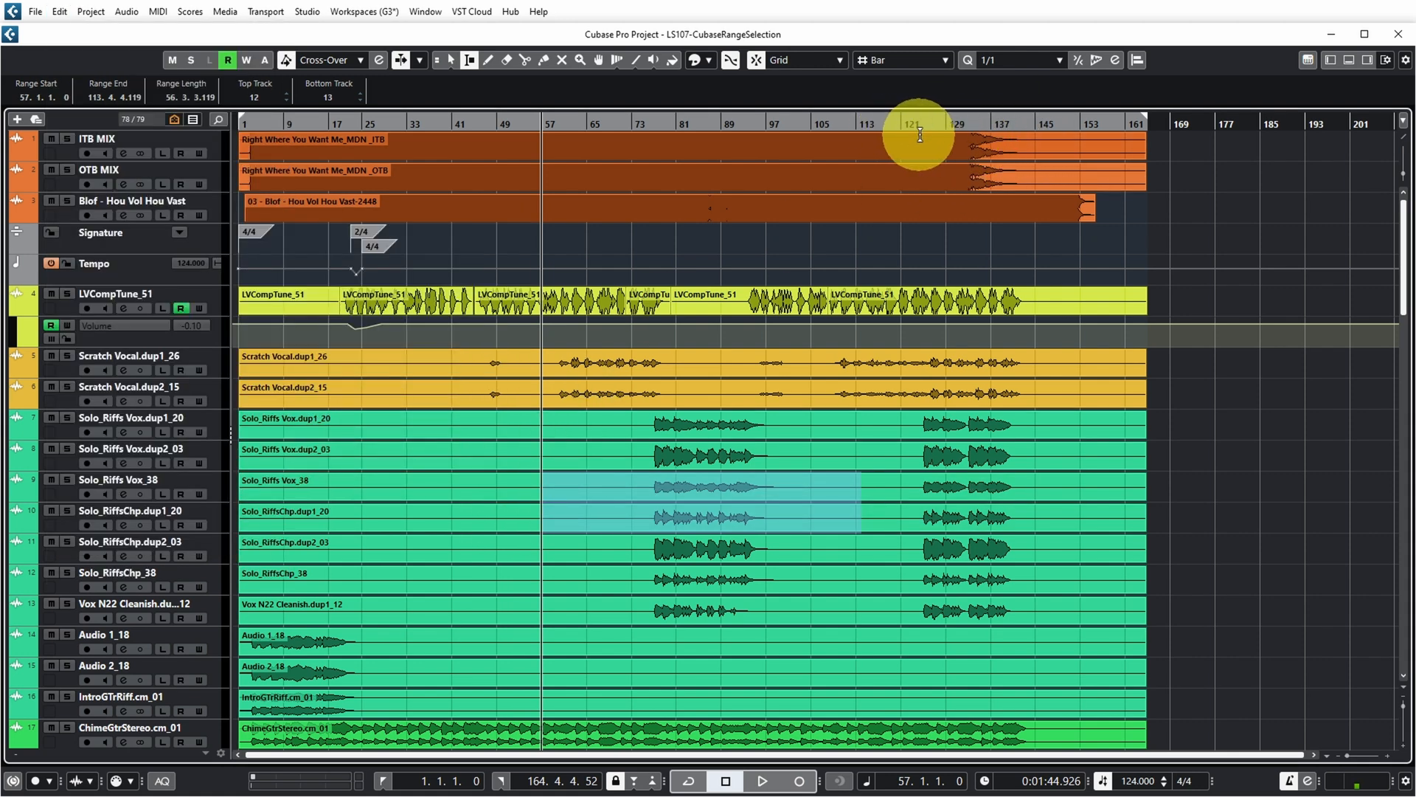
click(58, 10)
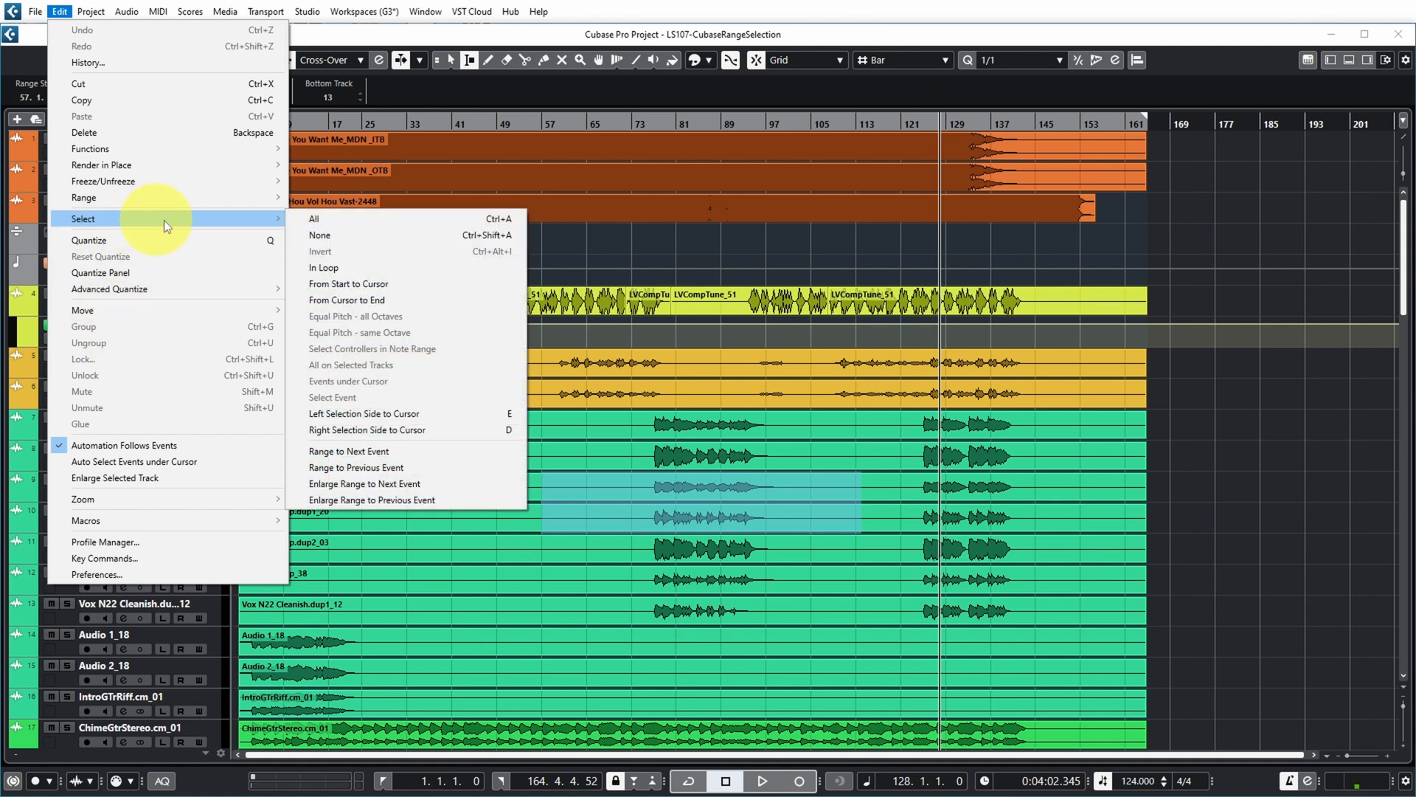
mouse_move(417, 429)
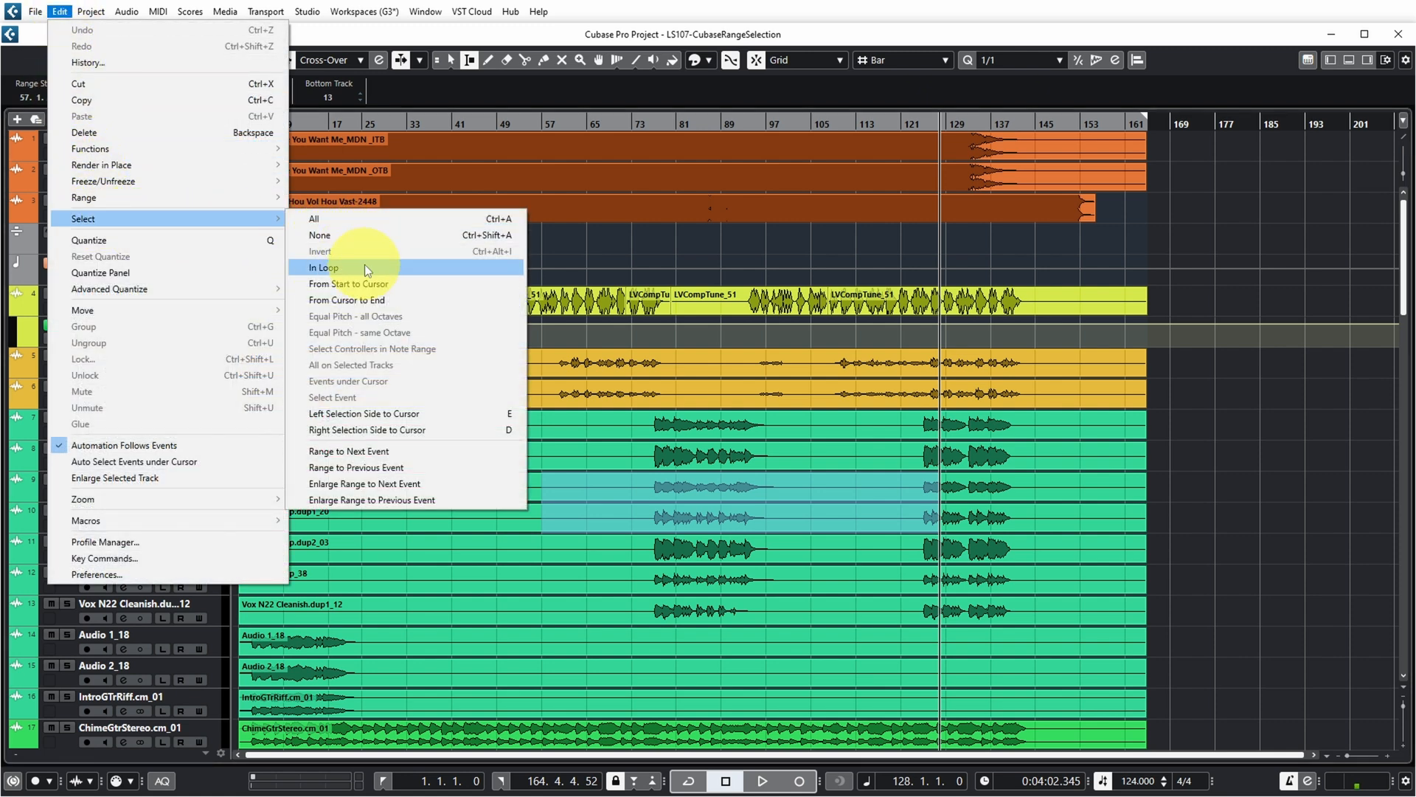
mouse_move(369, 300)
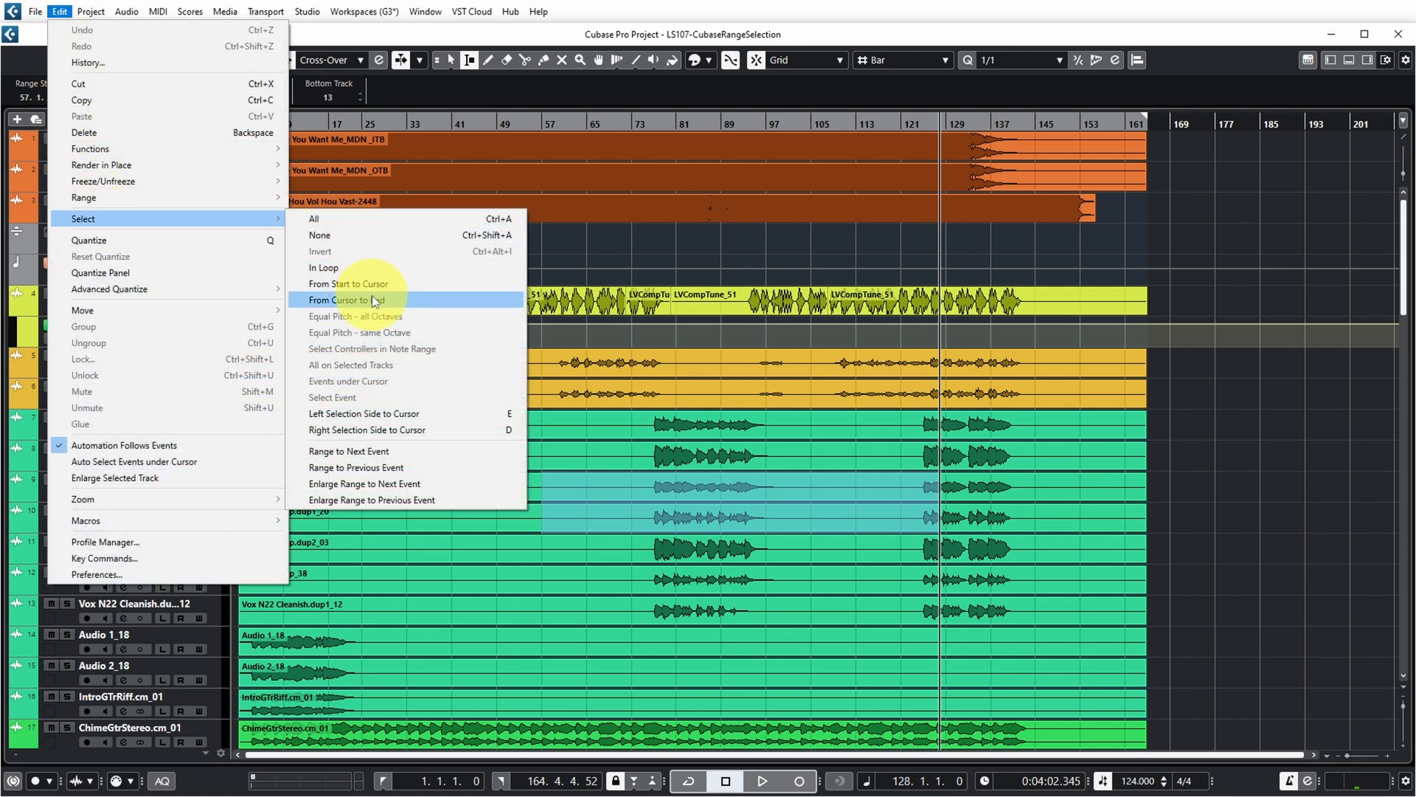
click(339, 283)
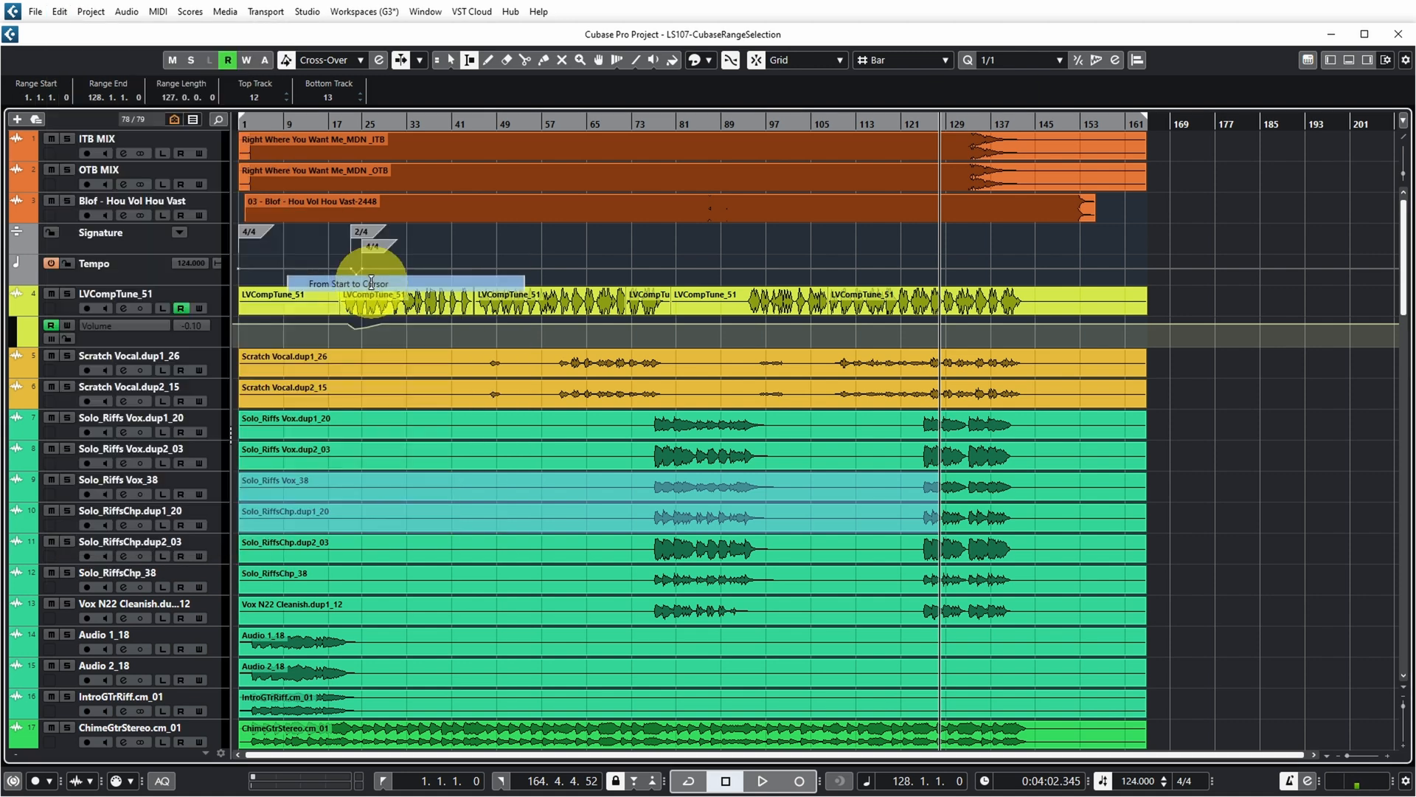
mouse_move(903, 555)
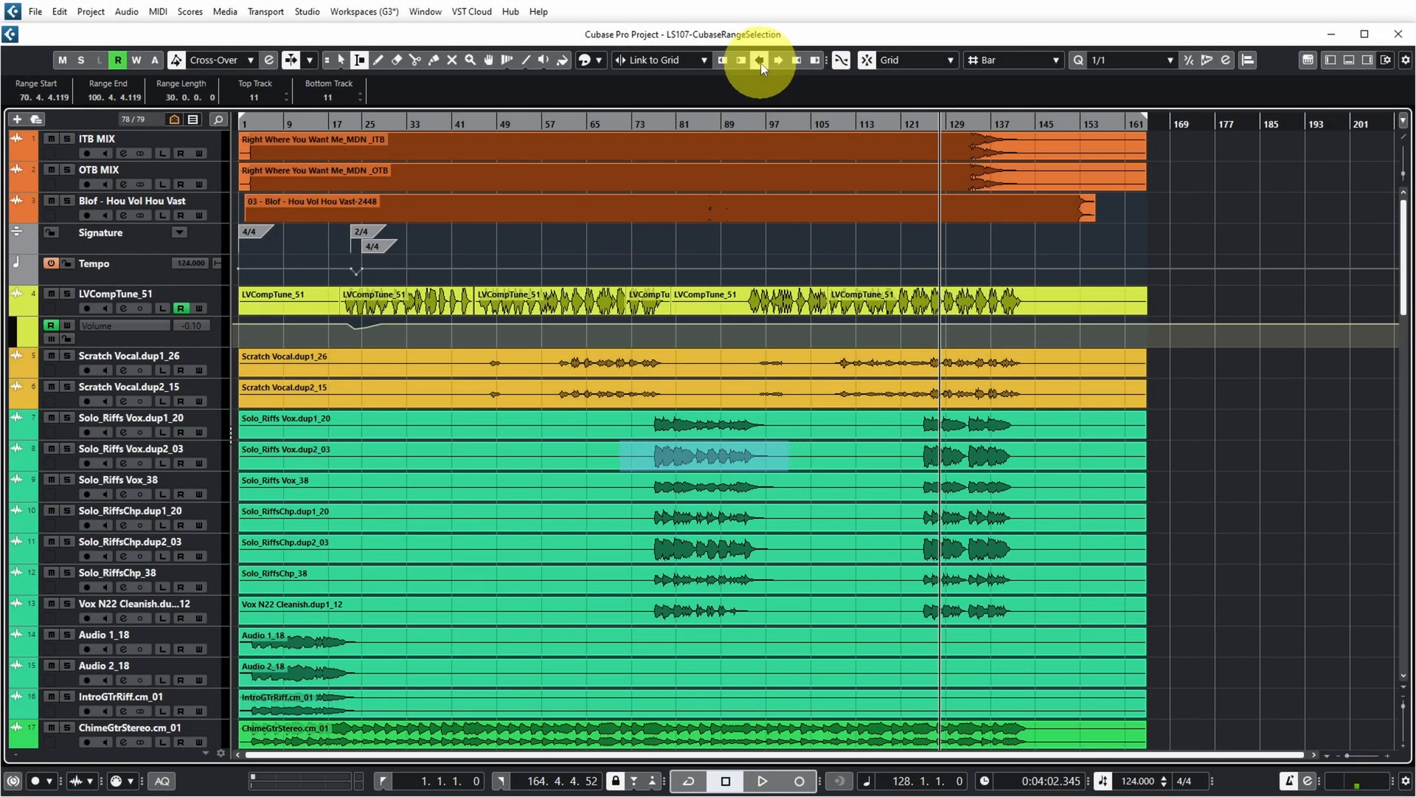
Nudge the range start later to bar 71 and set the bottom track via the info line
click(761, 60)
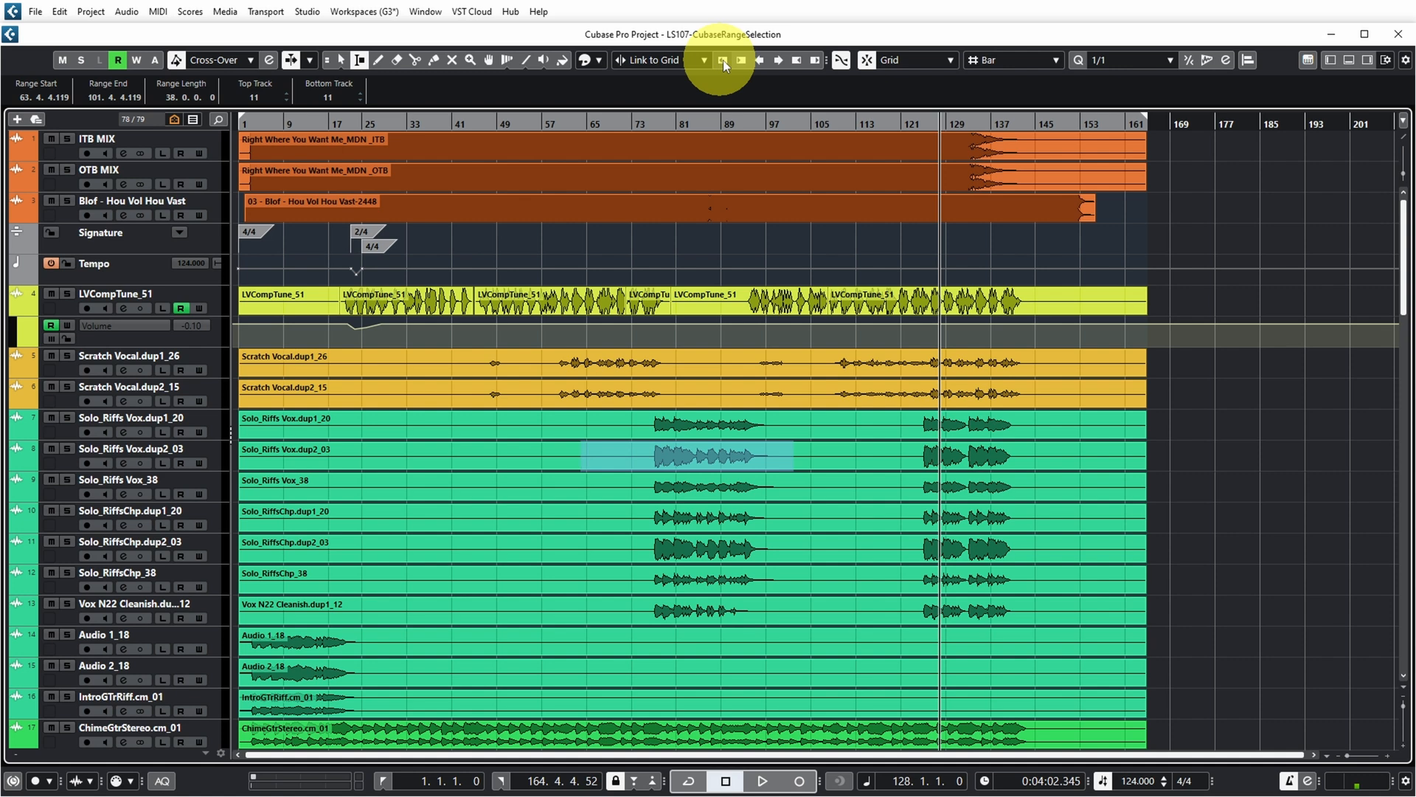
click(742, 59)
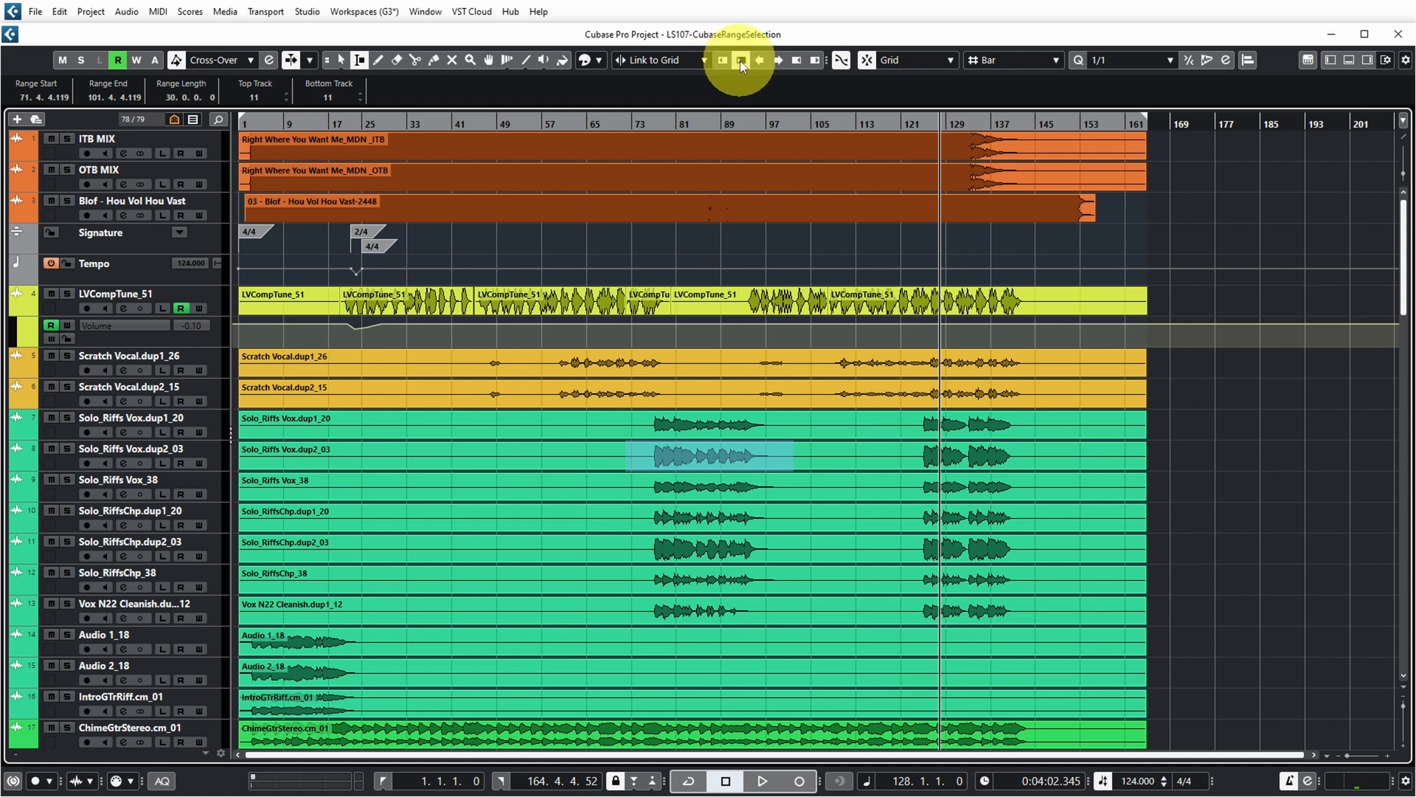
click(776, 59)
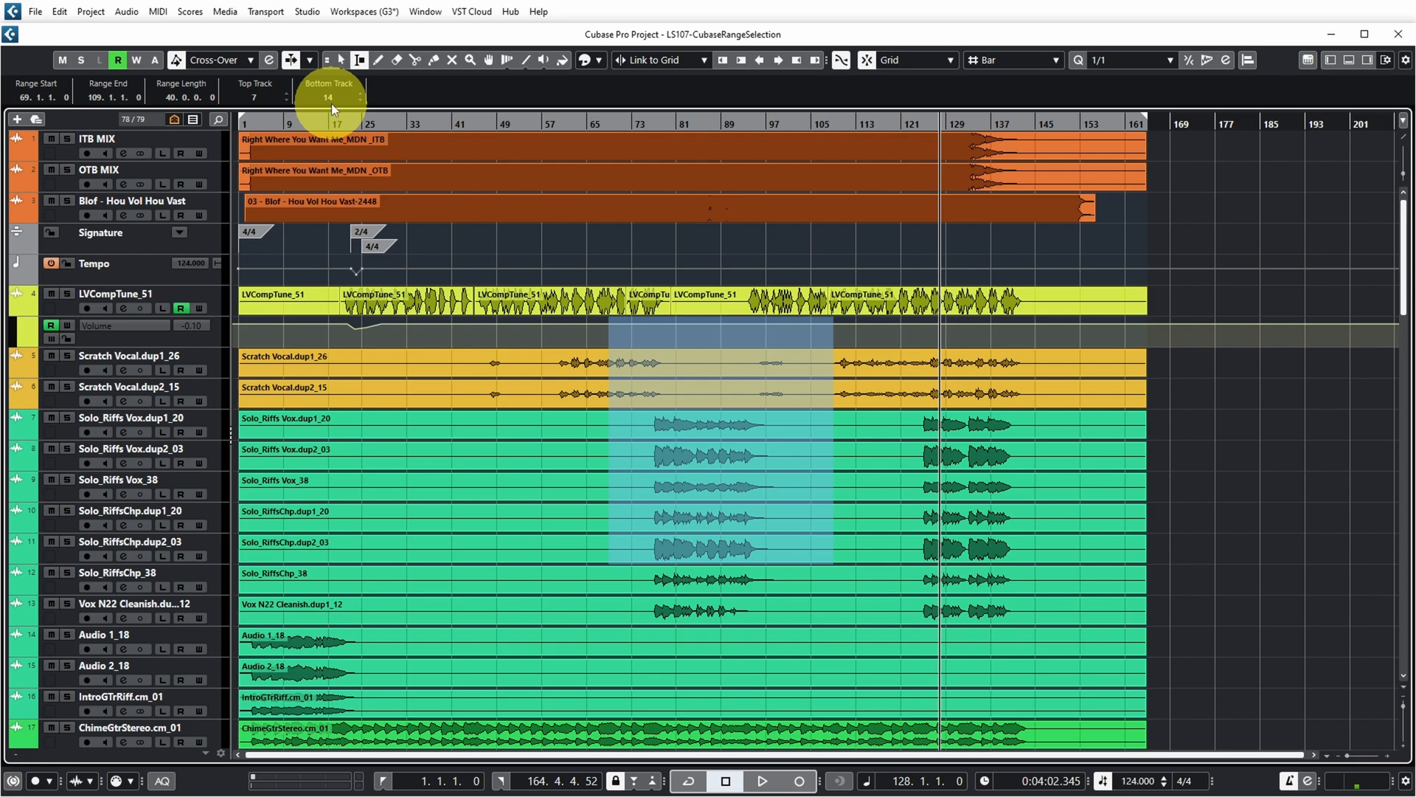
click(686, 512)
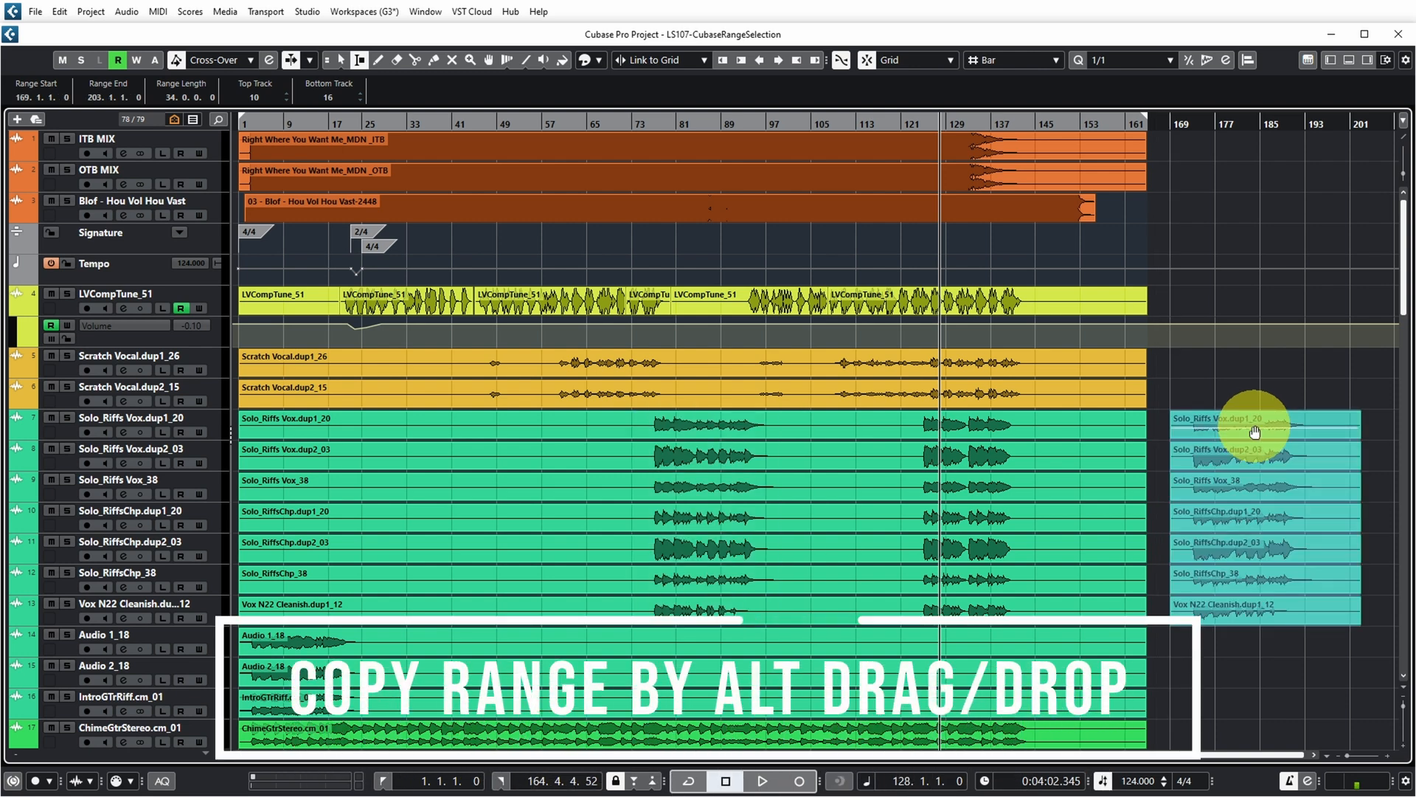
mouse_move(1336, 605)
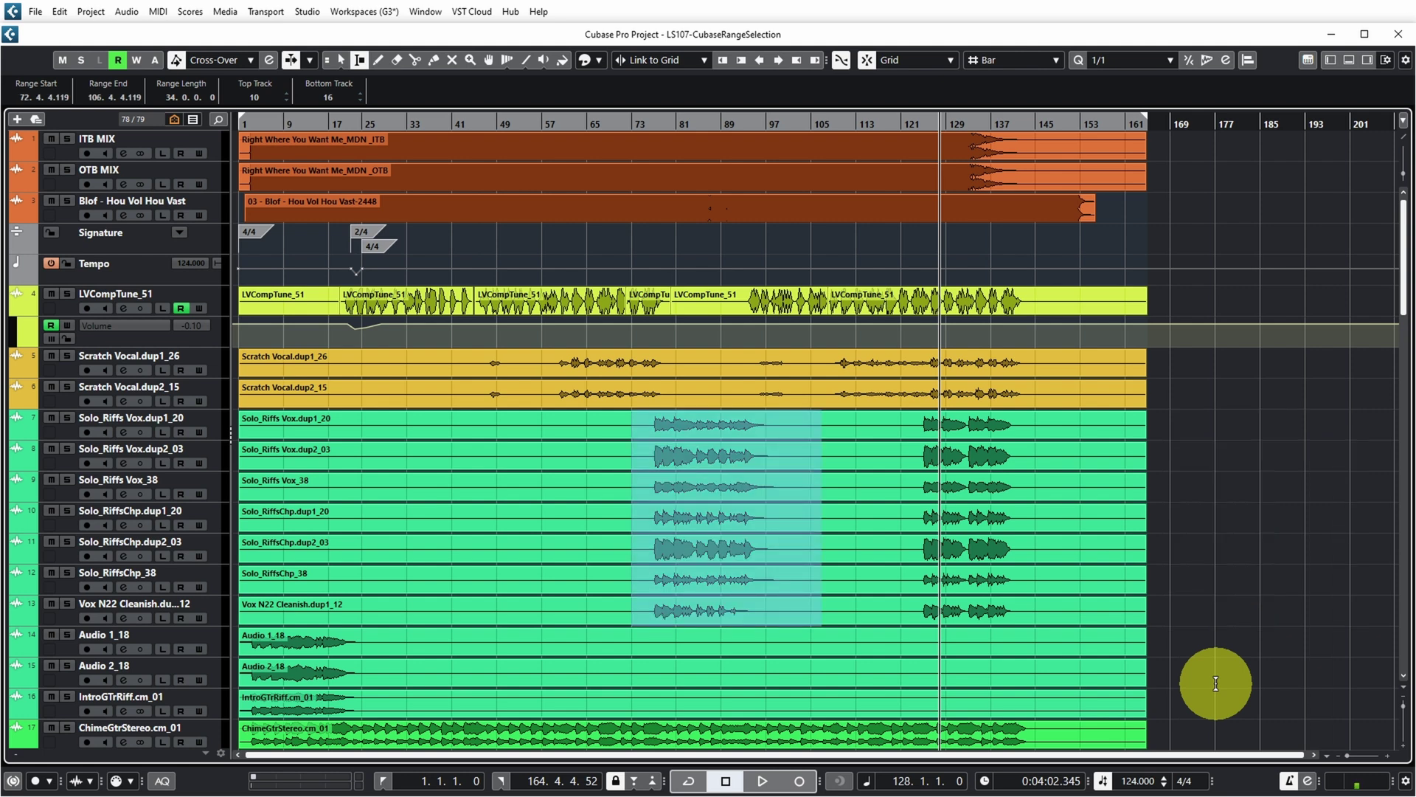
mouse_move(1214, 670)
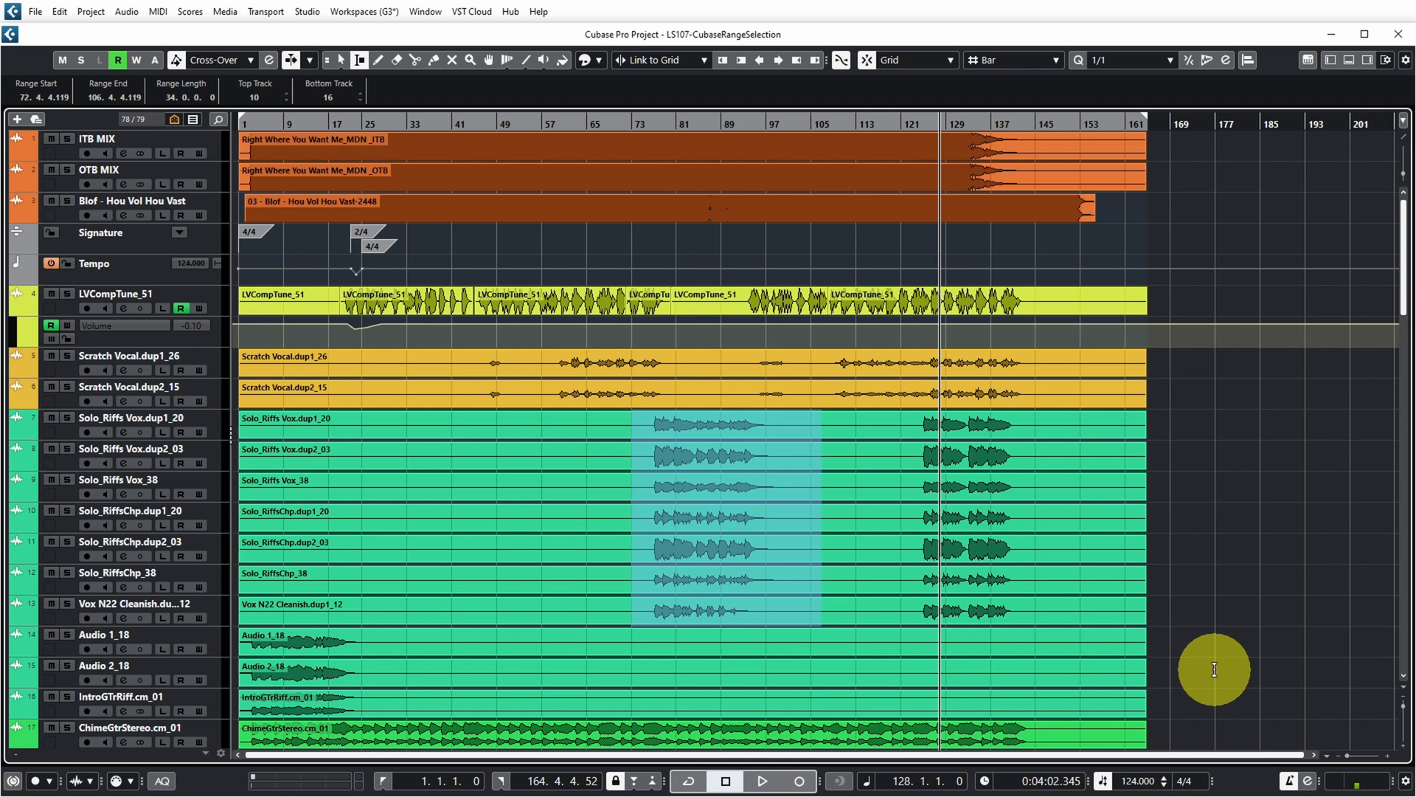
mouse_move(1248, 610)
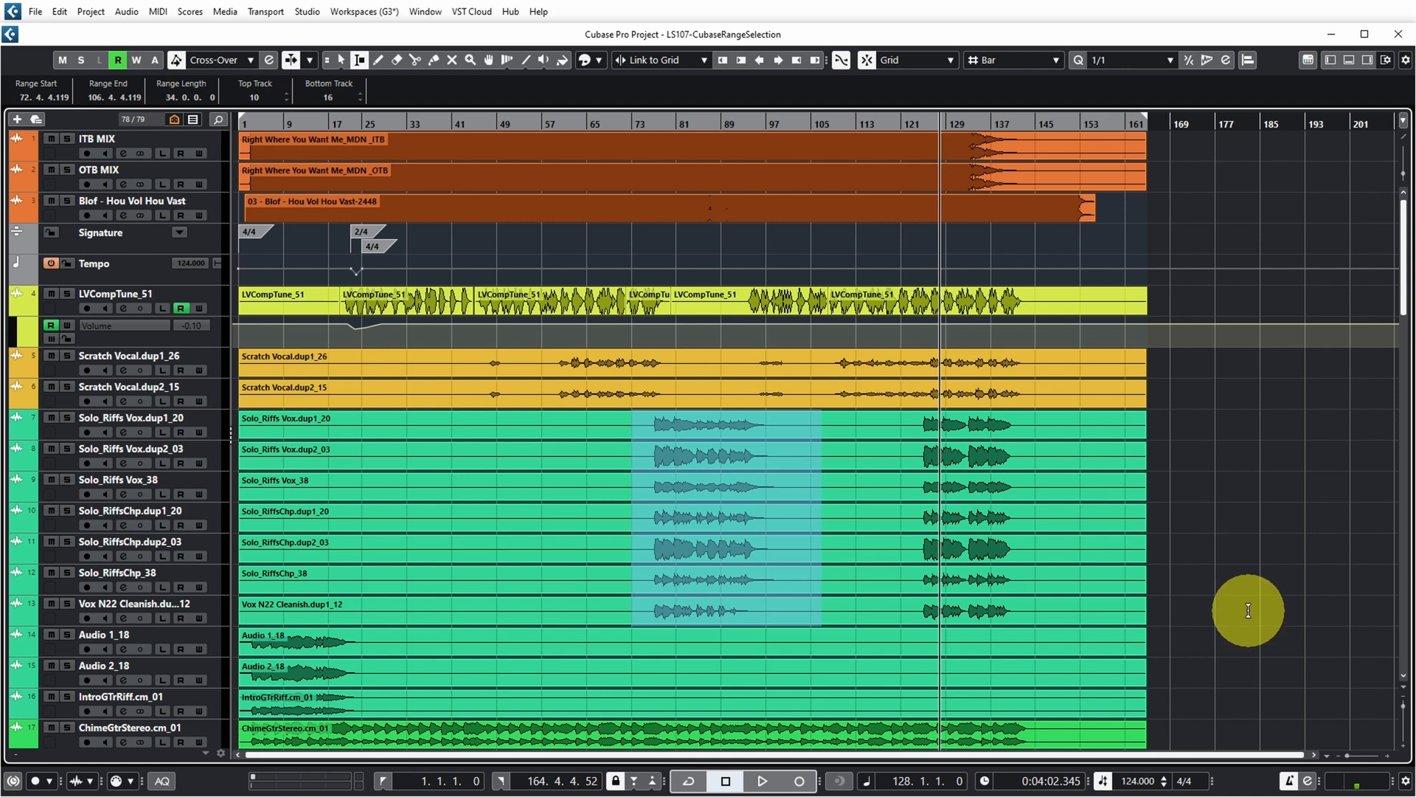
Delete the range contents, undo it, then Cut Time to remove bars 72–106 and close the gap
key(Delete)
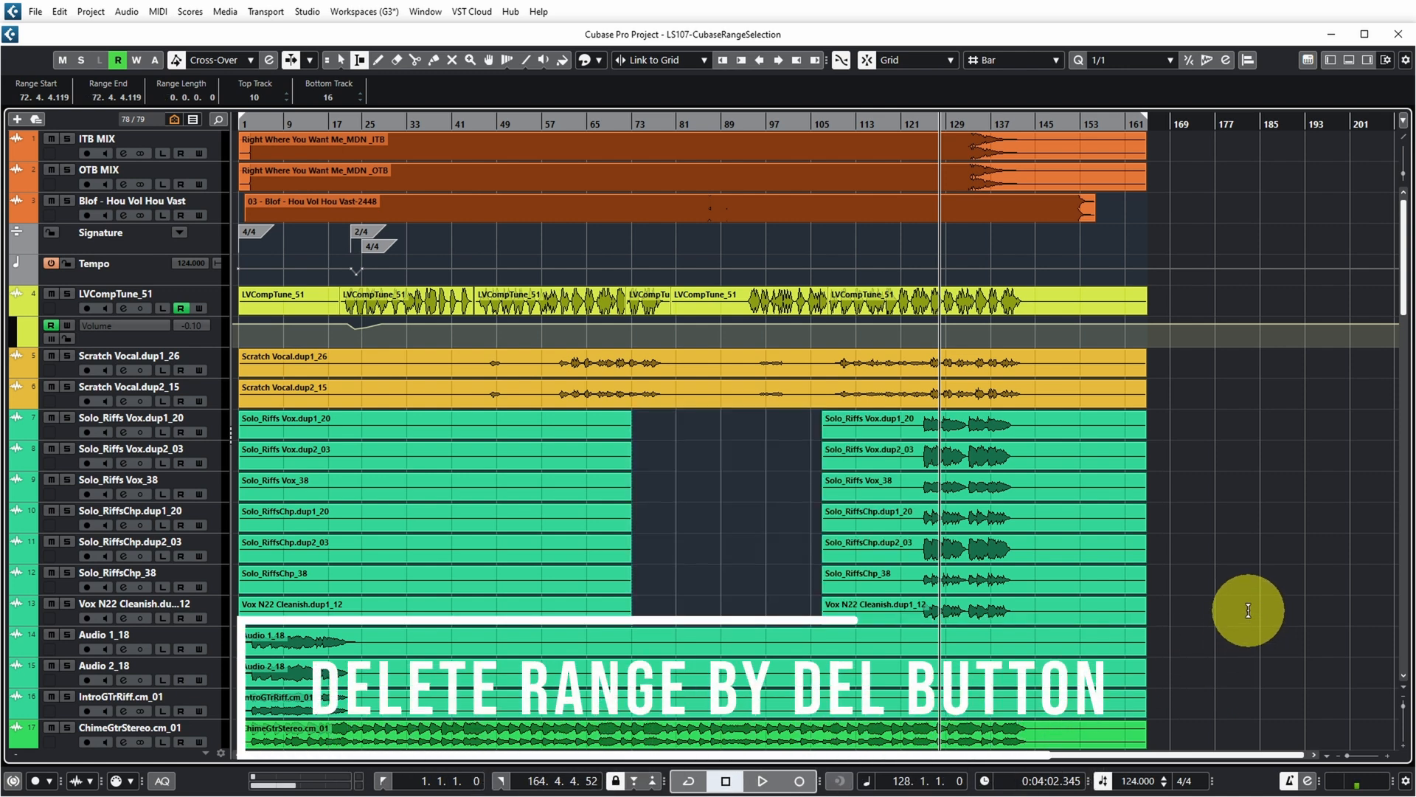
key(Delete)
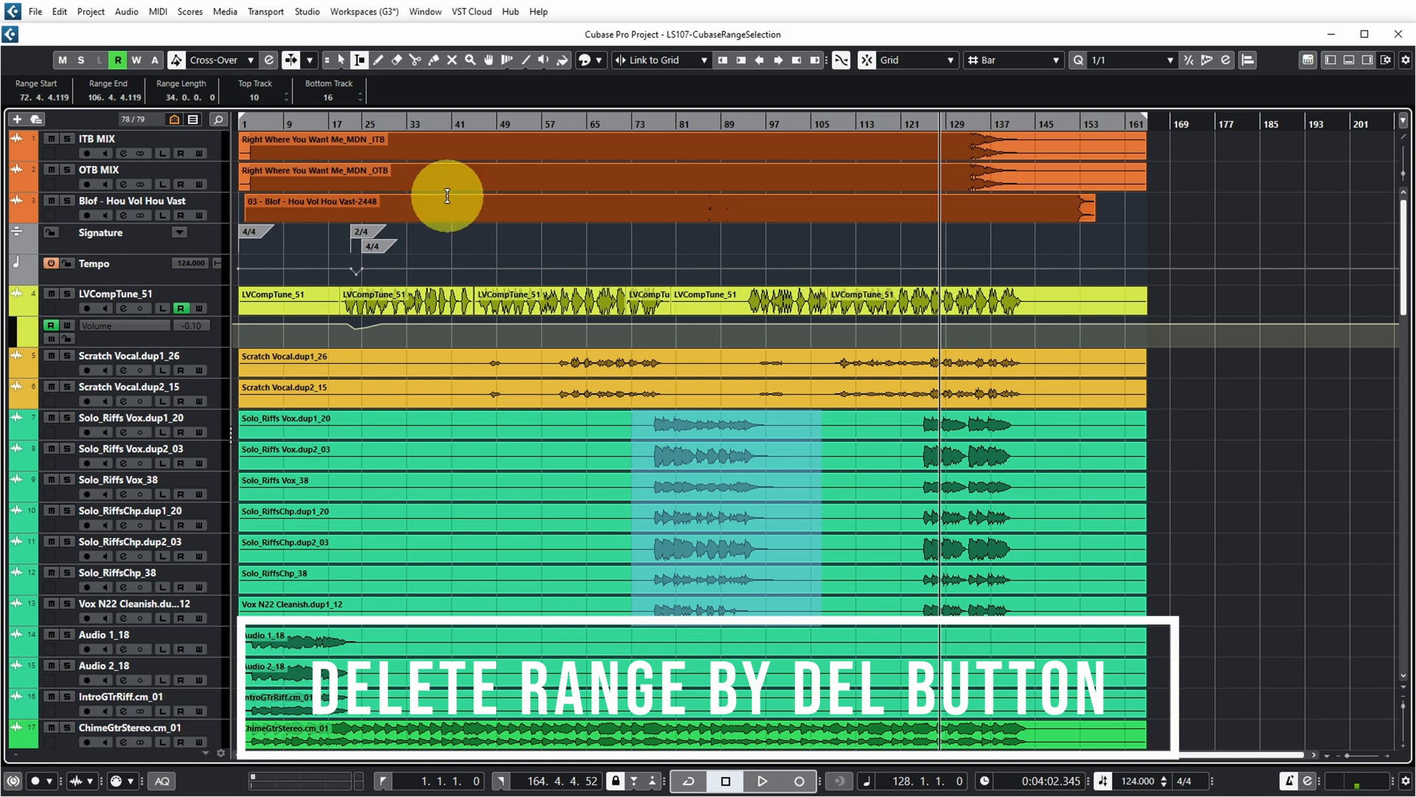
key(Delete)
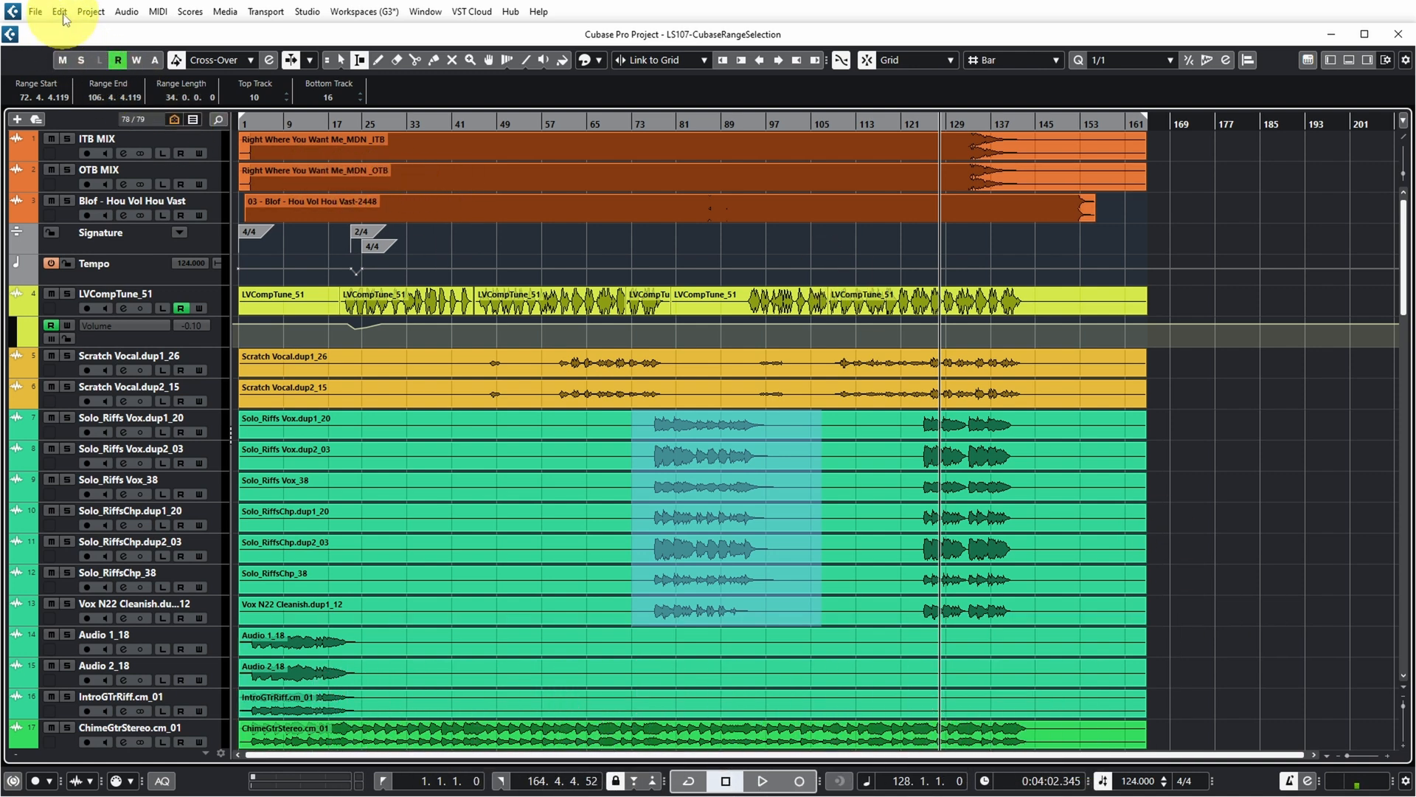
click(59, 10)
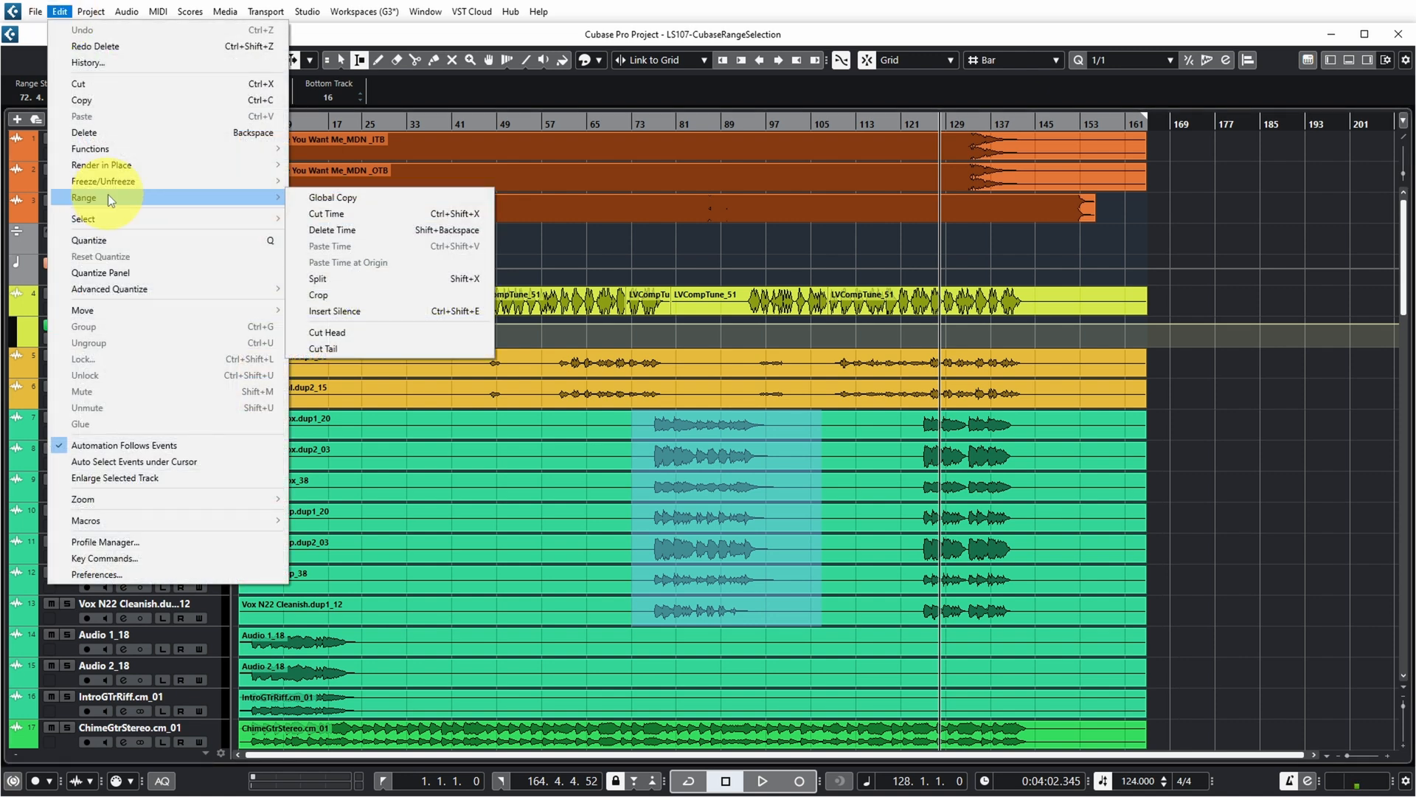
mouse_move(190, 218)
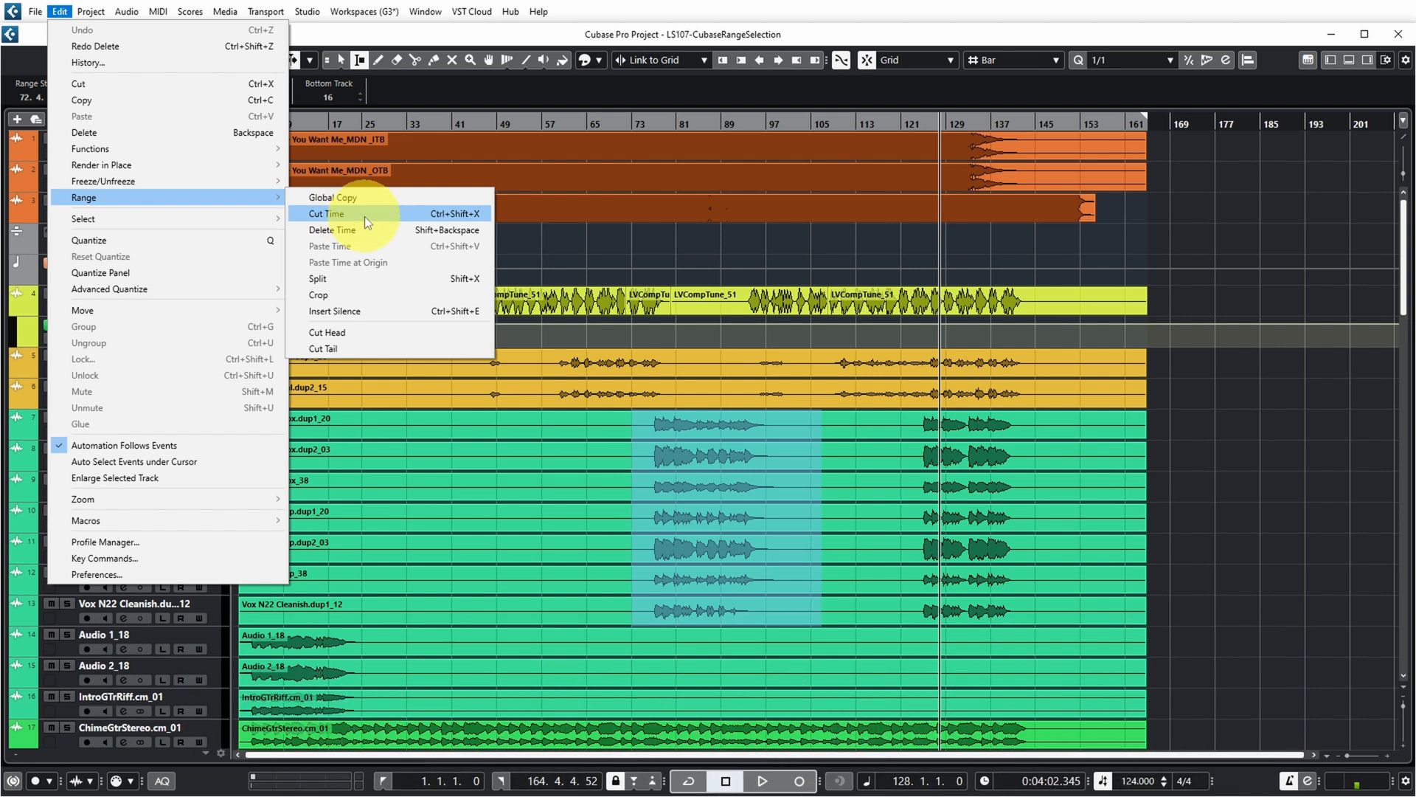
click(328, 214)
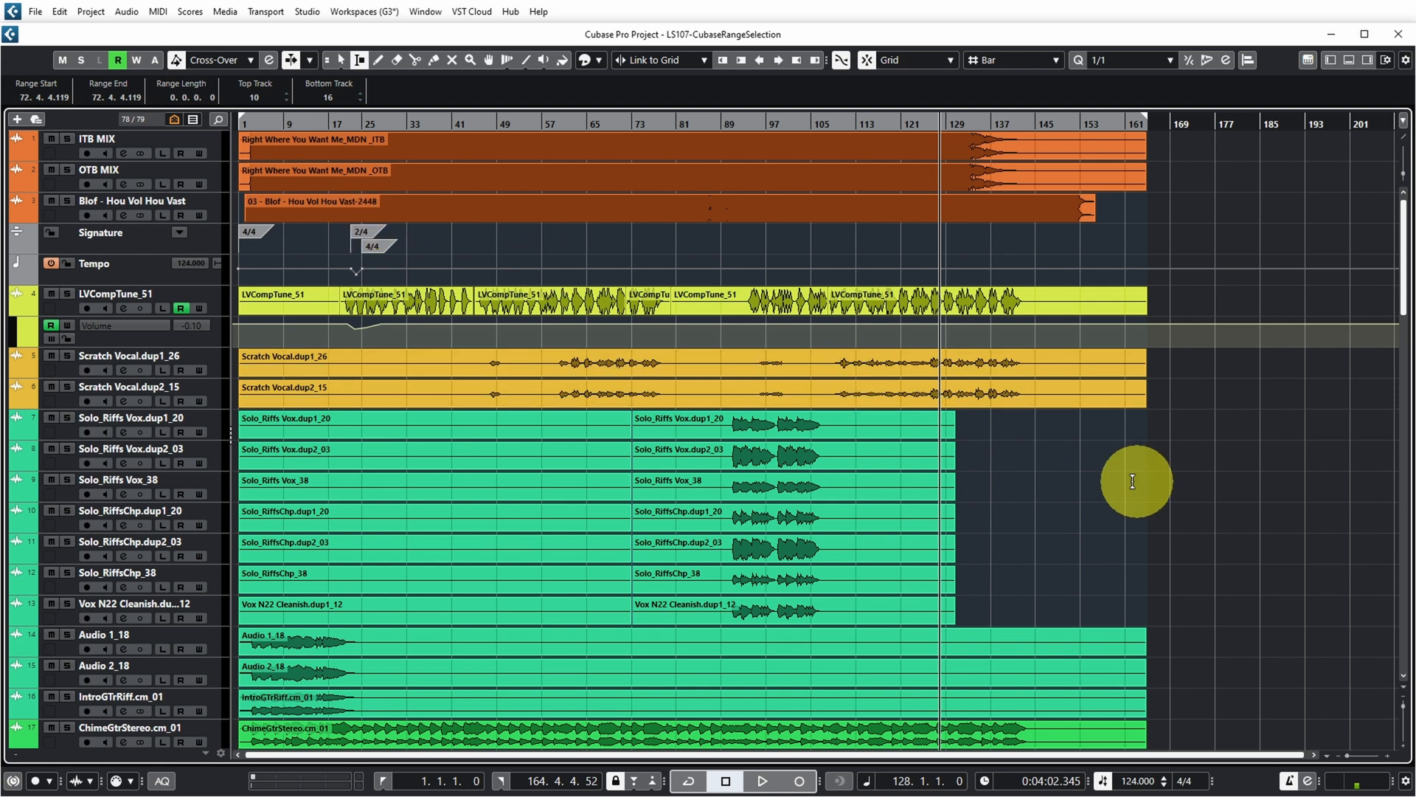
mouse_move(1036, 425)
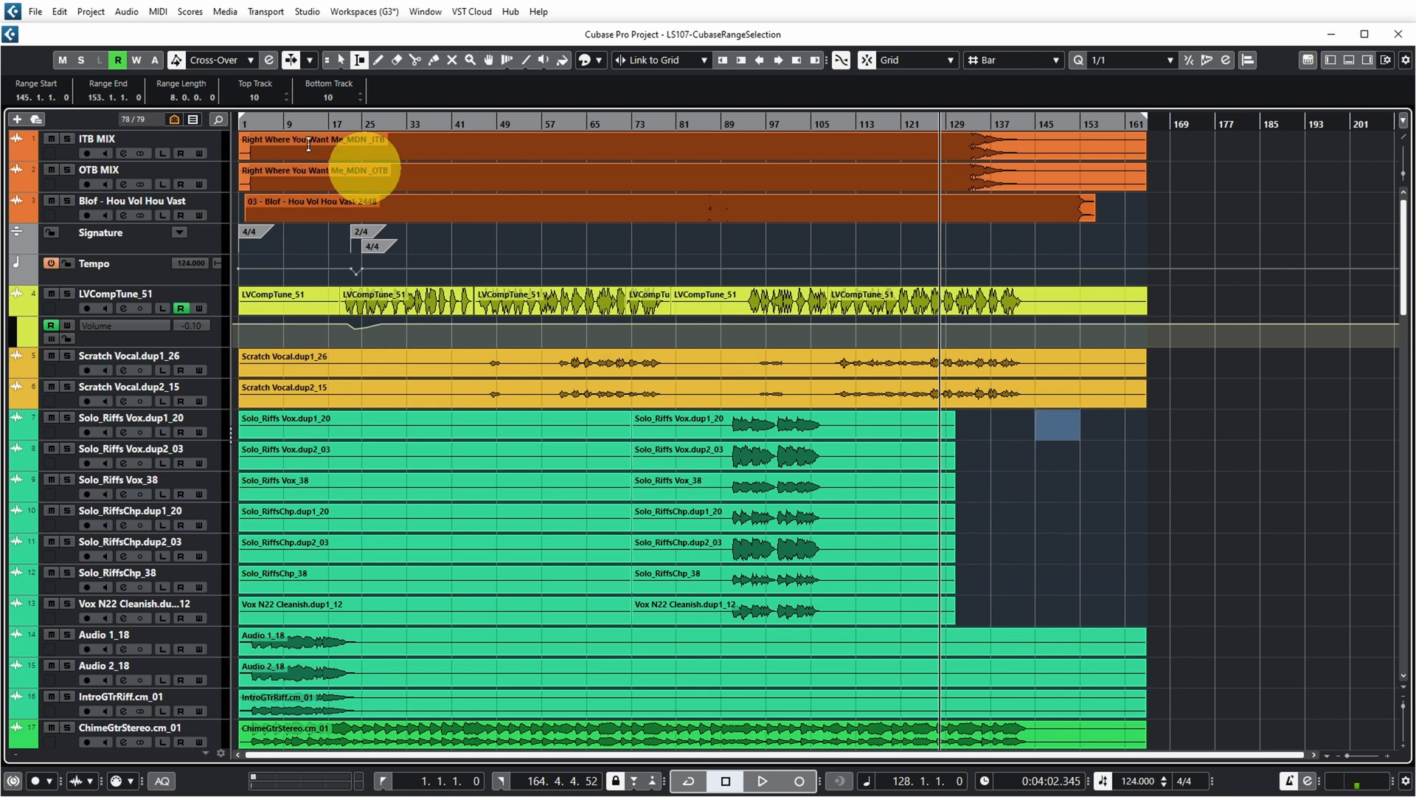
Paste Time at bar 145, undo it, then Paste Time at Origin to restore bars 72–106
click(58, 10)
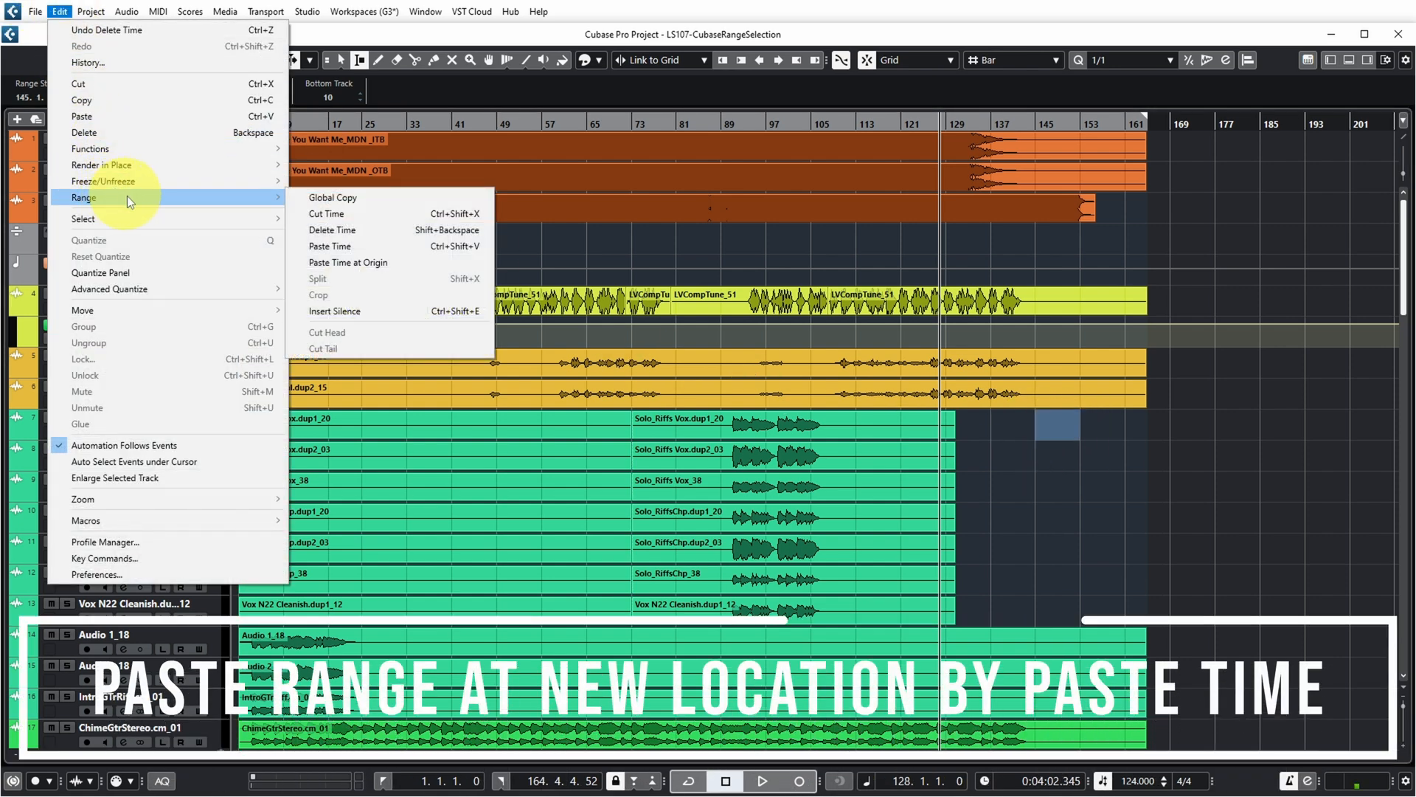
click(329, 247)
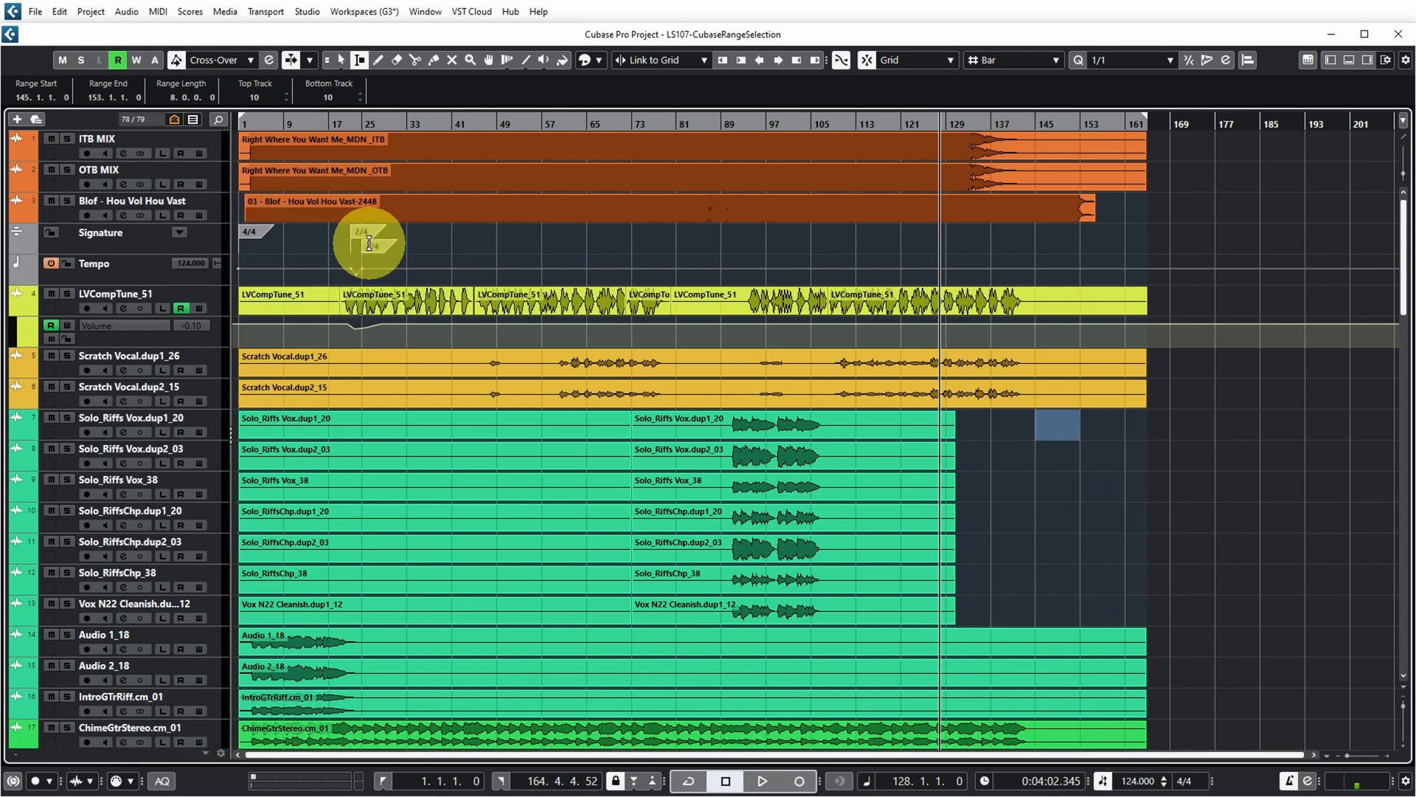
click(58, 12)
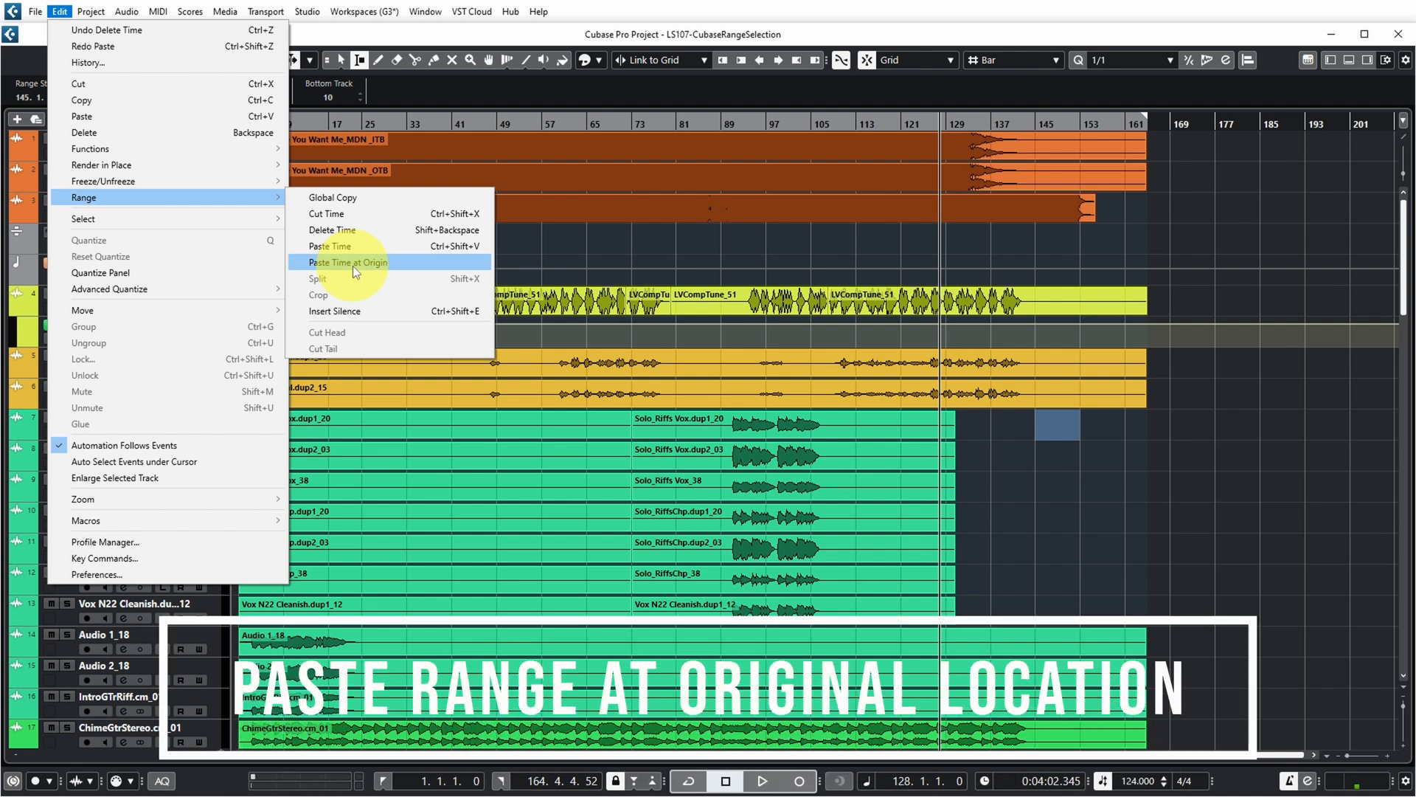
click(345, 262)
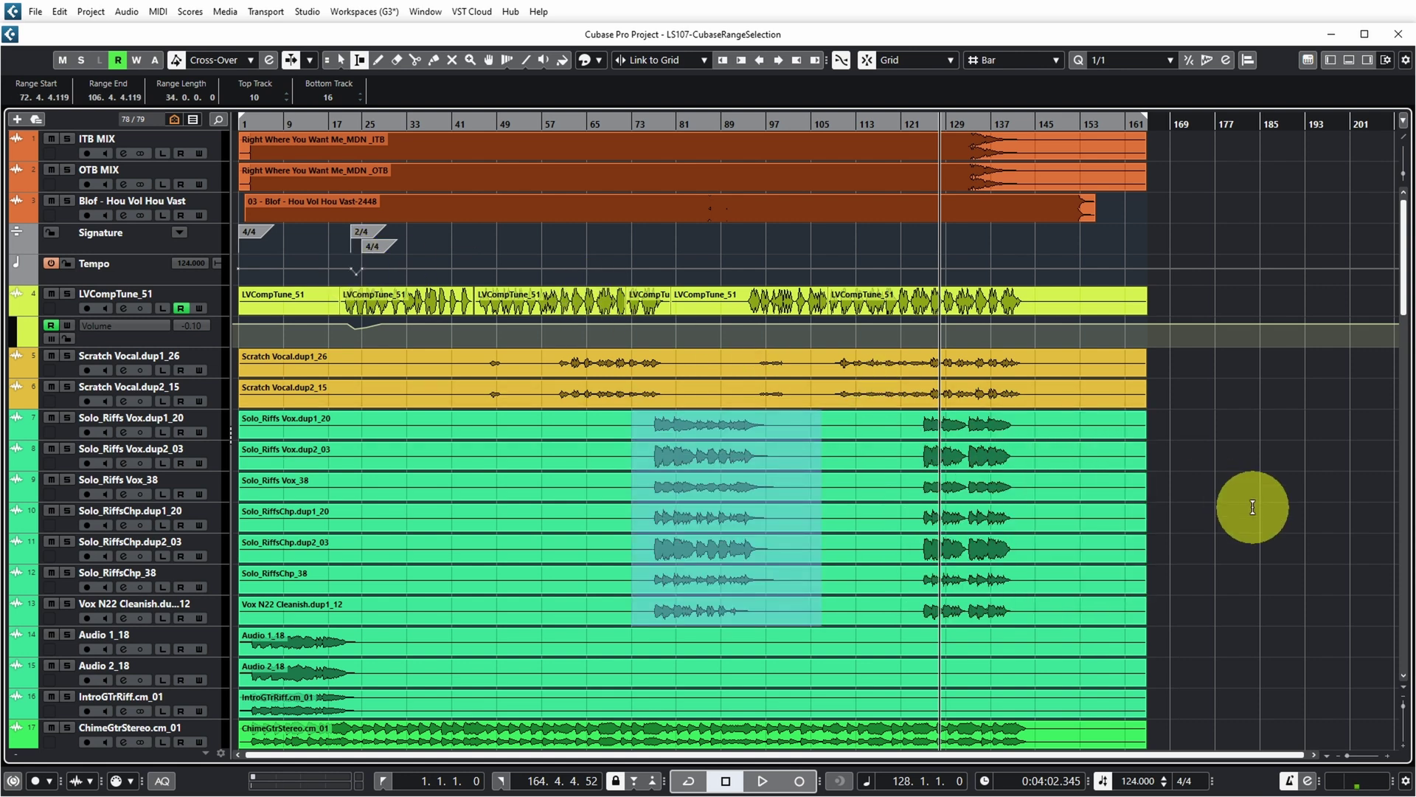
click(888, 436)
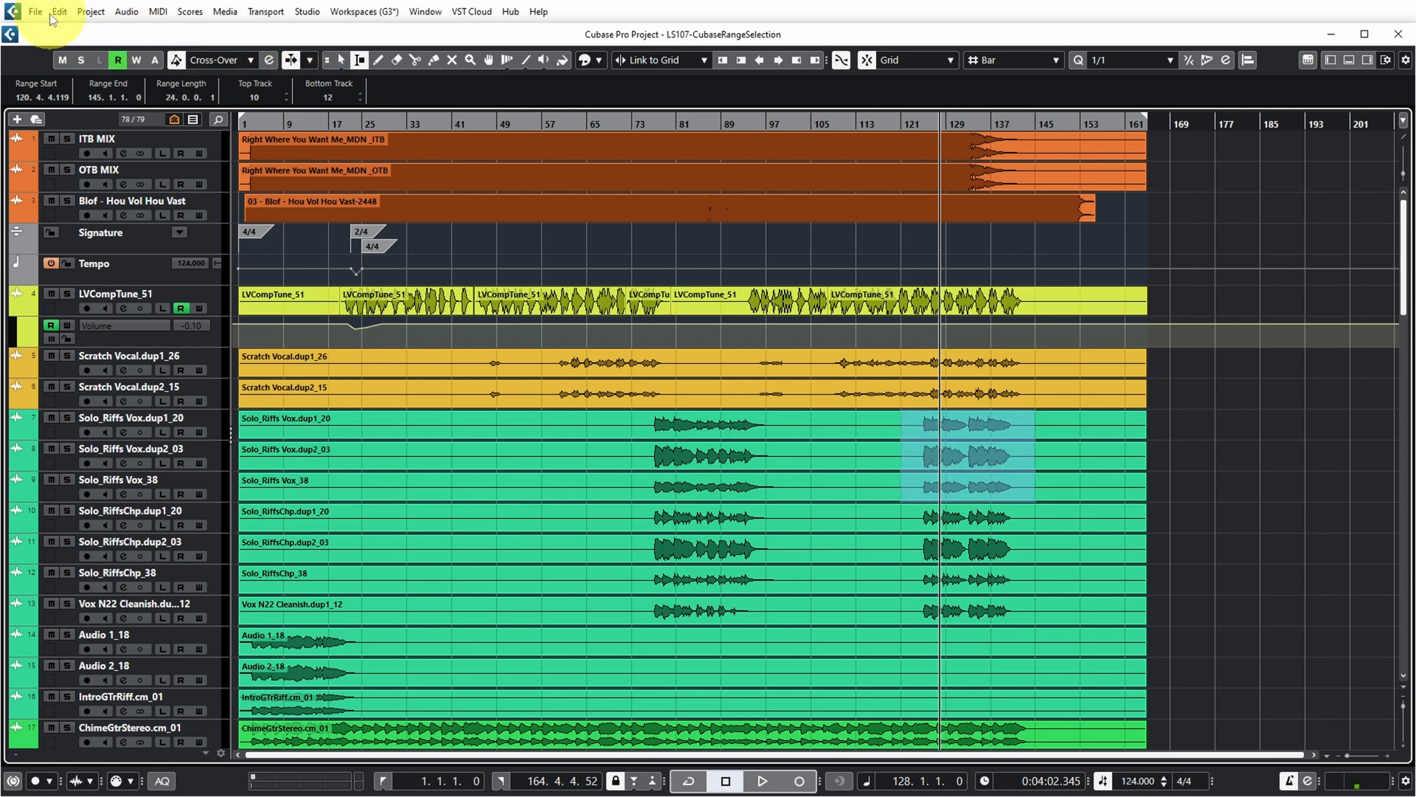
click(59, 10)
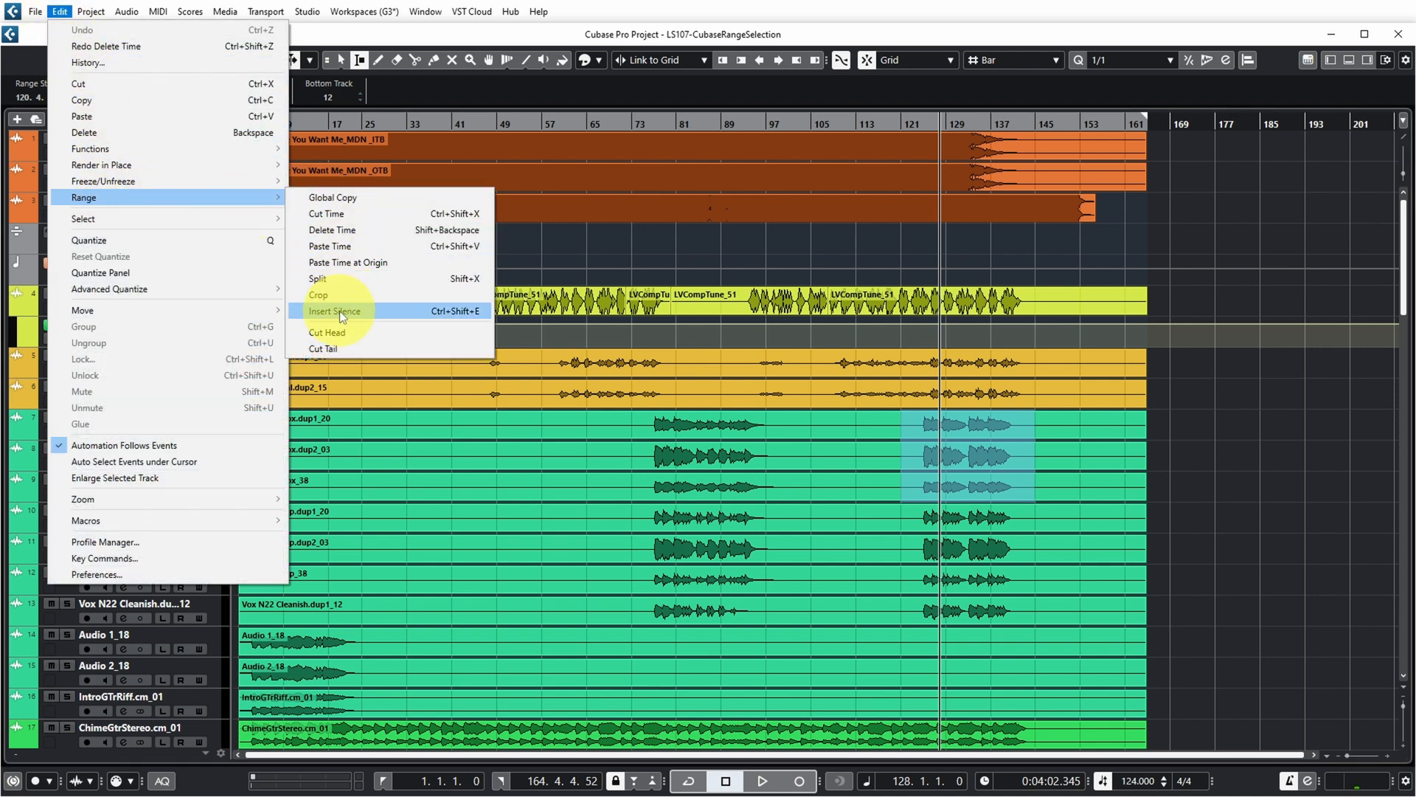
click(335, 312)
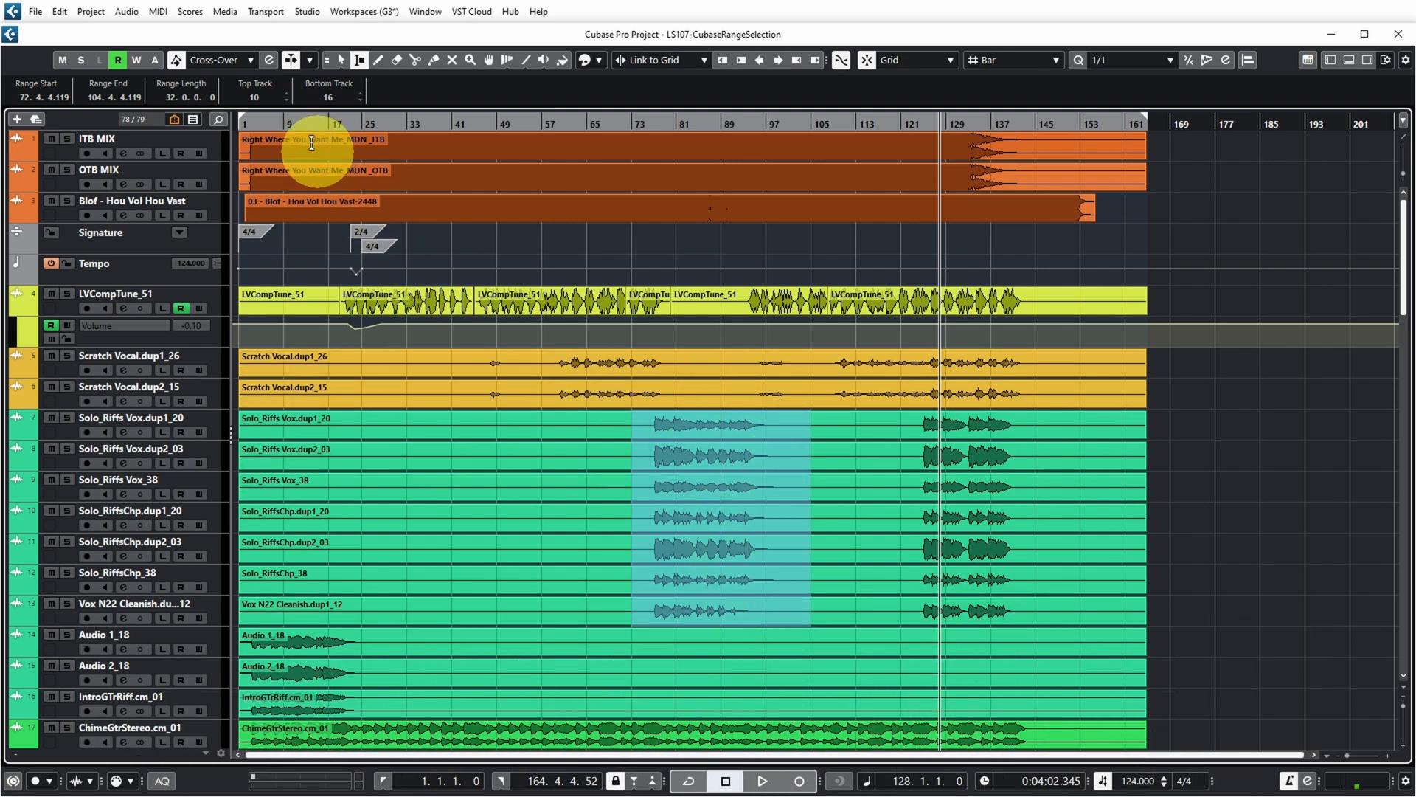
click(59, 11)
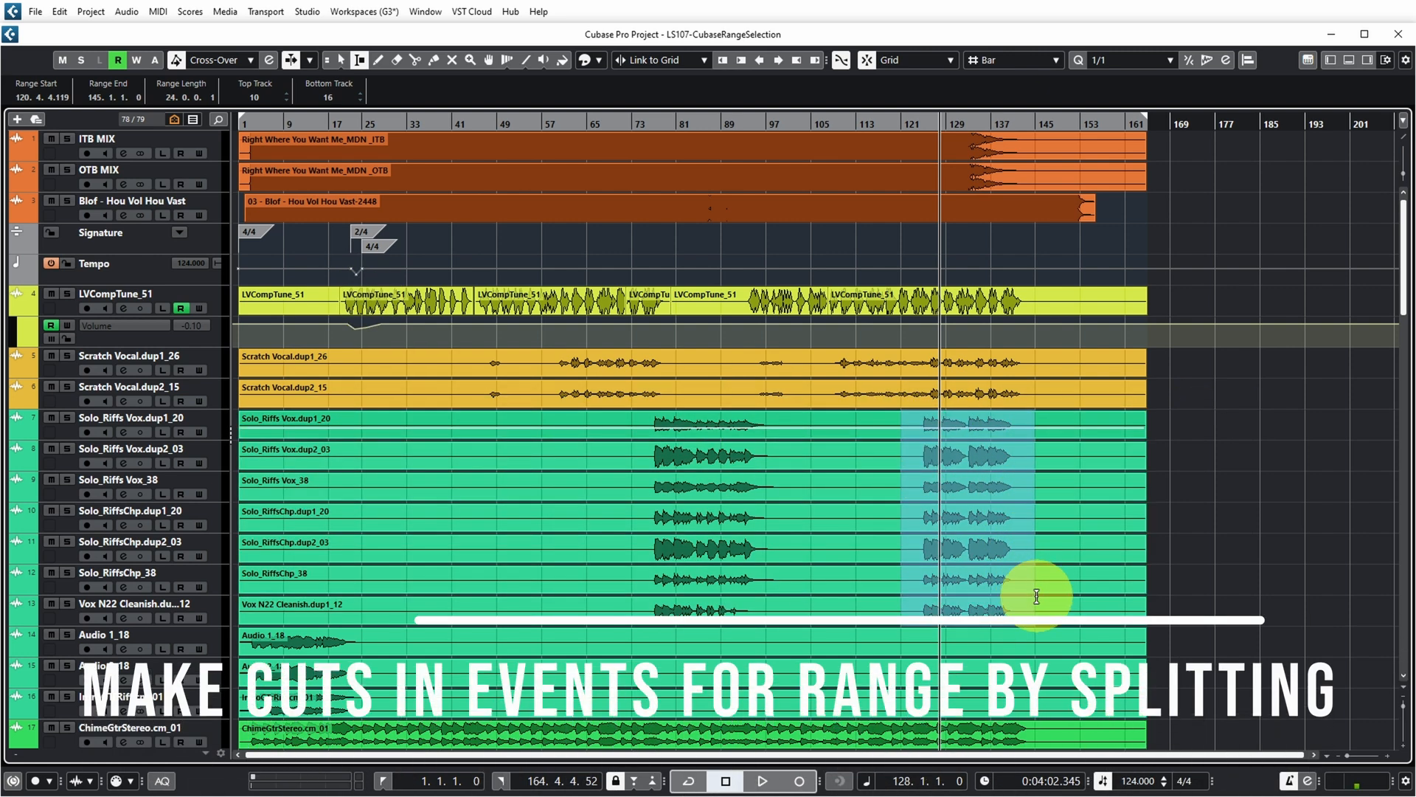
click(59, 10)
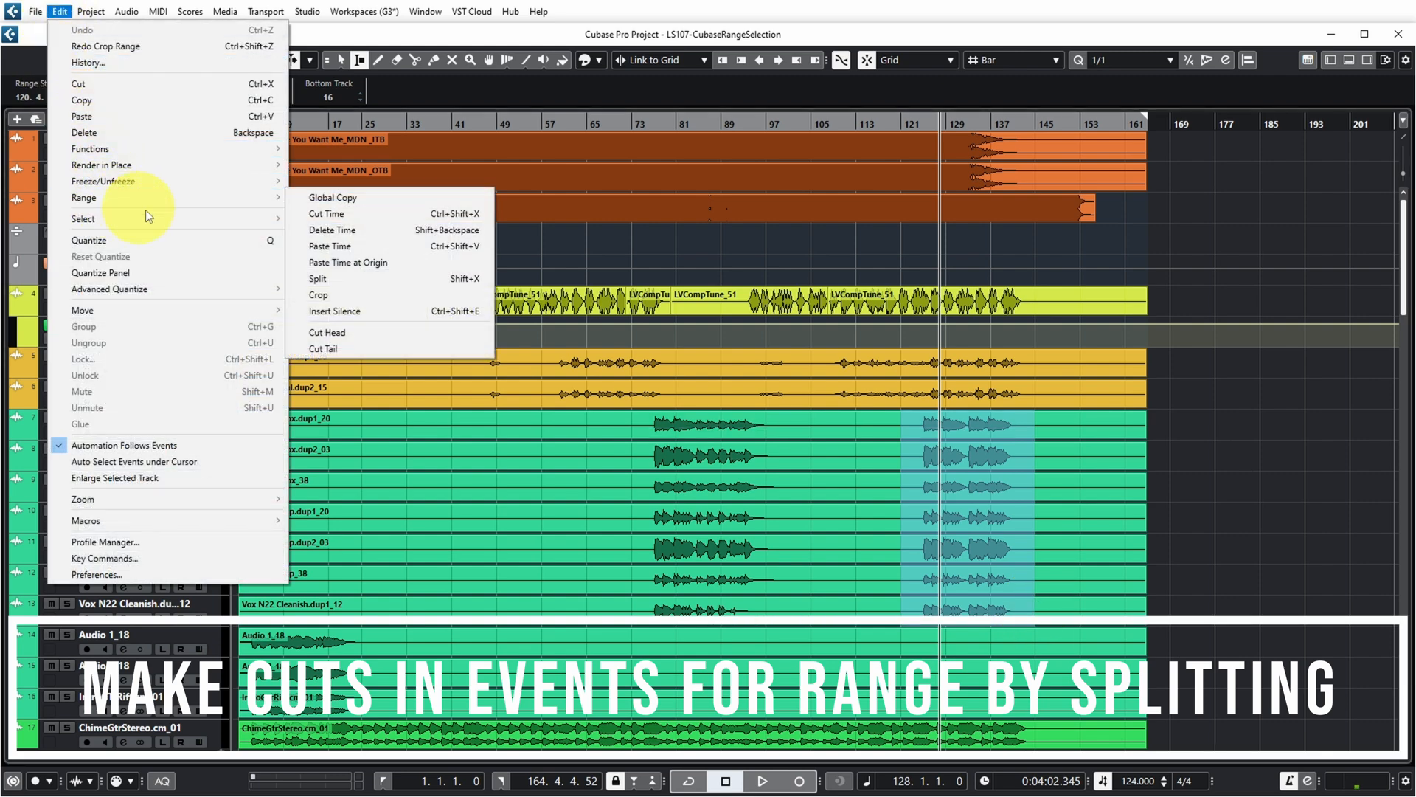
click(318, 279)
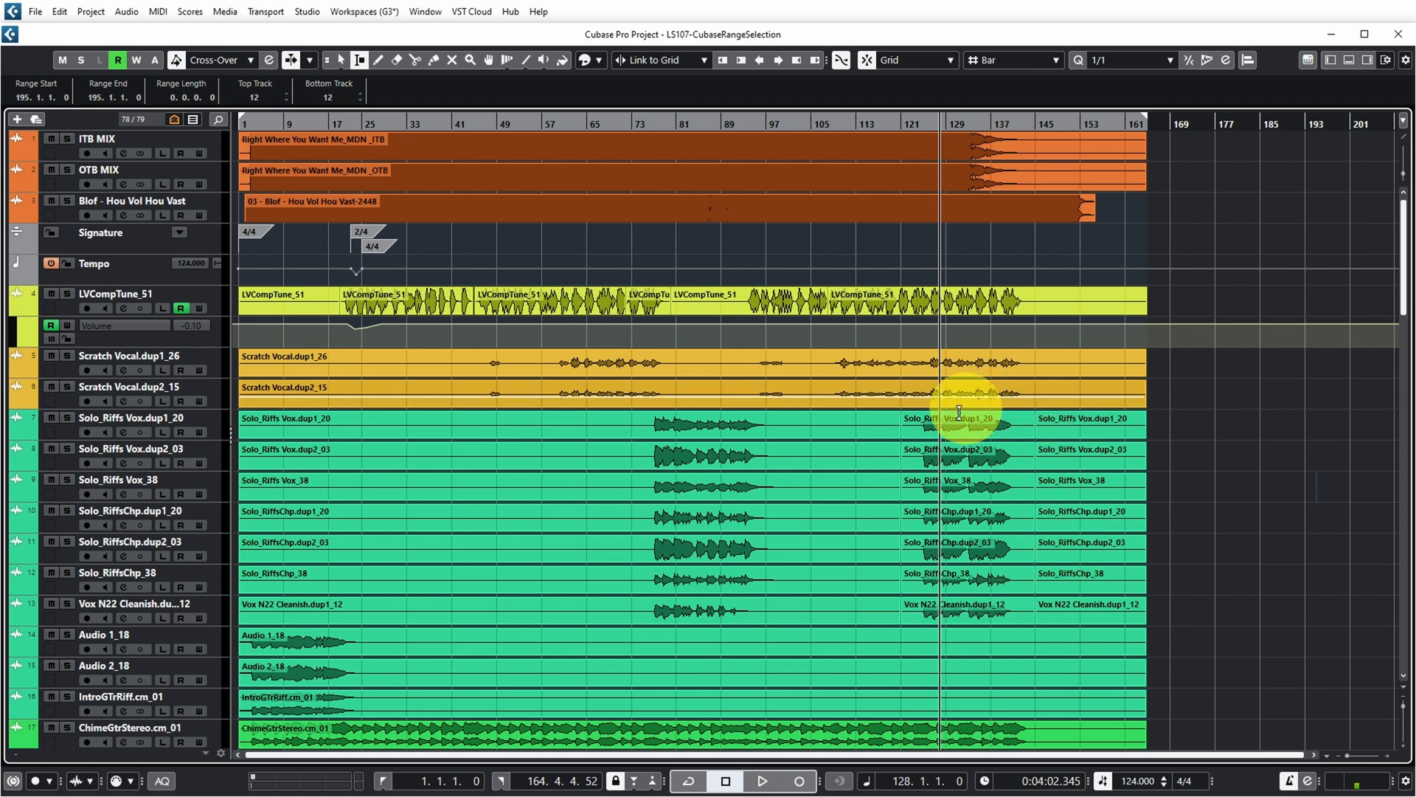
mouse_move(1274, 502)
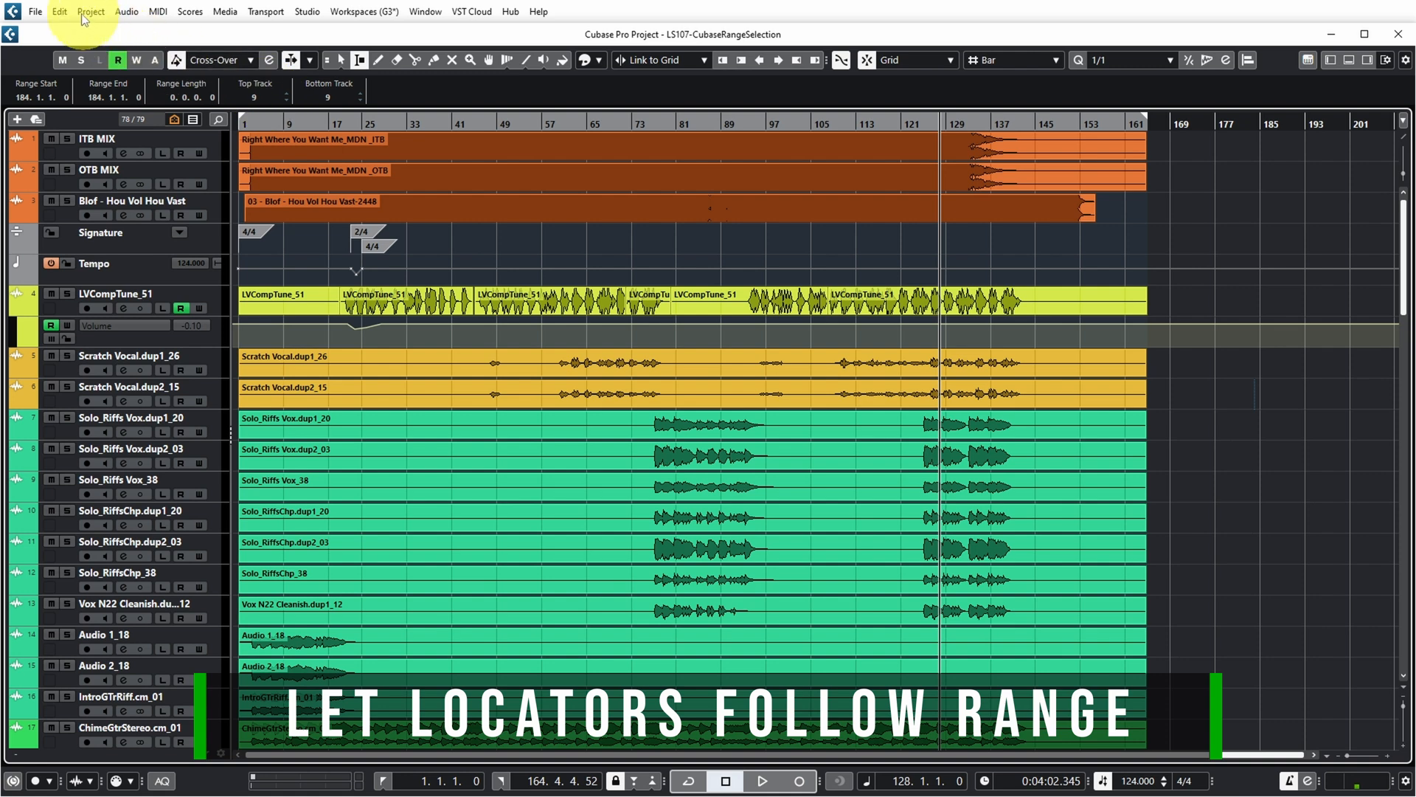
Enable Cycle Follows Range Selection in Preferences > Editing
click(58, 11)
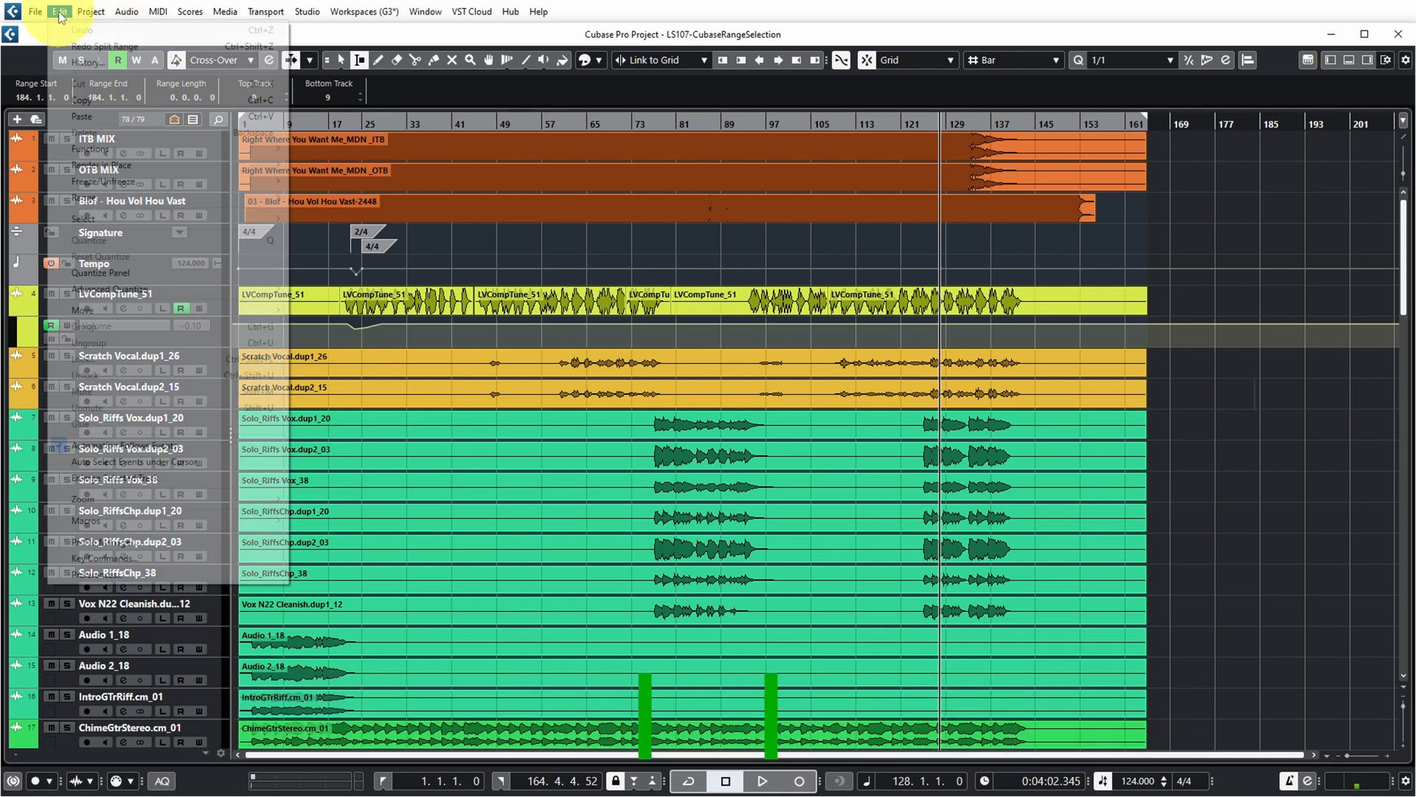
click(59, 10)
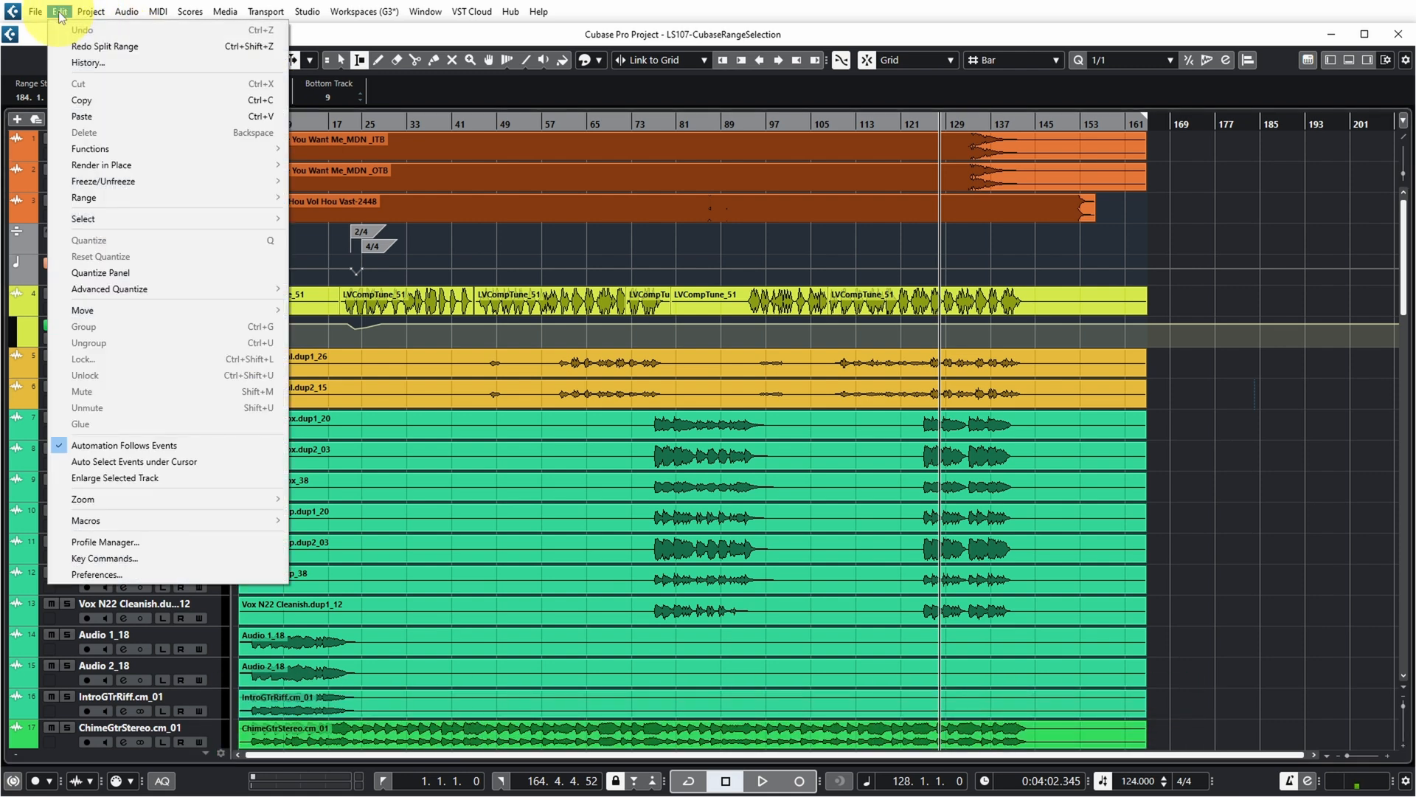
click(98, 574)
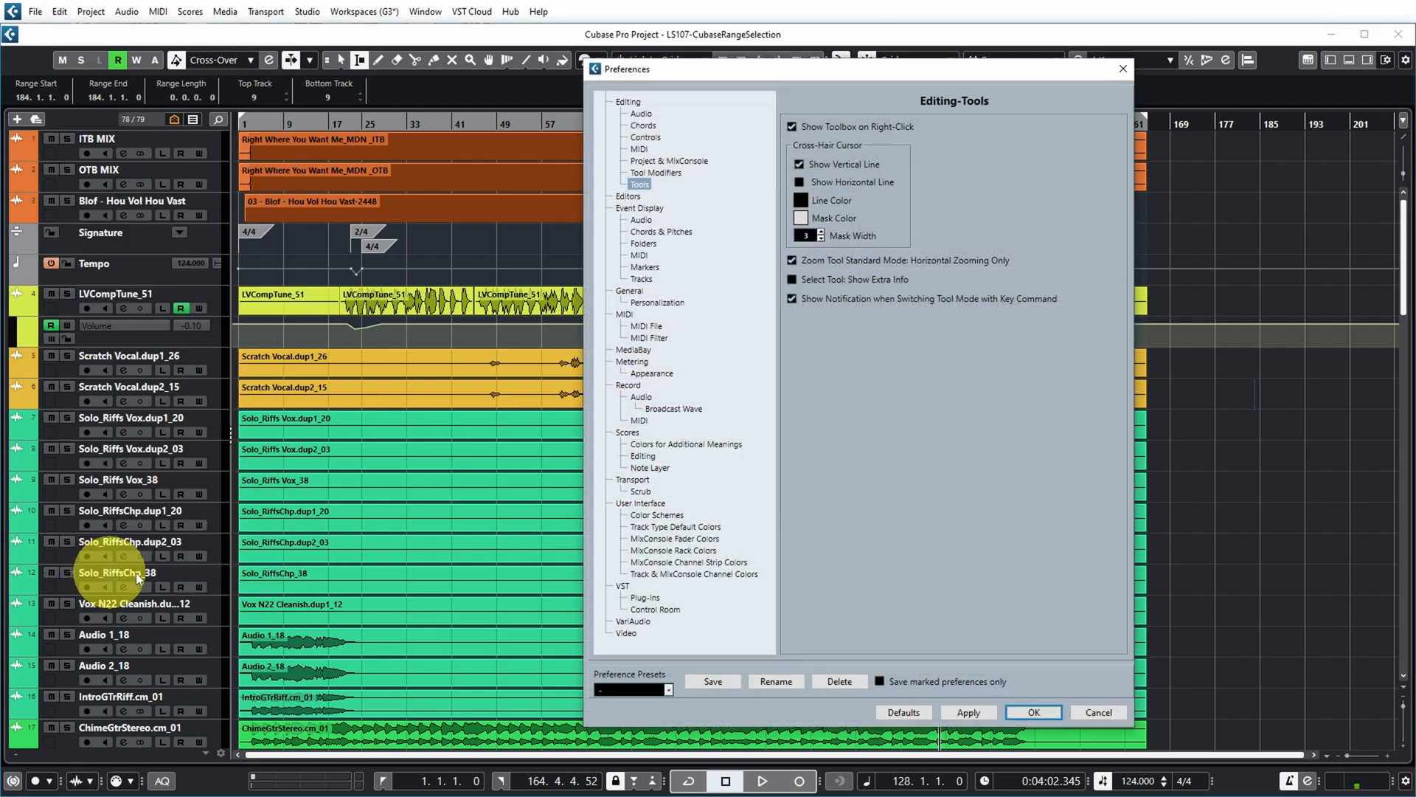
click(629, 102)
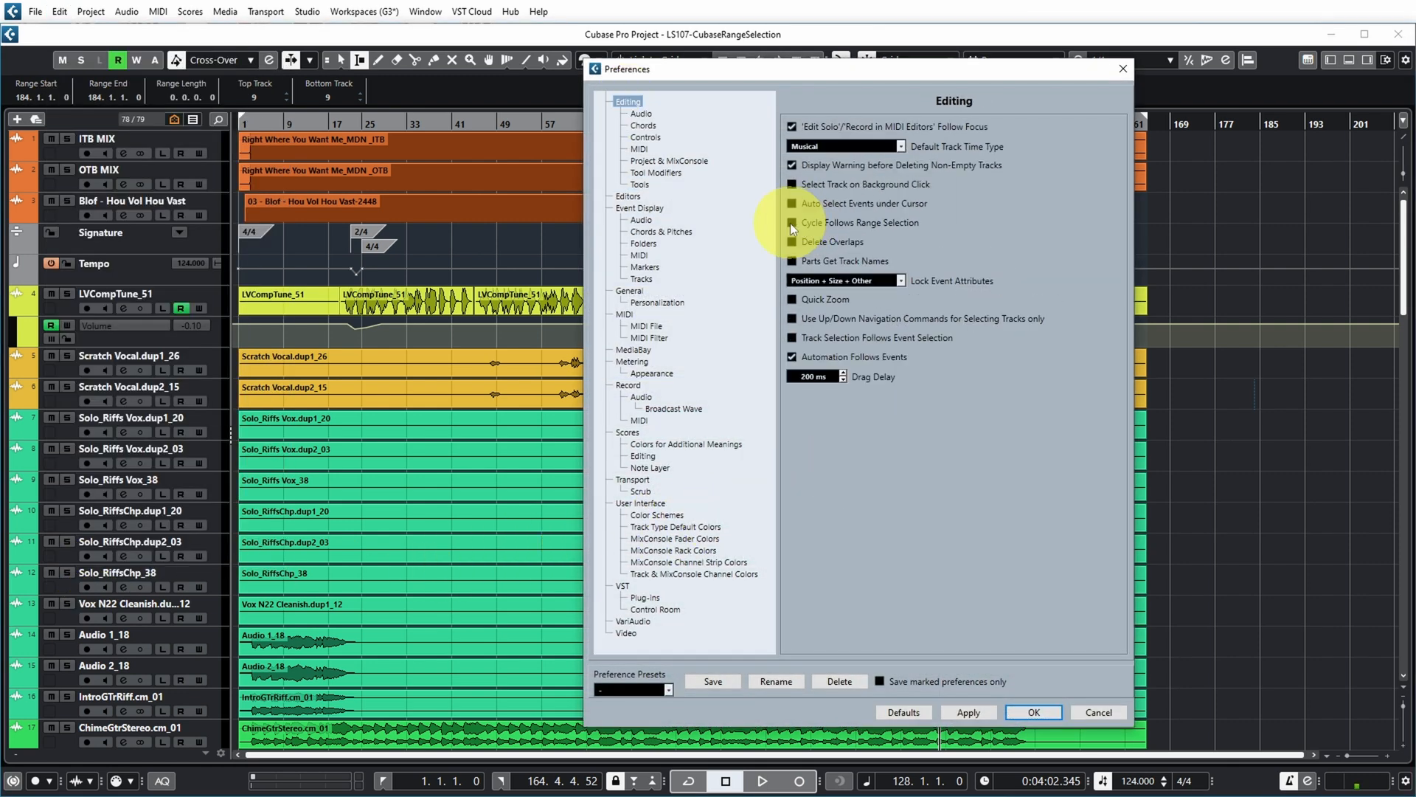
click(1031, 711)
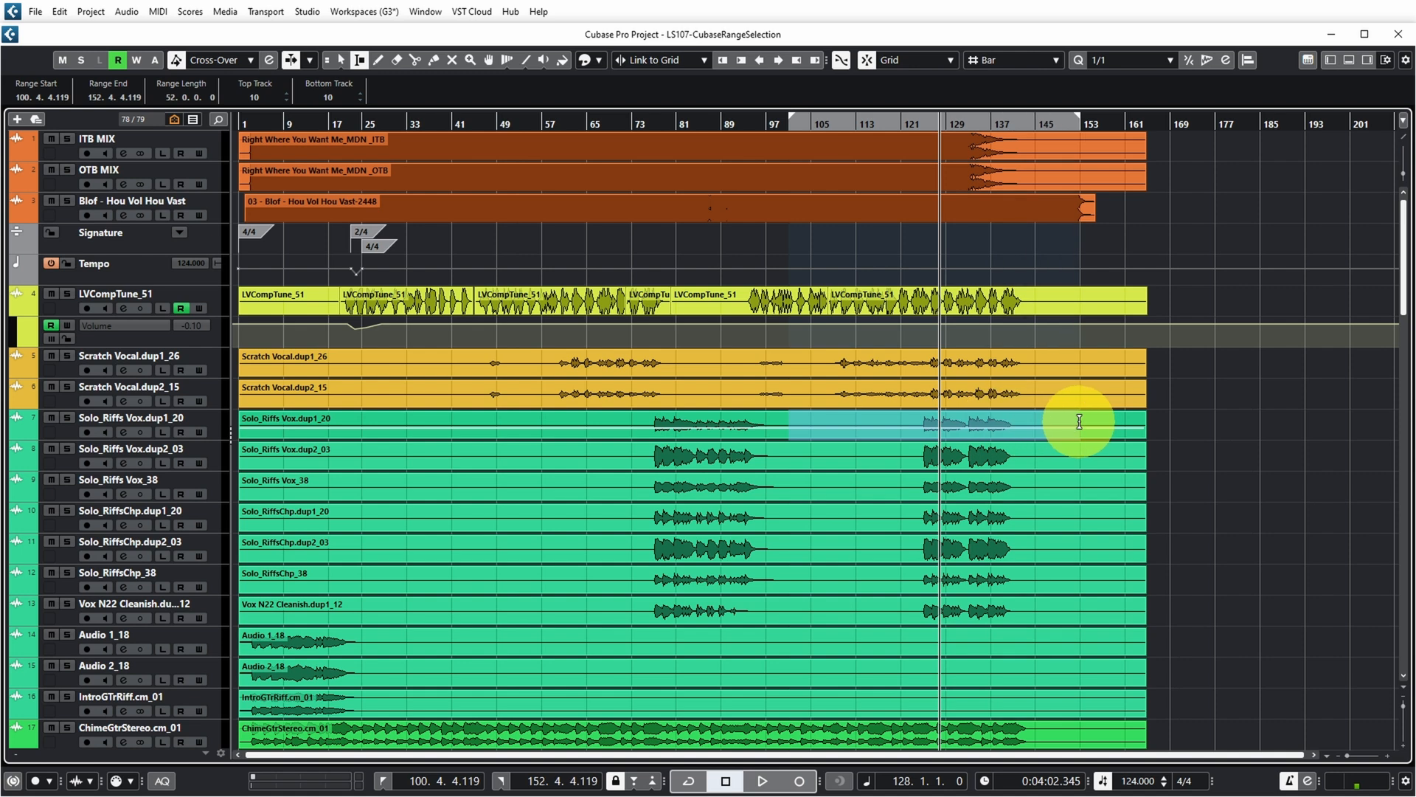
mouse_move(492, 421)
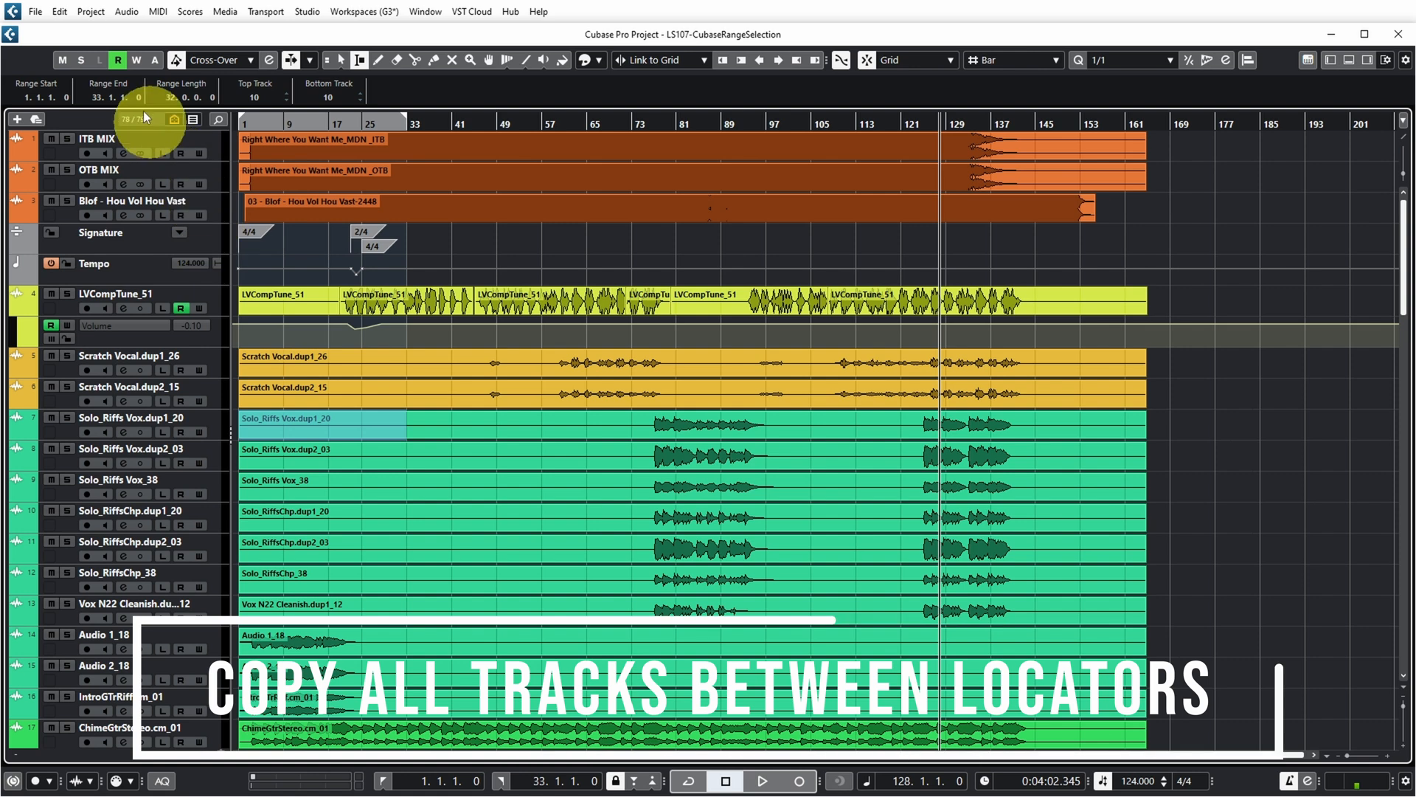
Global Copy bars 1–33 across all tracks and paste the section at bar 177
click(59, 11)
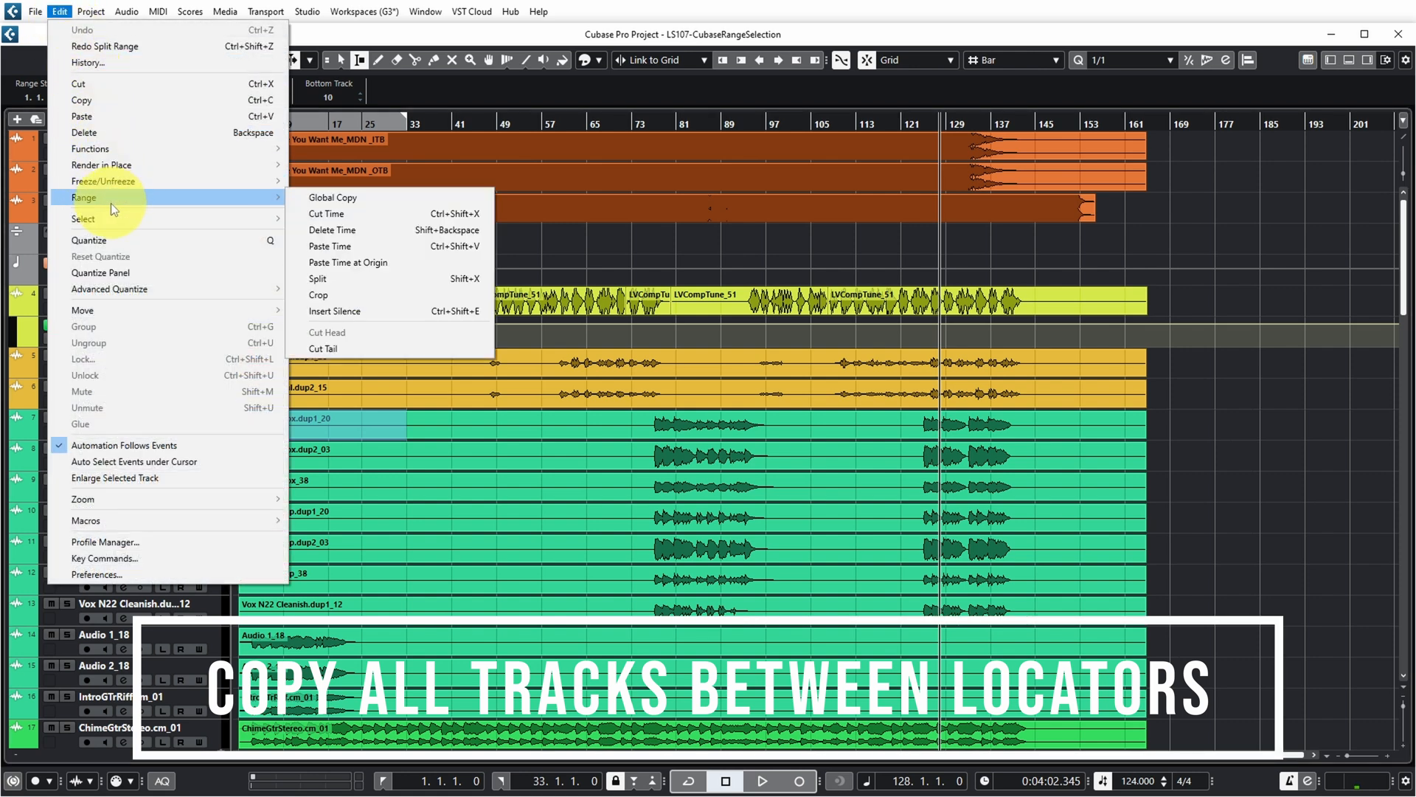
click(332, 196)
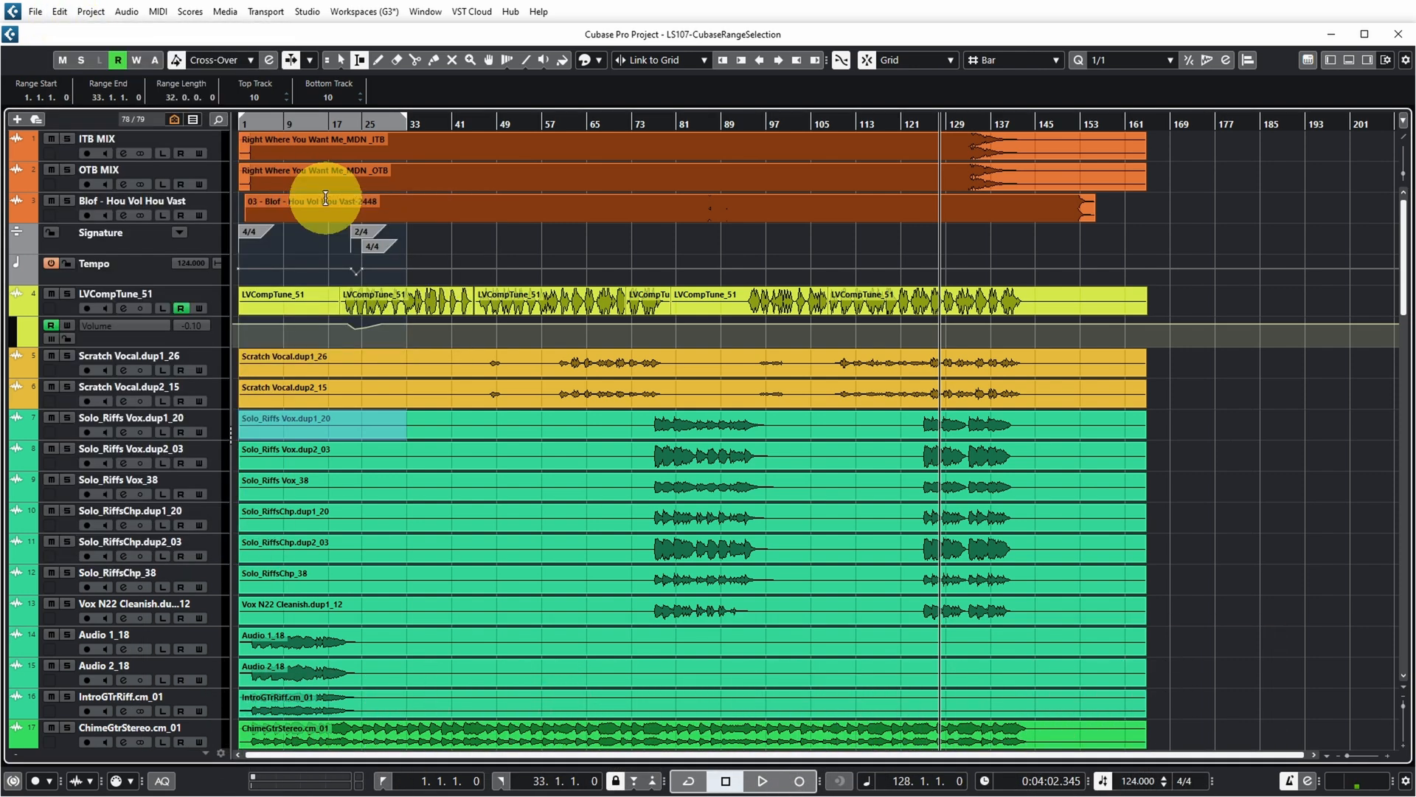
click(1214, 124)
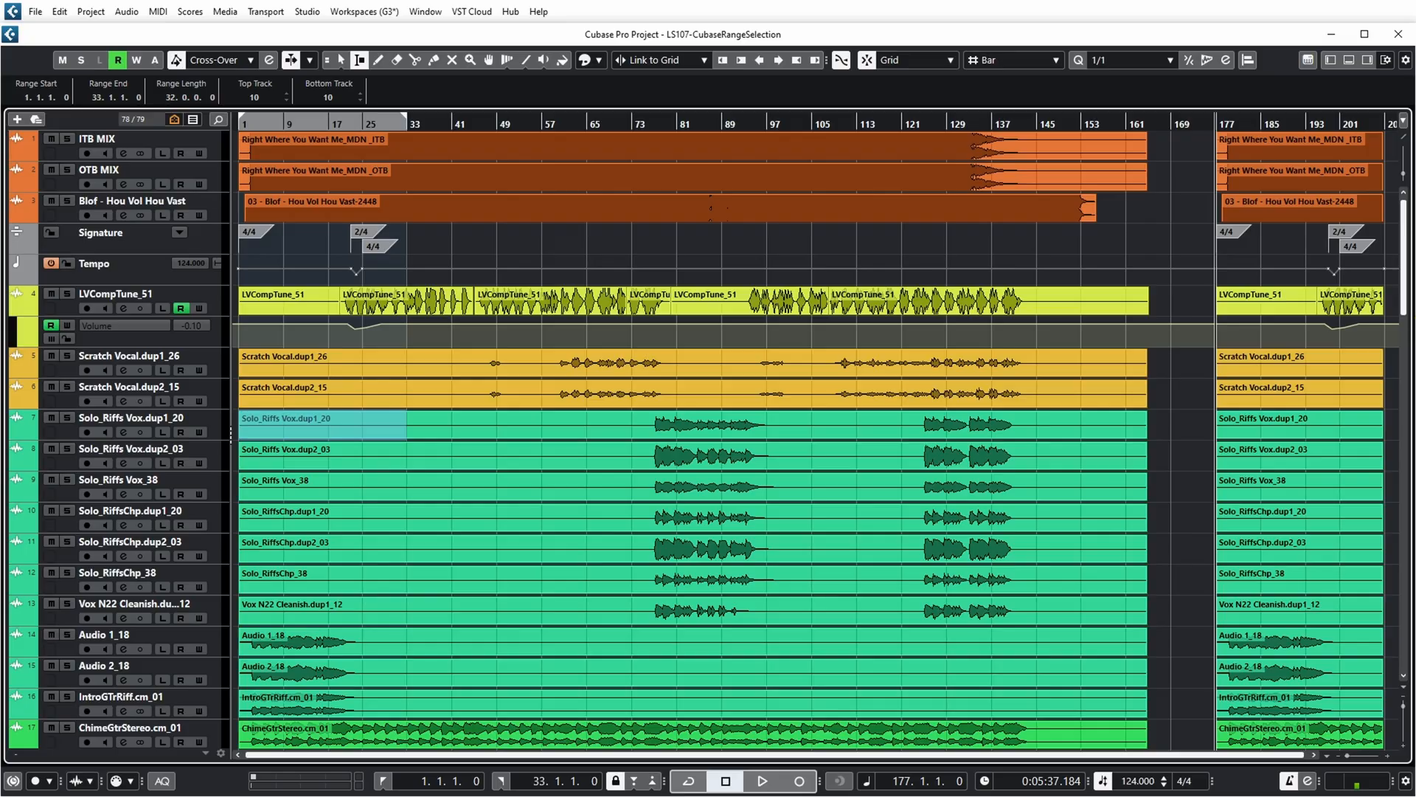
scroll(down, 3)
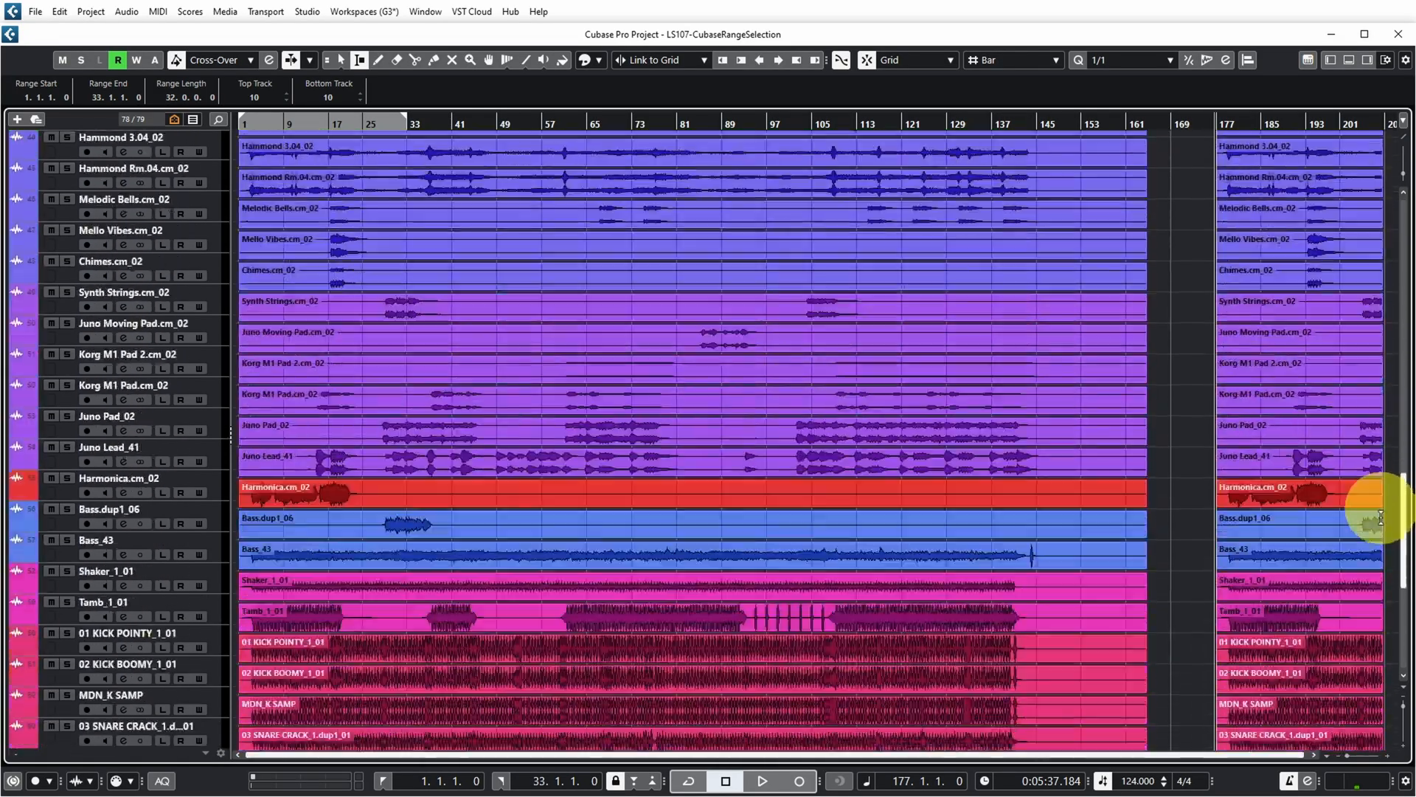
scroll(up, 3)
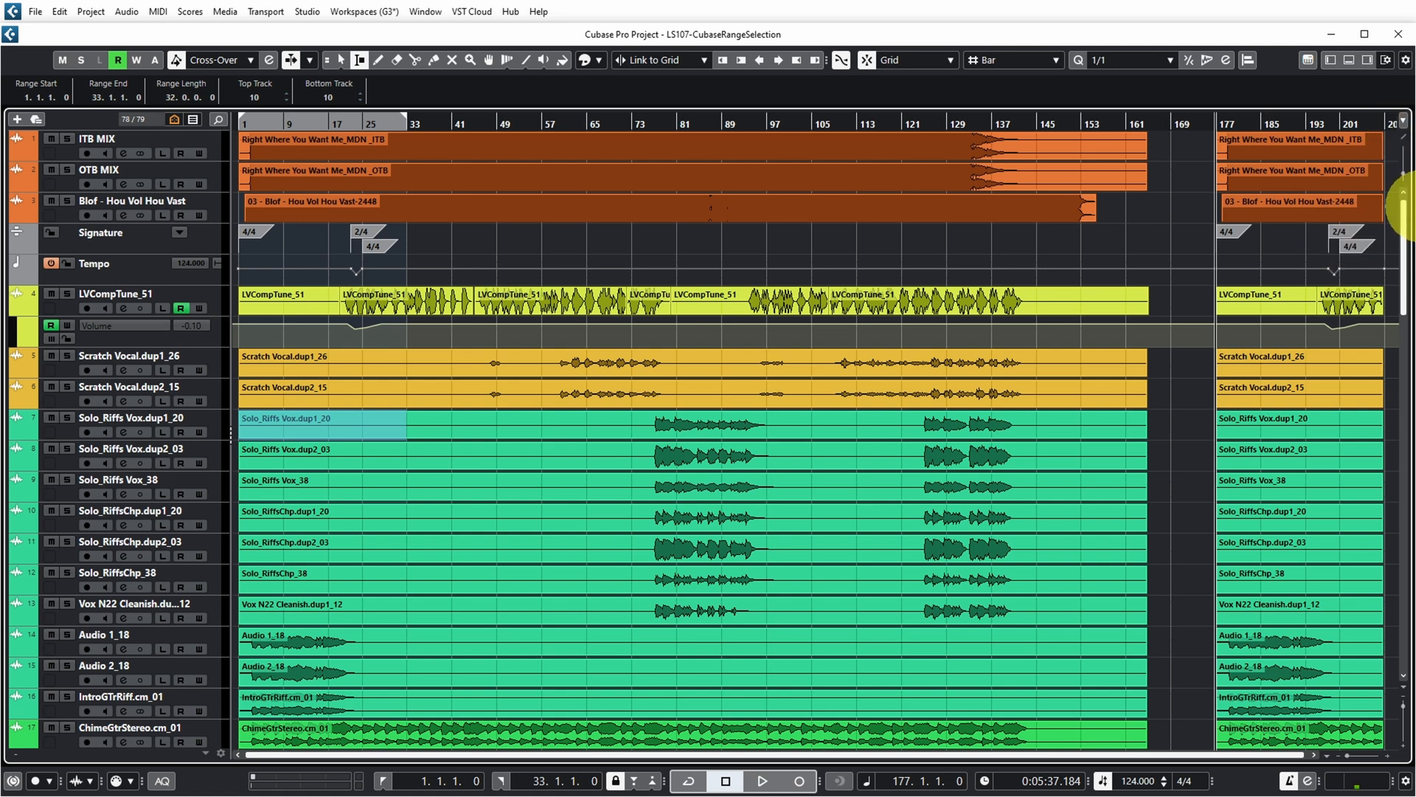
mouse_move(1227, 247)
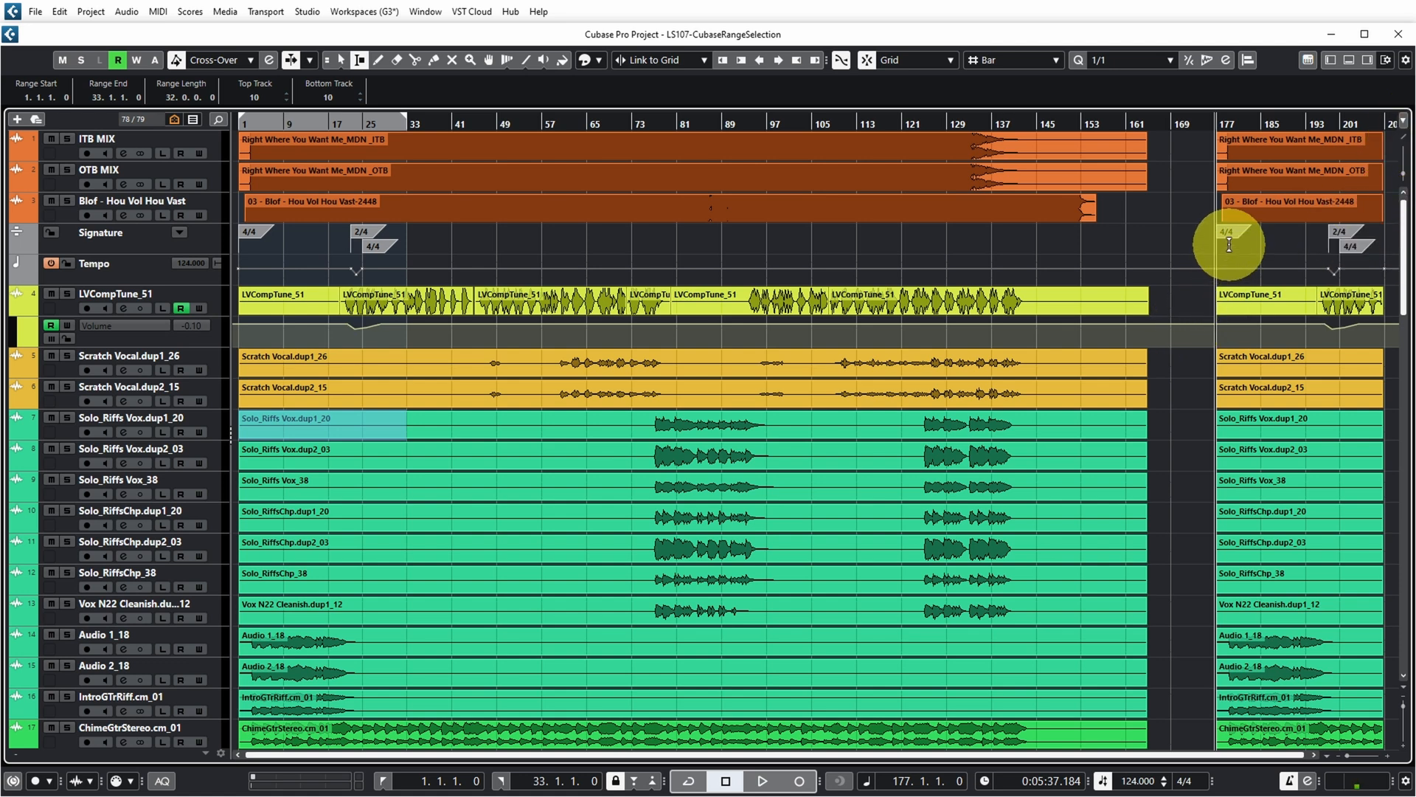
mouse_move(1341, 305)
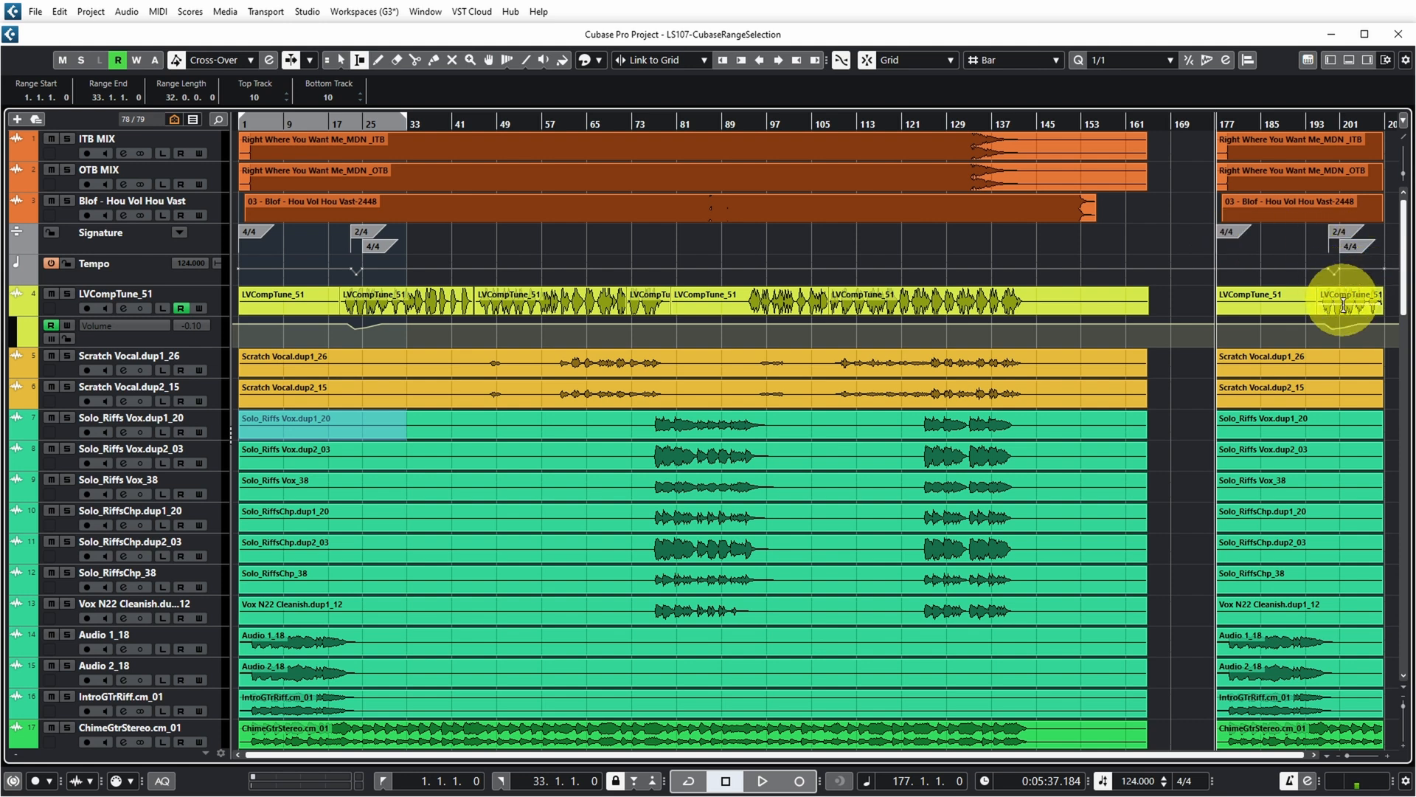
mouse_move(1341, 333)
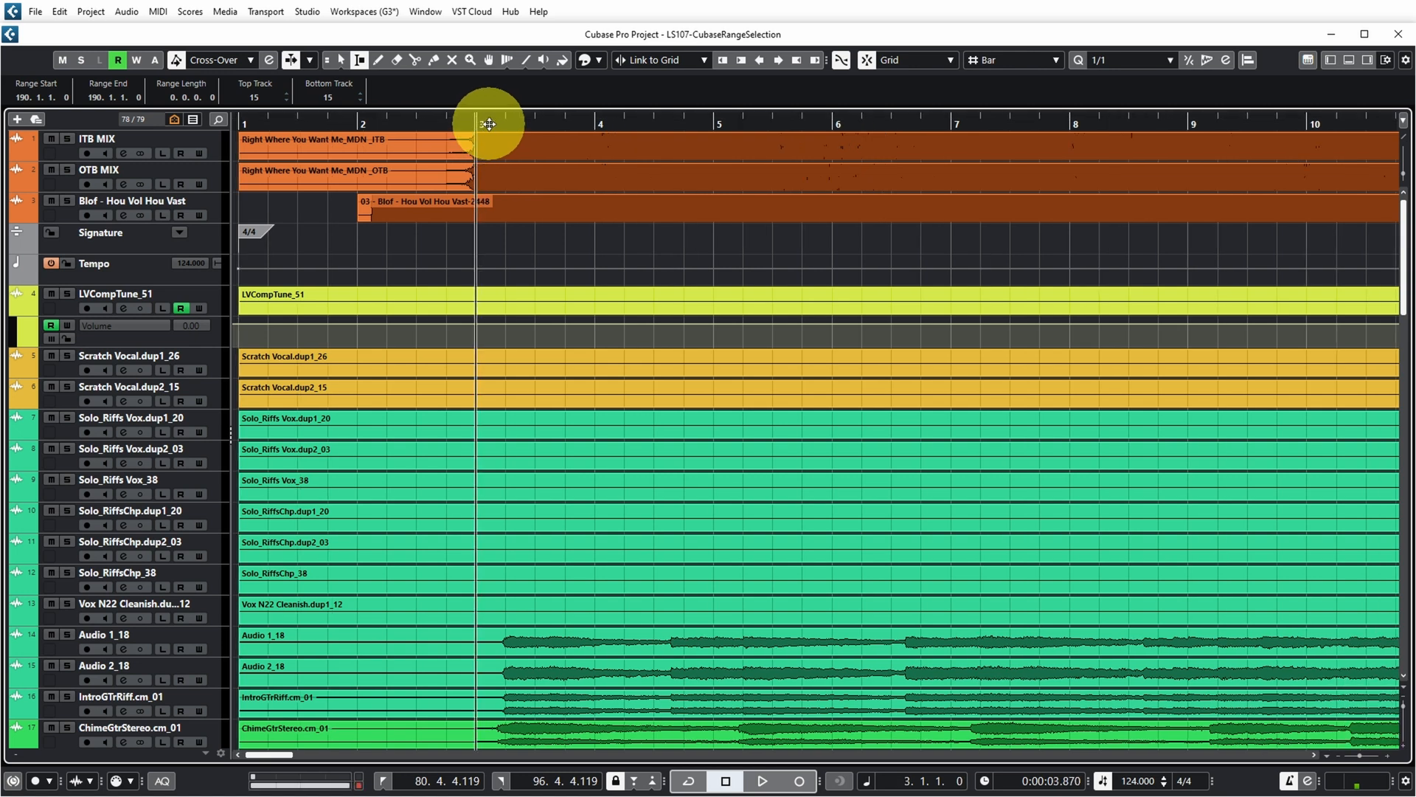
mouse_move(474, 139)
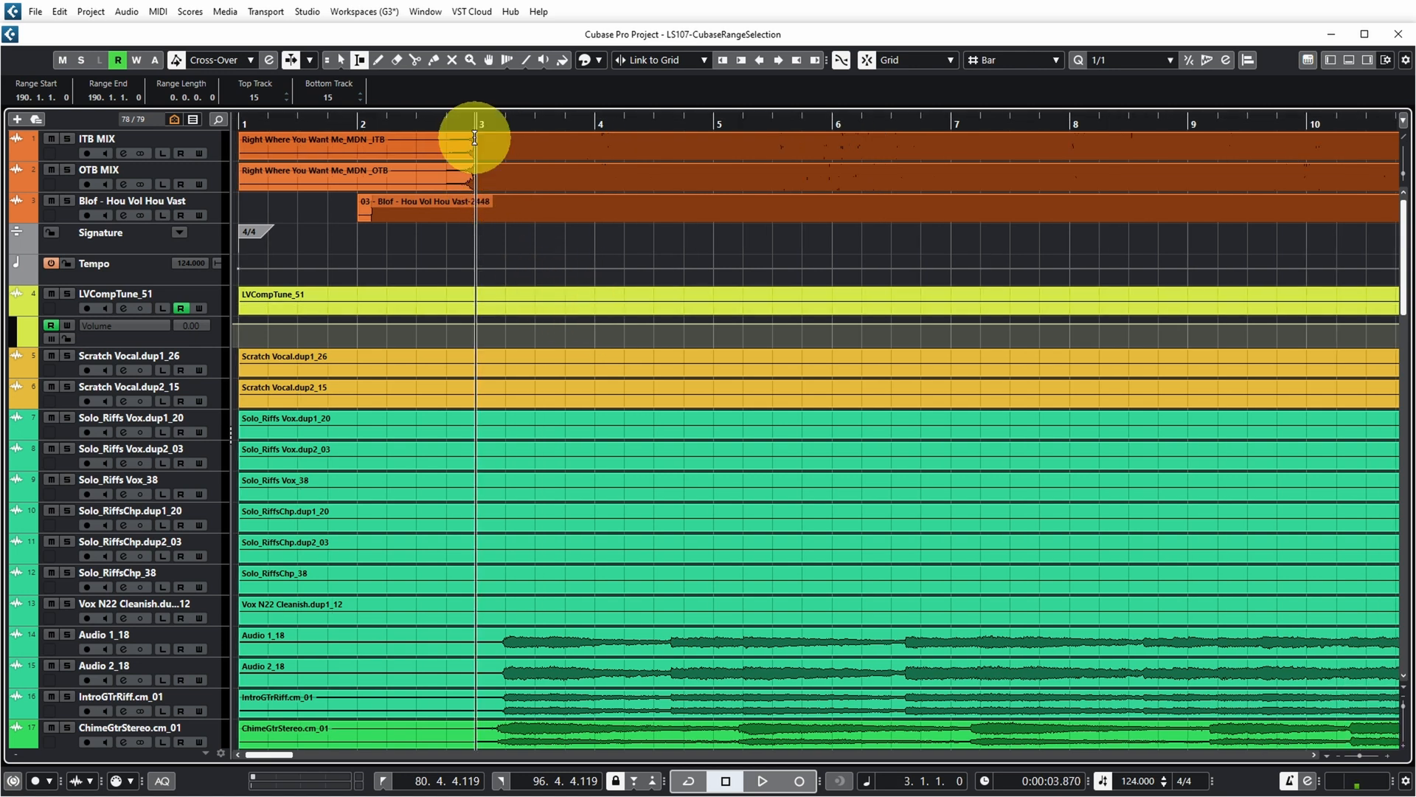
scroll(down, 3)
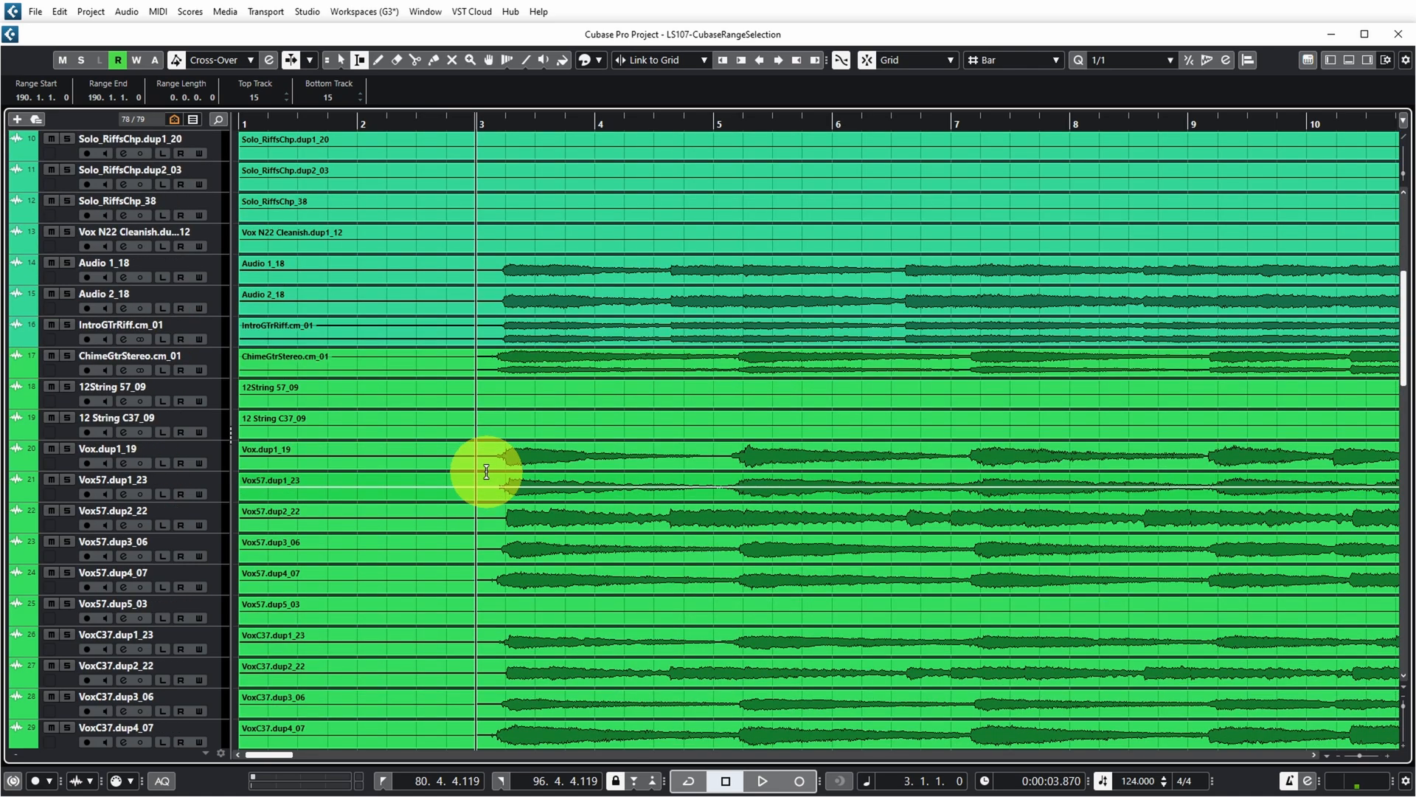
scroll(down, 3)
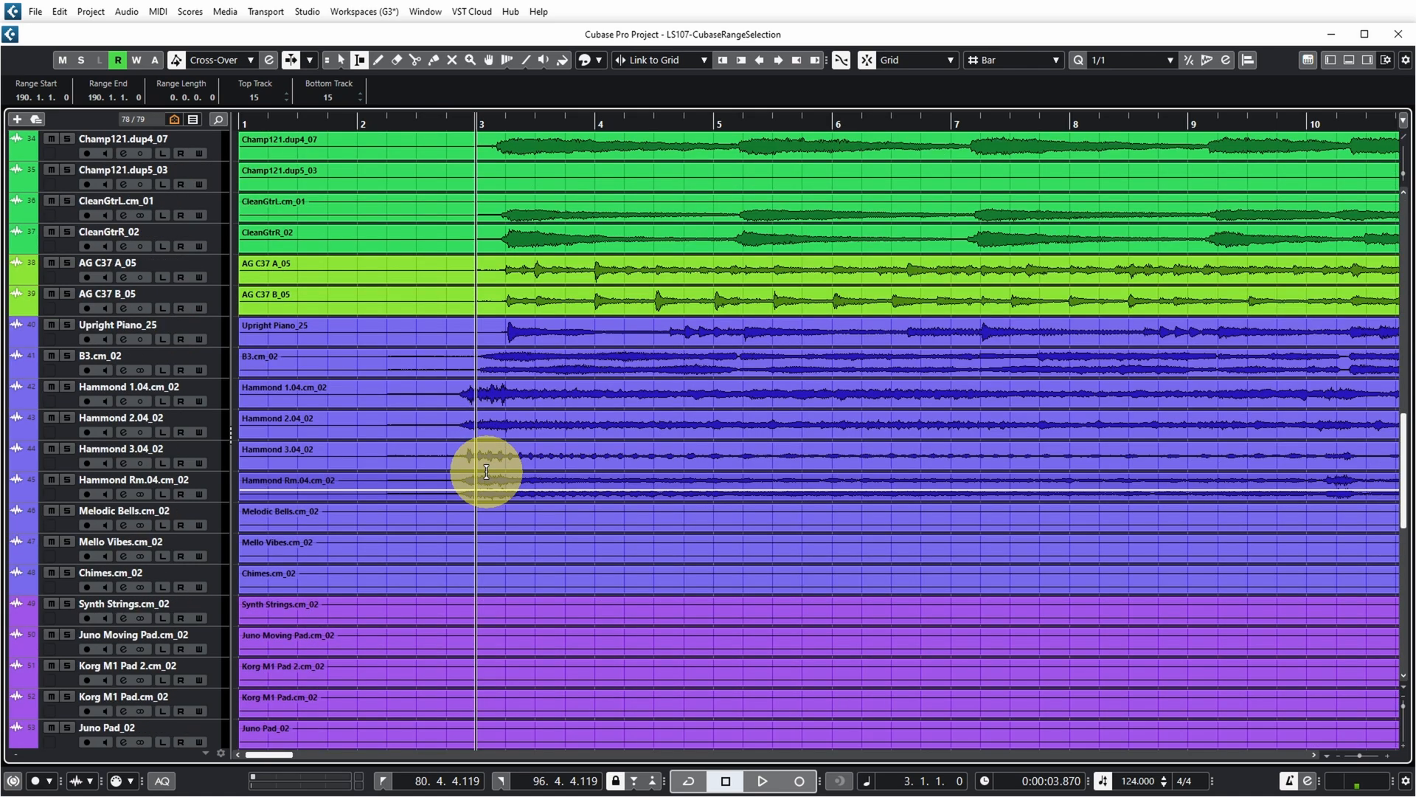
mouse_move(477, 405)
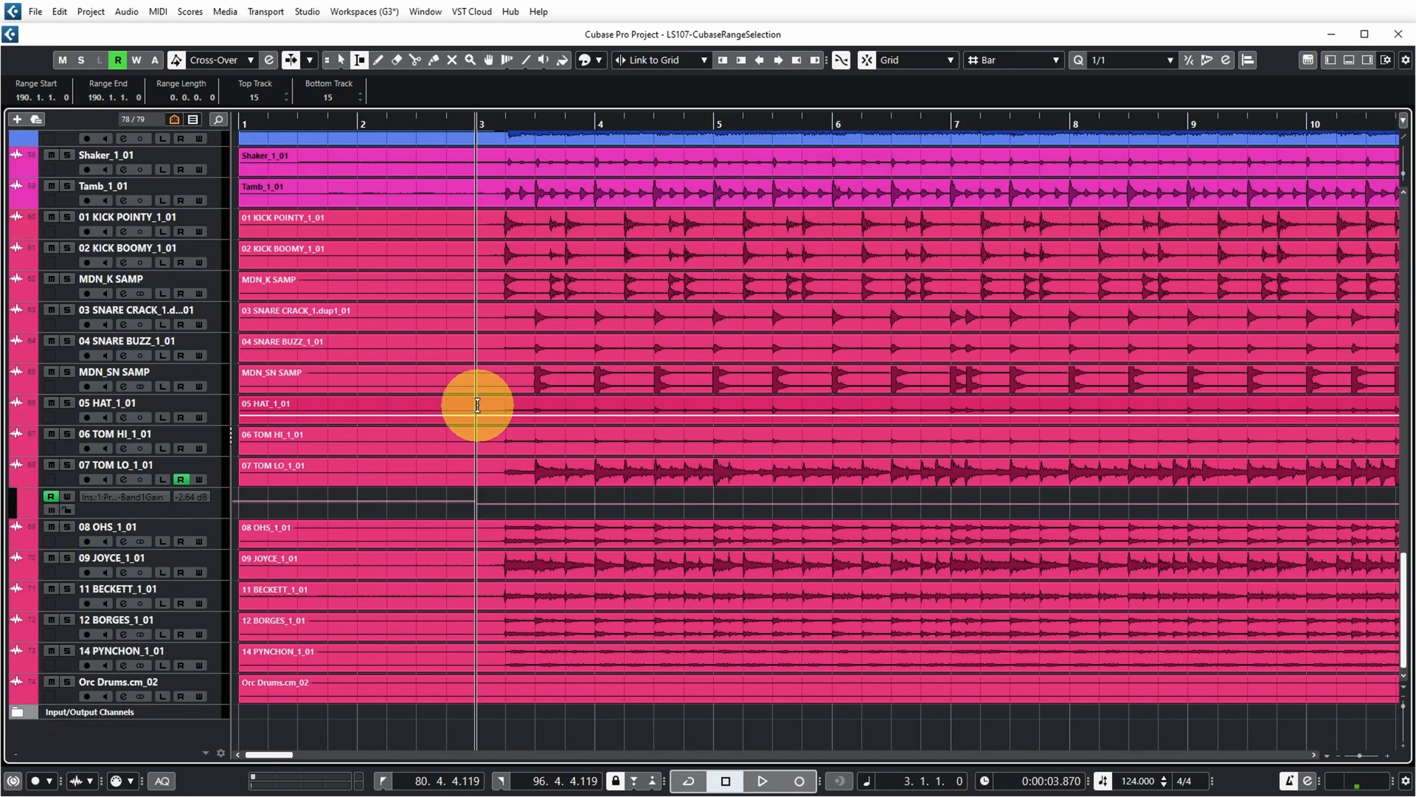
scroll(up, 3)
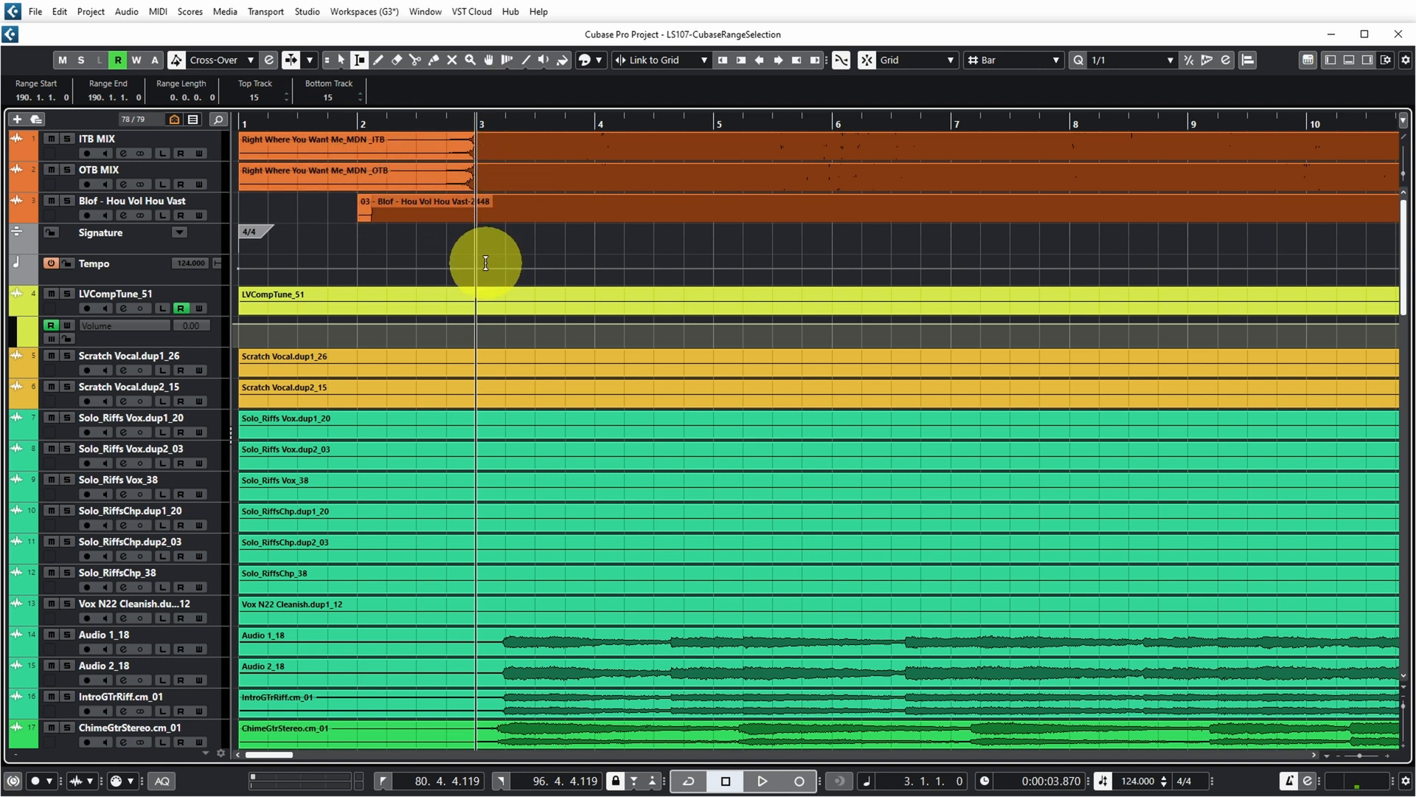
Change the snap Grid Type from Bar to Beat
click(1054, 59)
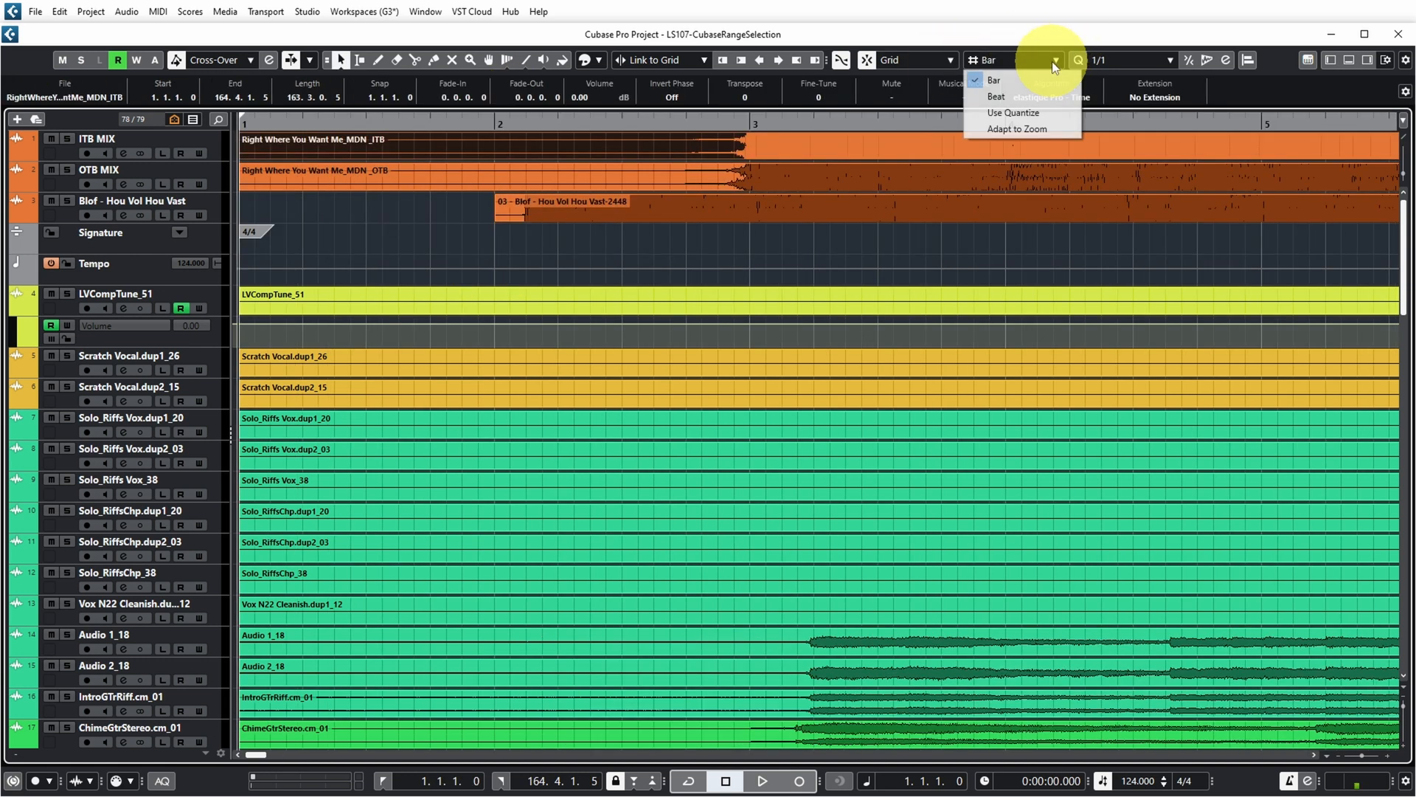
click(995, 97)
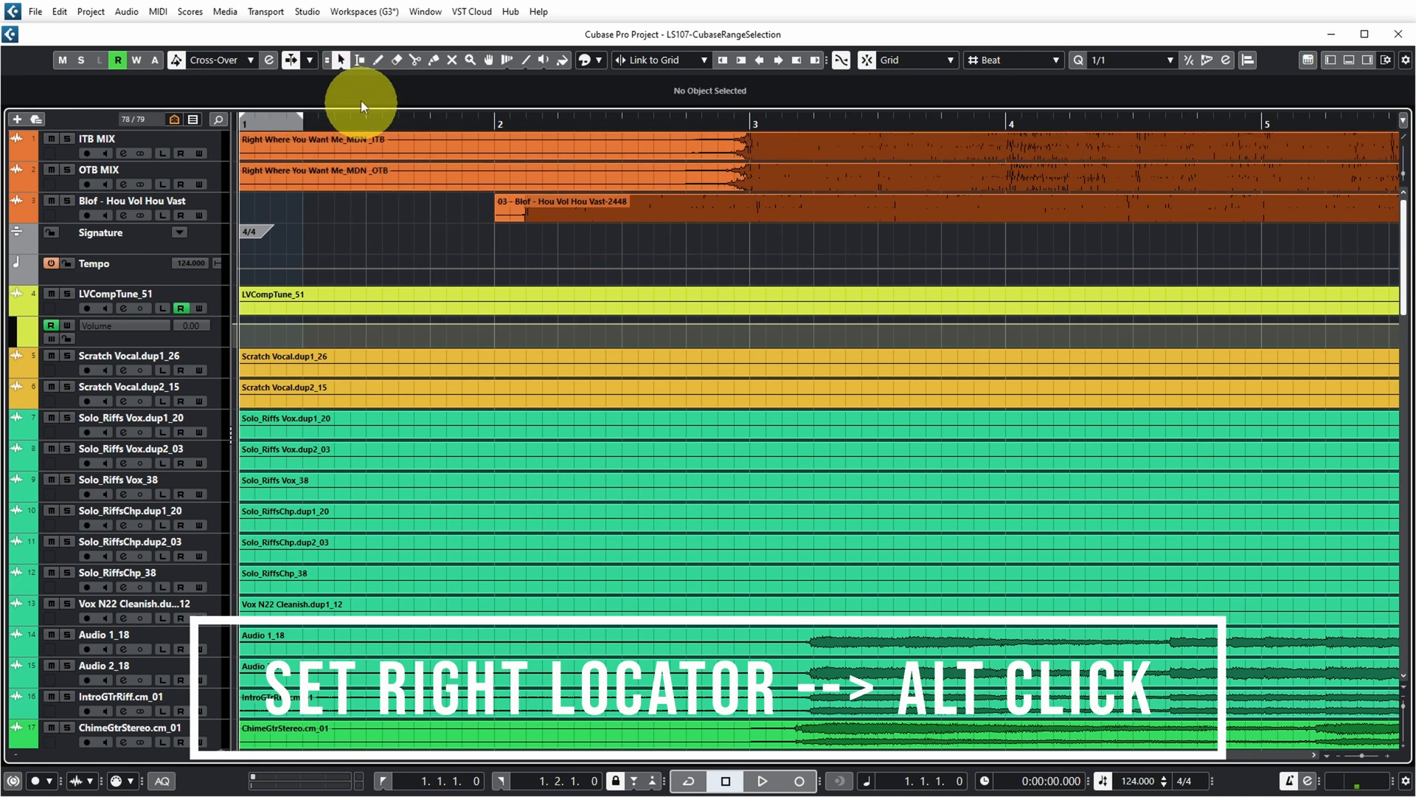
Use Select > In Loop to make a one-beat range across all tracks between the locators
click(59, 10)
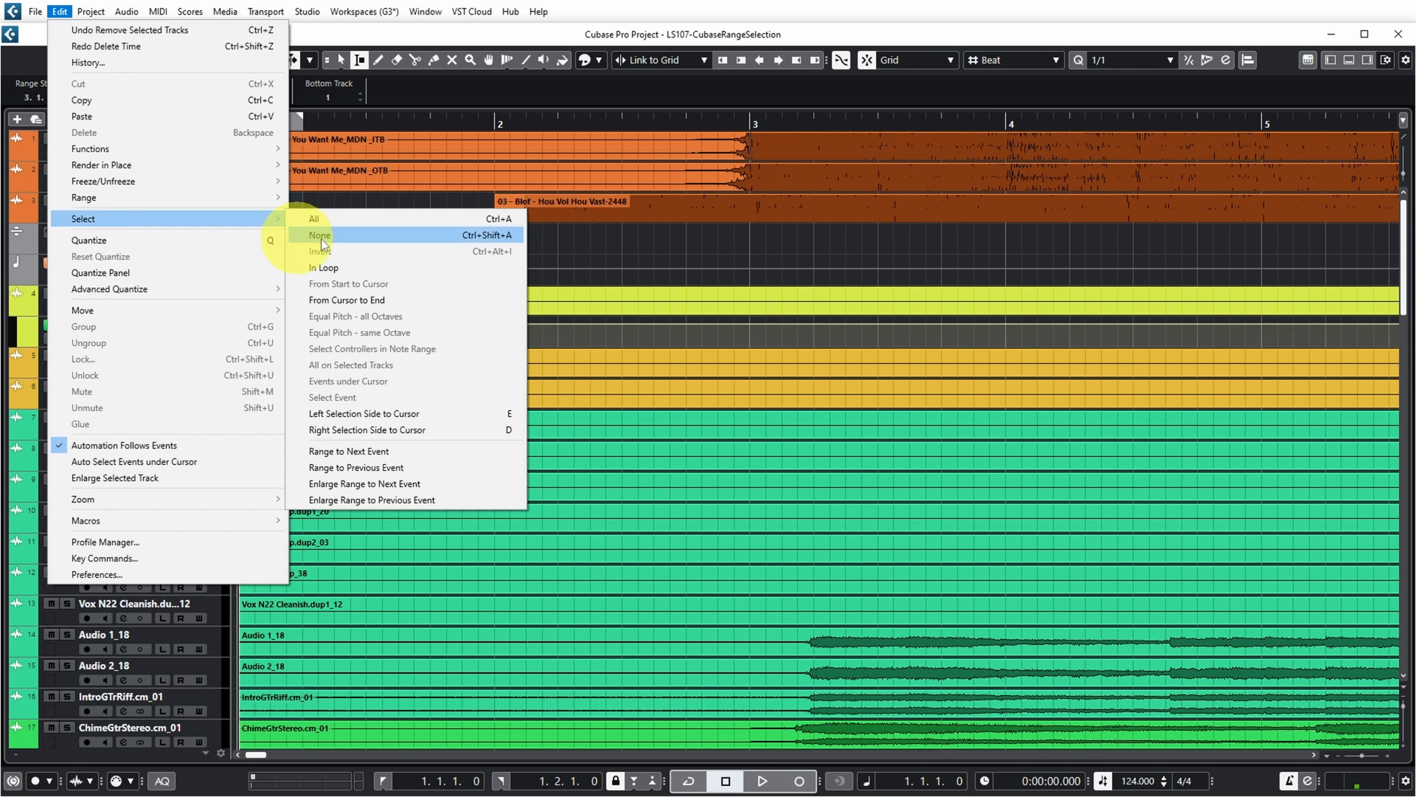
click(320, 234)
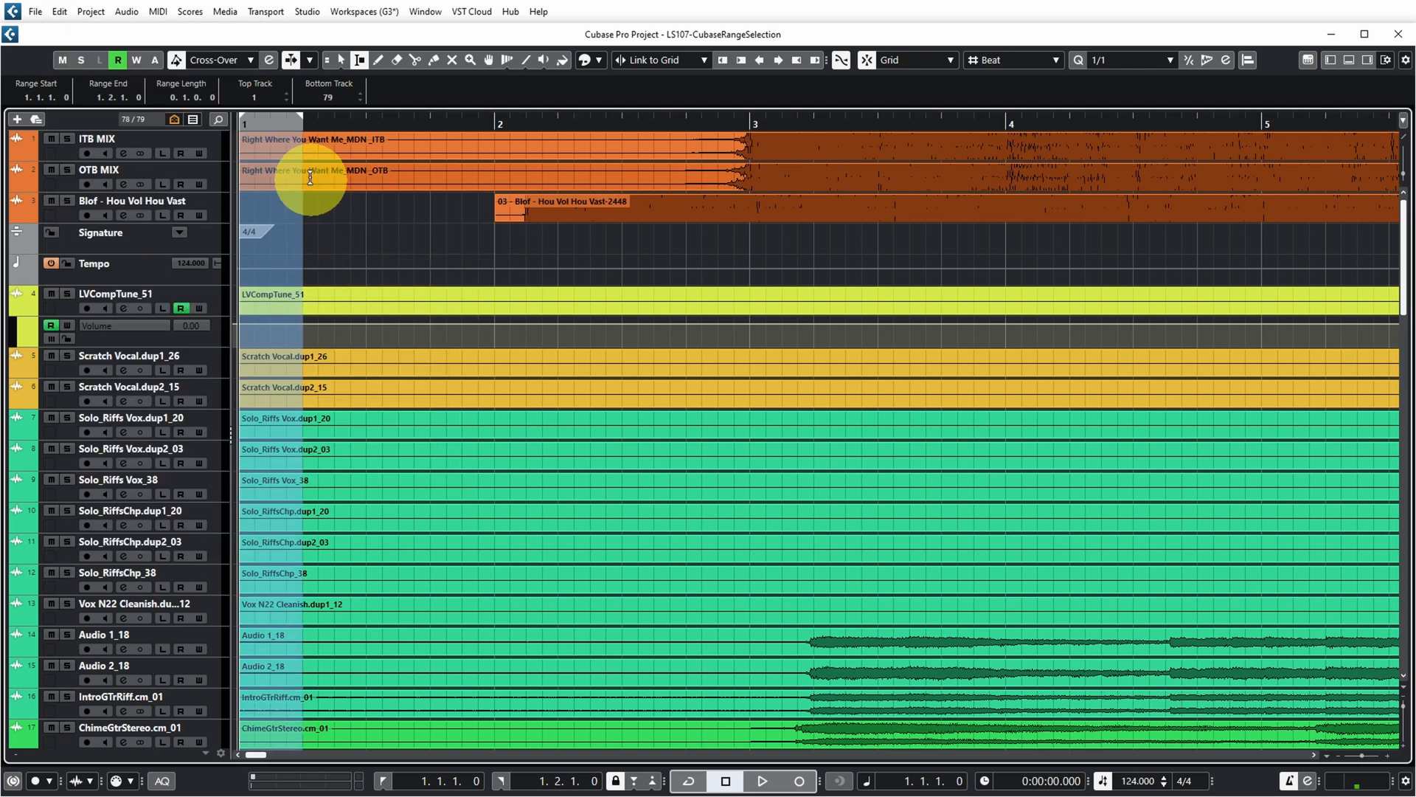
scroll(down, 3)
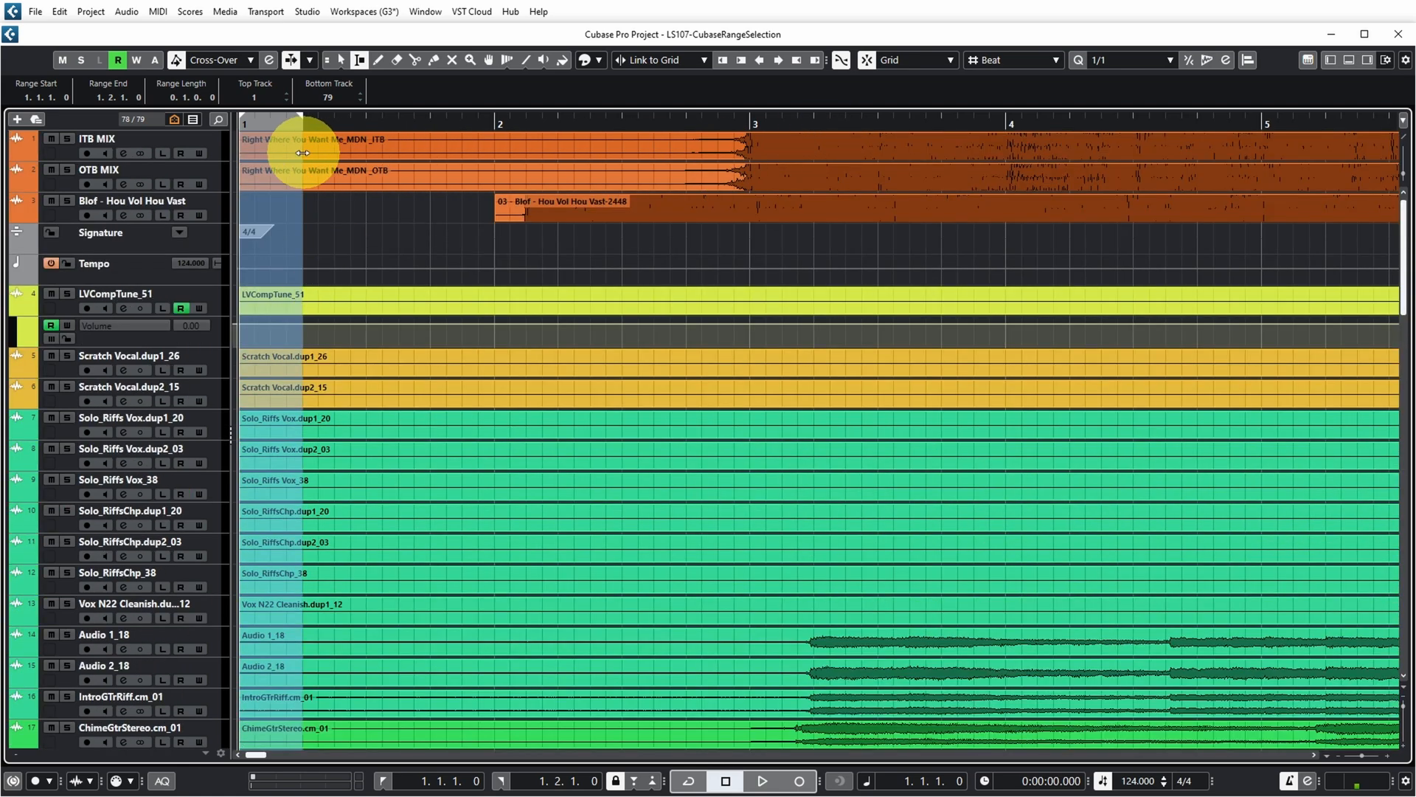
mouse_move(734, 141)
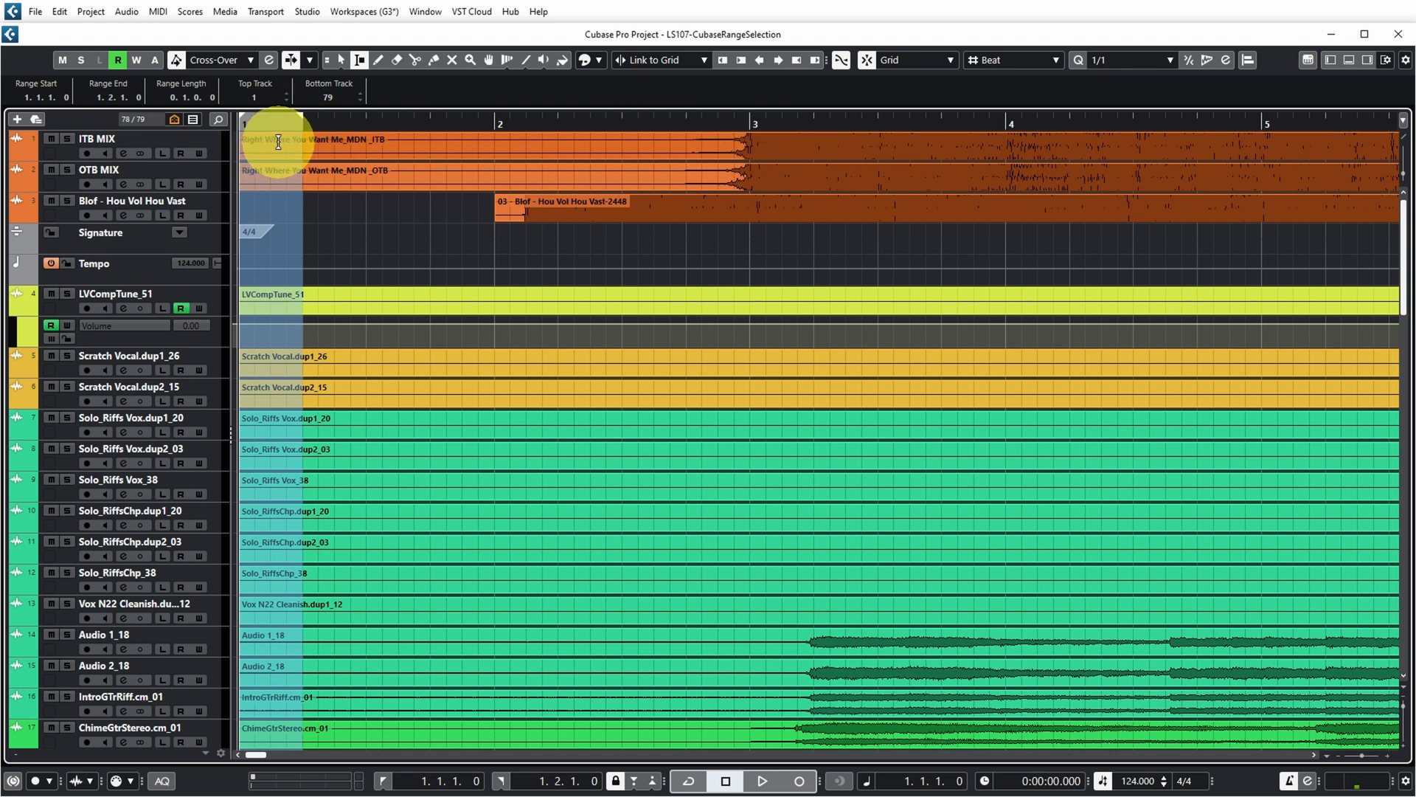
mouse_move(279, 177)
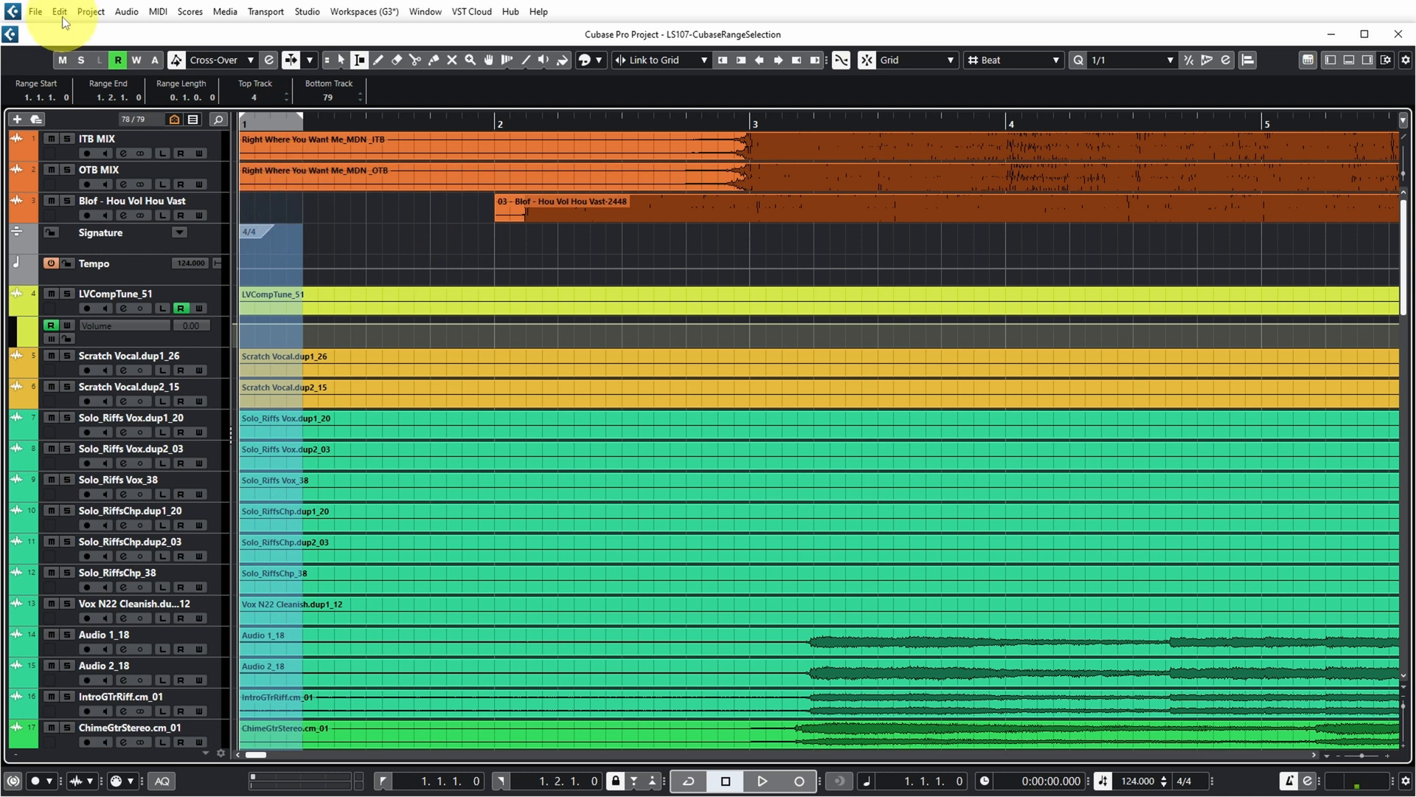
click(58, 11)
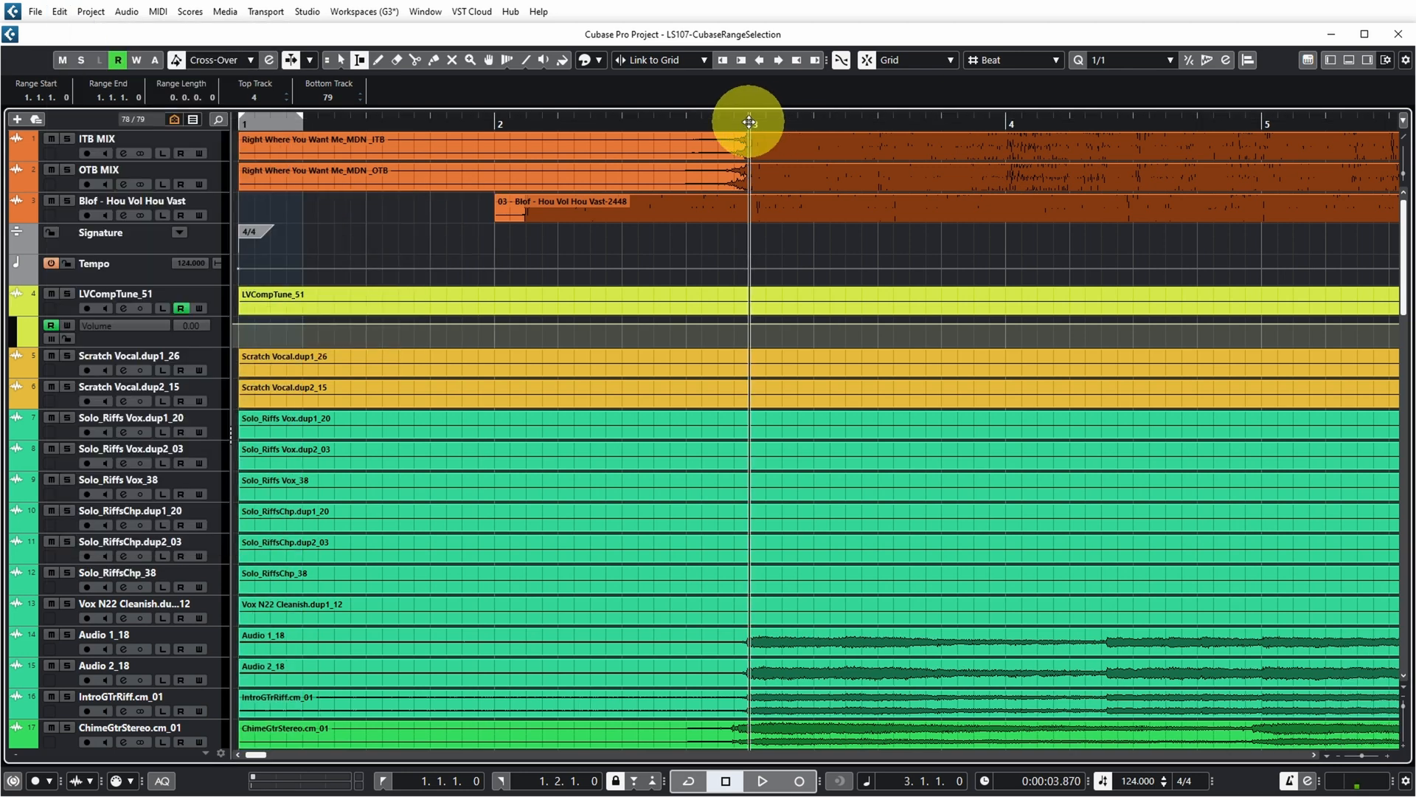
scroll(down, 3)
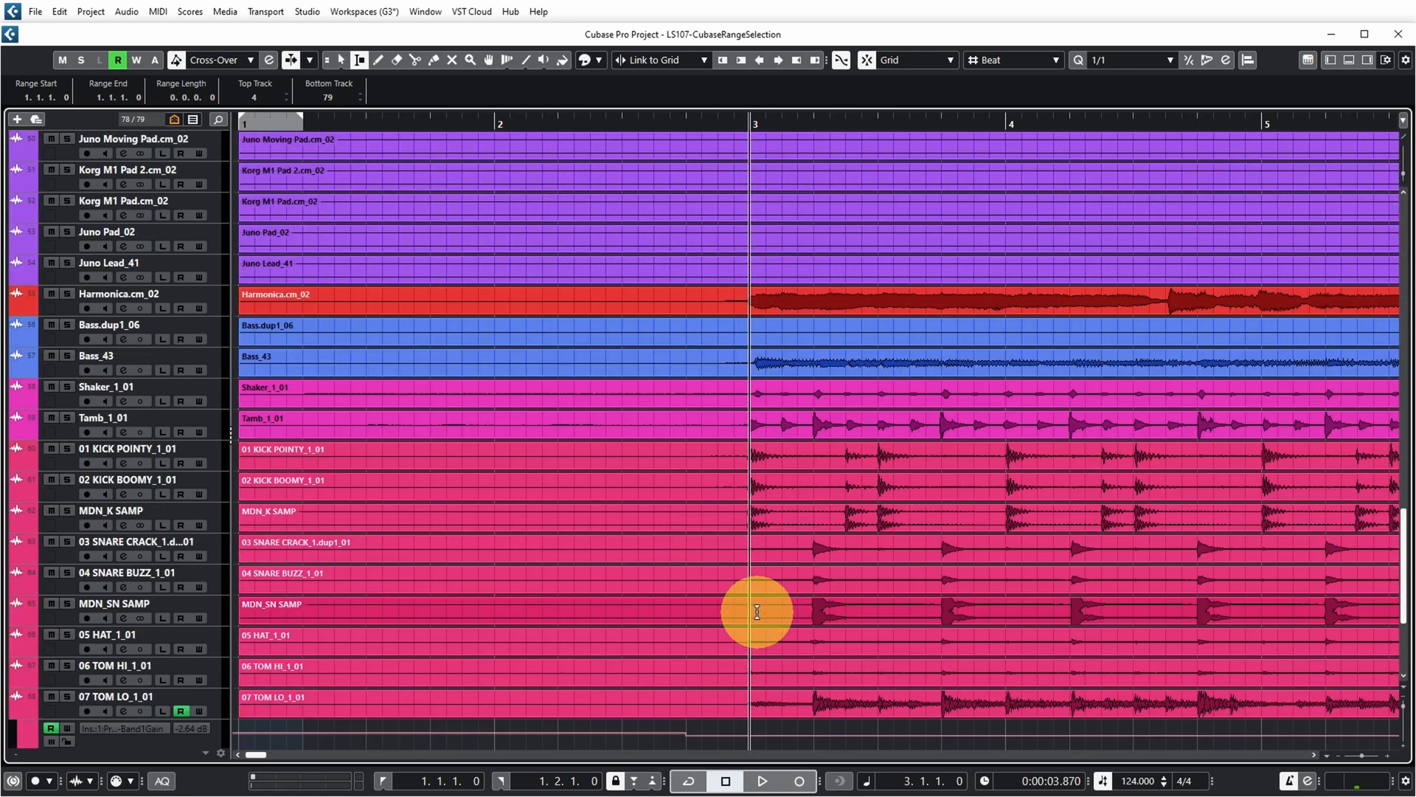
scroll(up, 3)
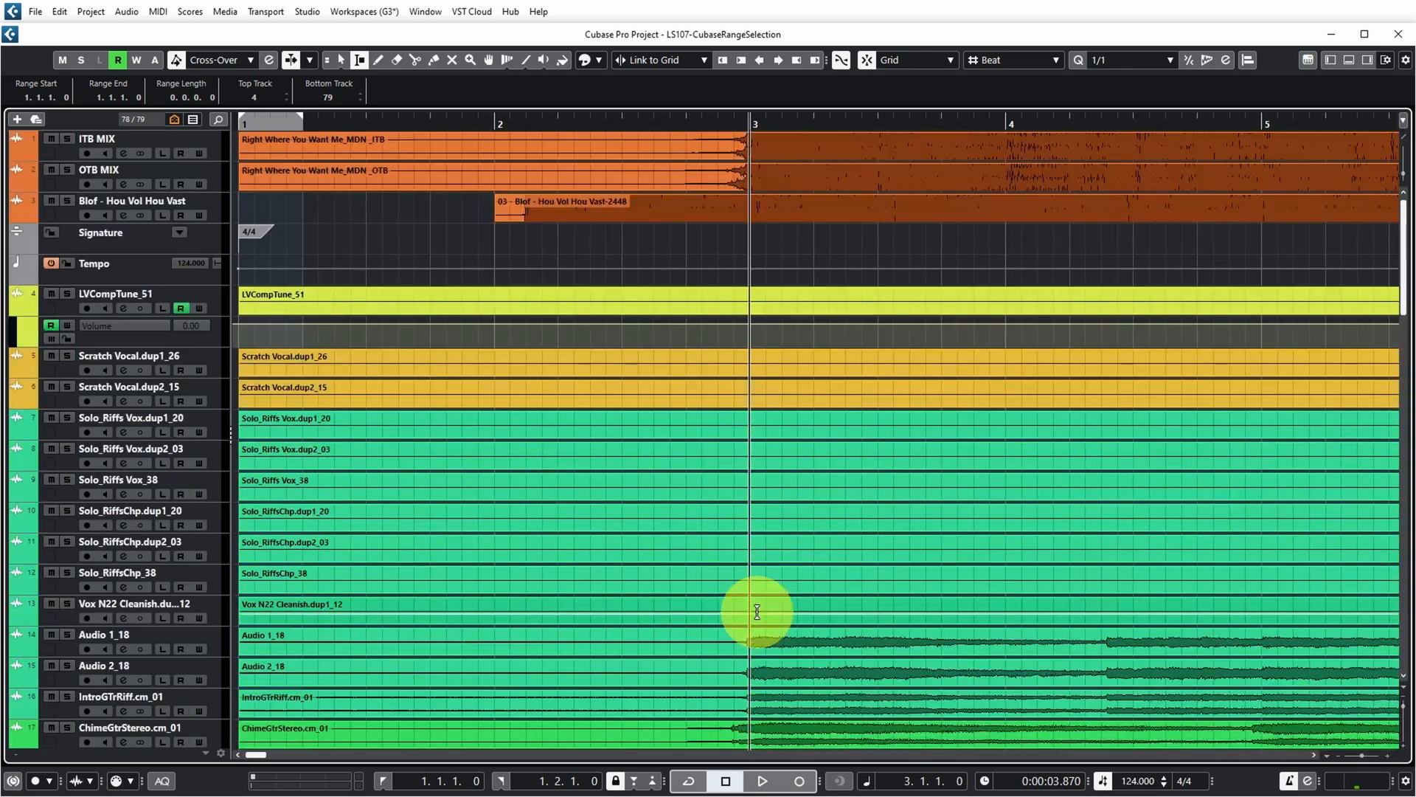
mouse_move(832, 246)
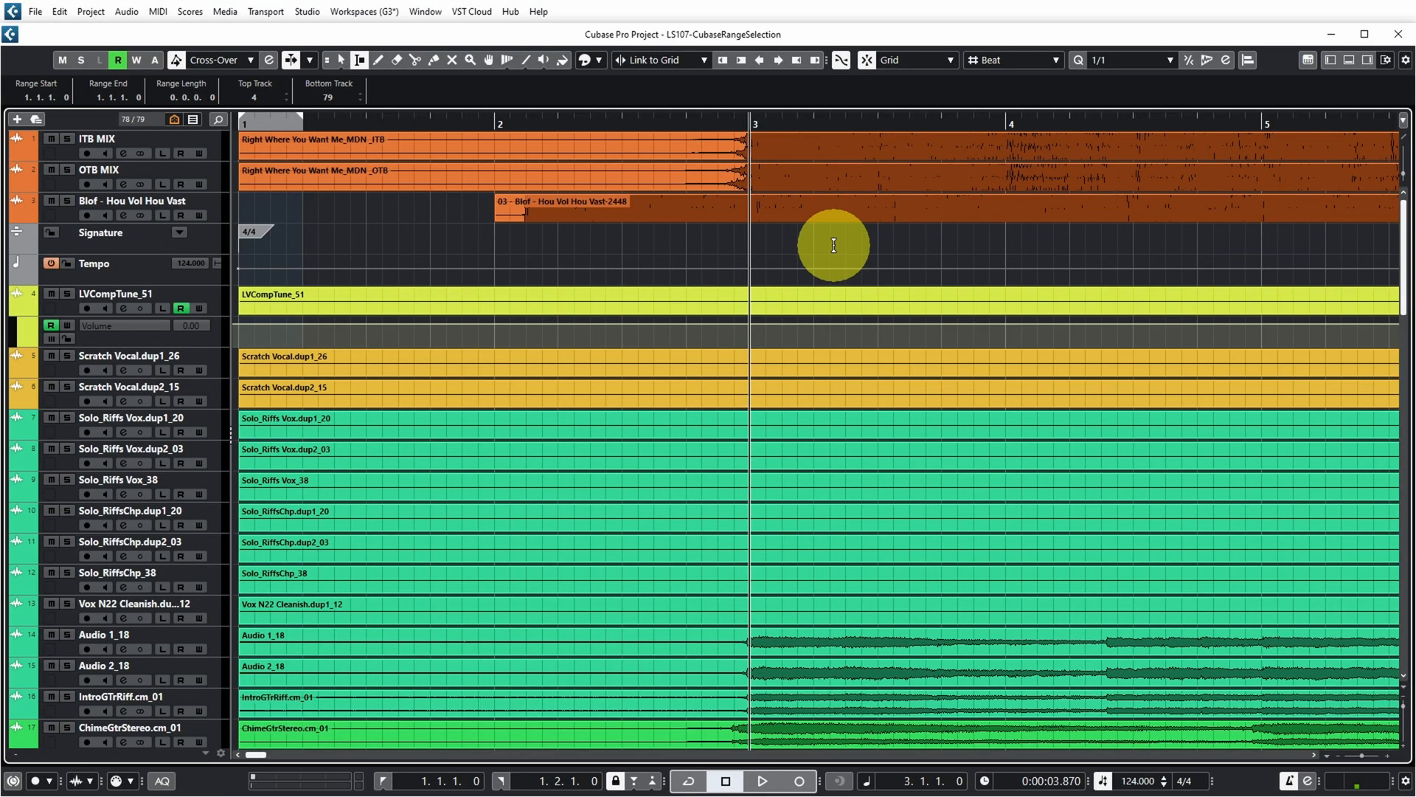
Scroll through the tracks while marking the bar 73–97 range across tracks 1 to 78
scroll(down, 3)
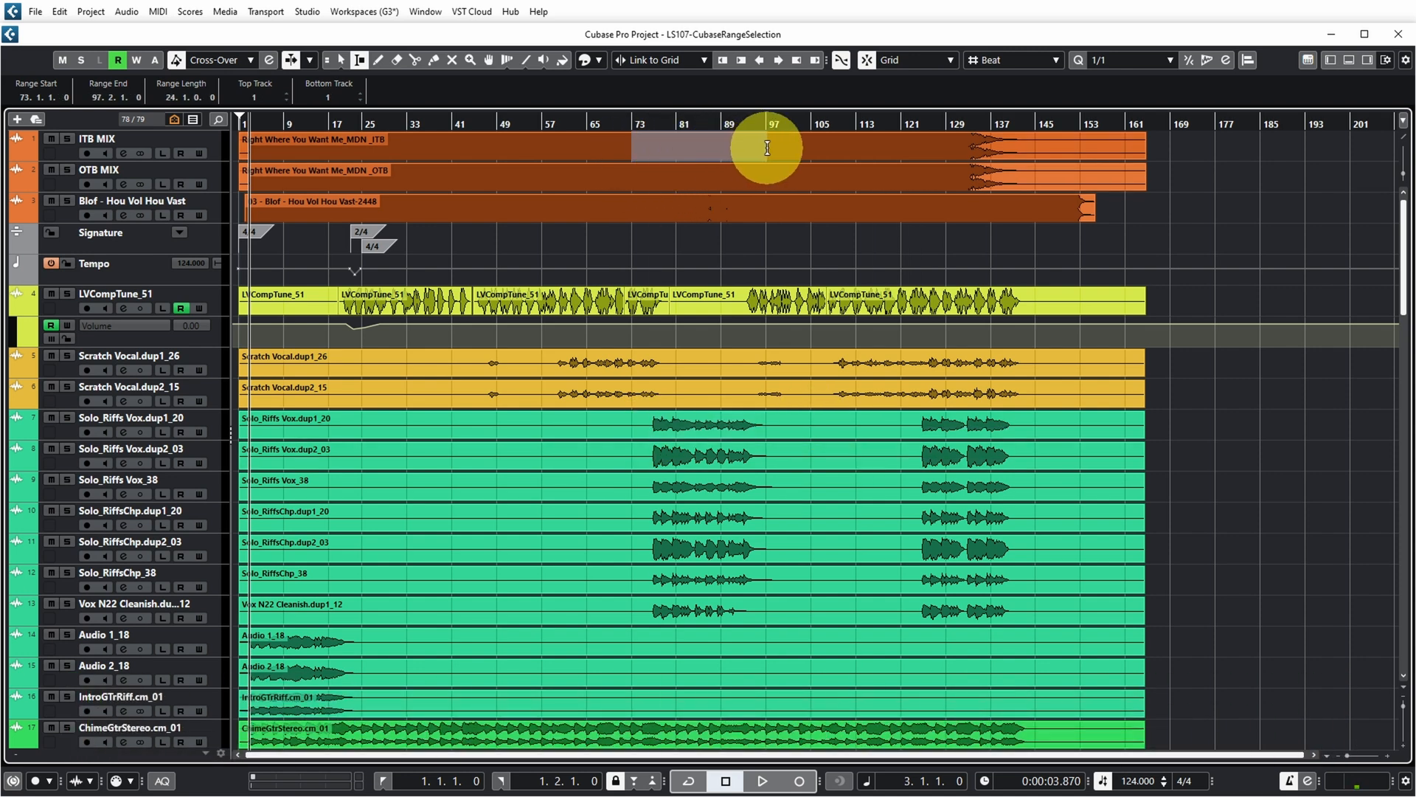
scroll(down, 3)
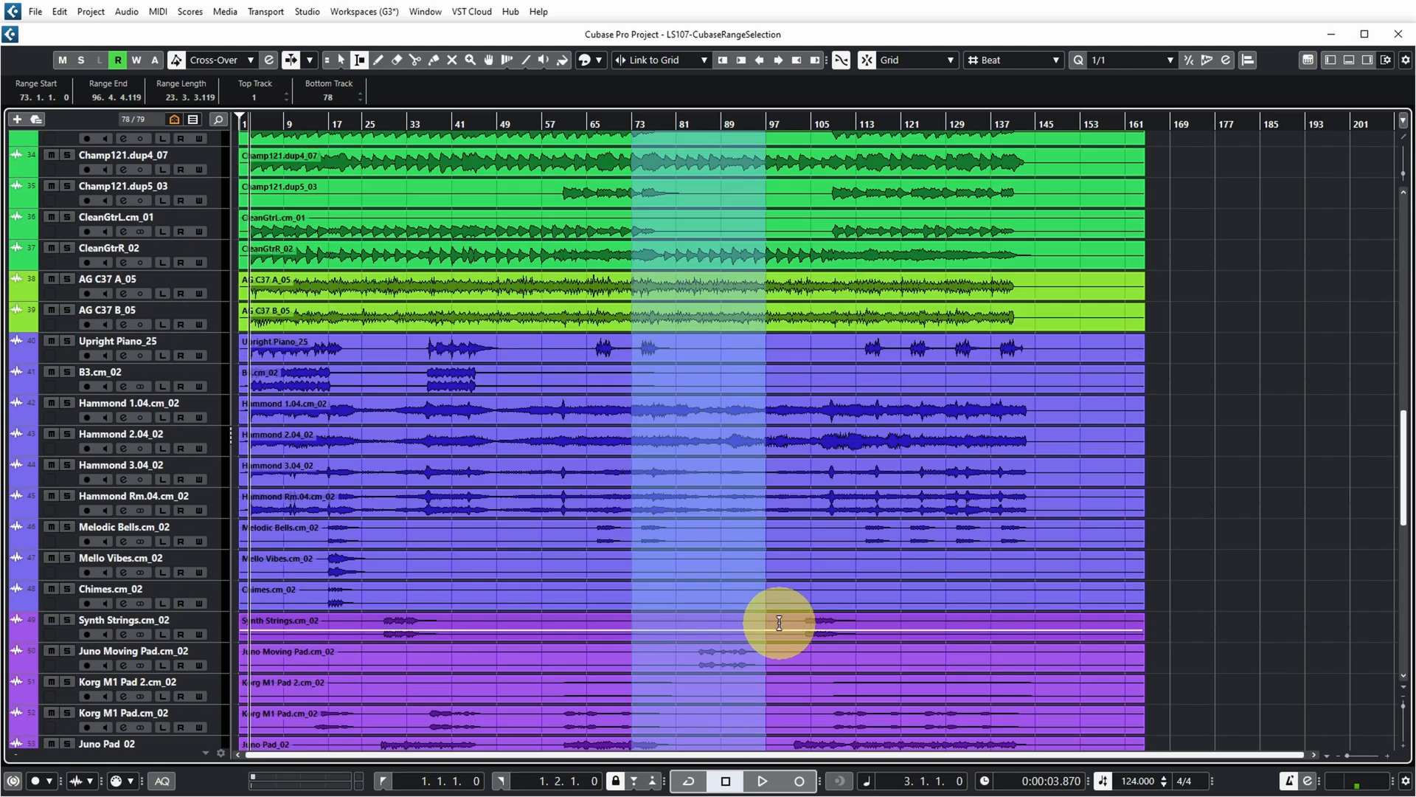
scroll(up, 3)
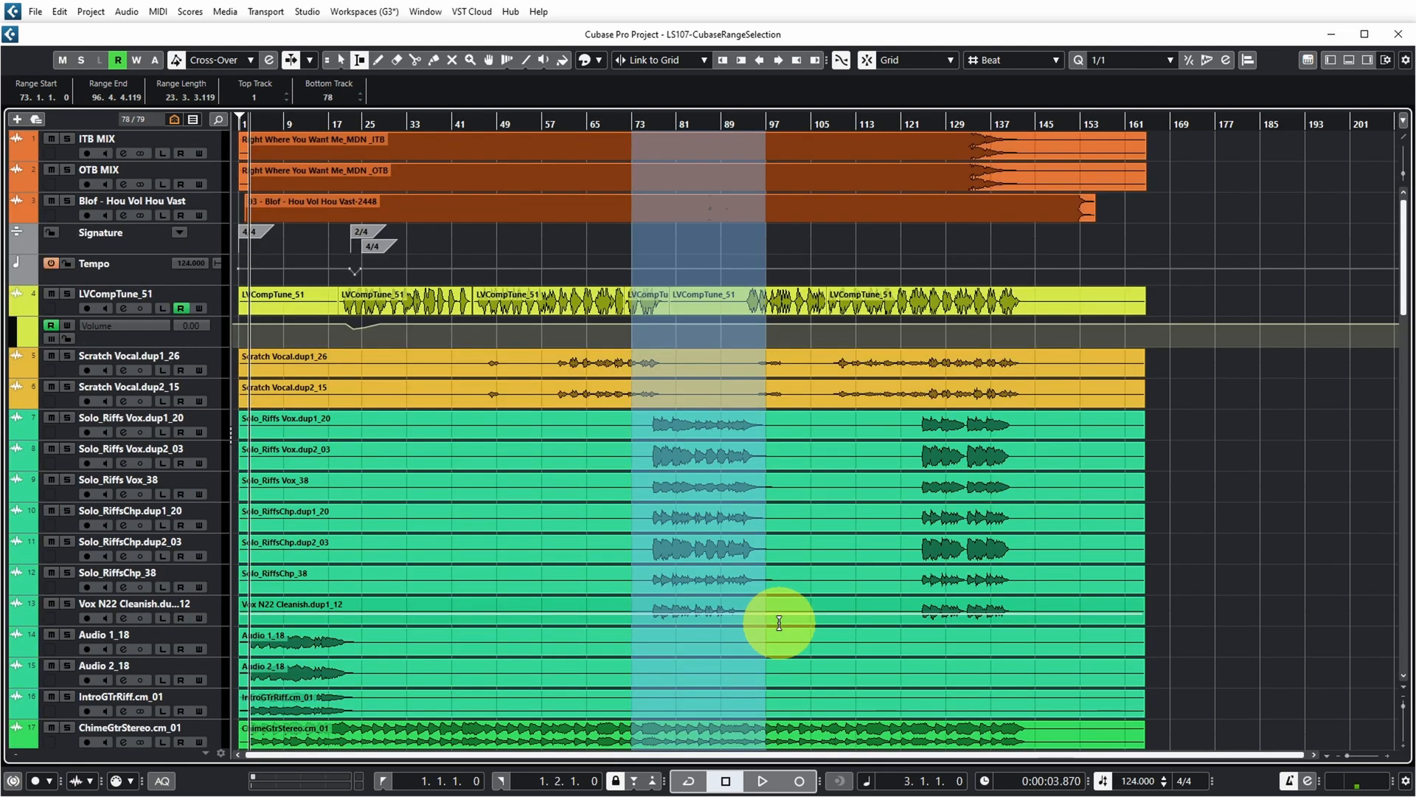
mouse_move(717, 159)
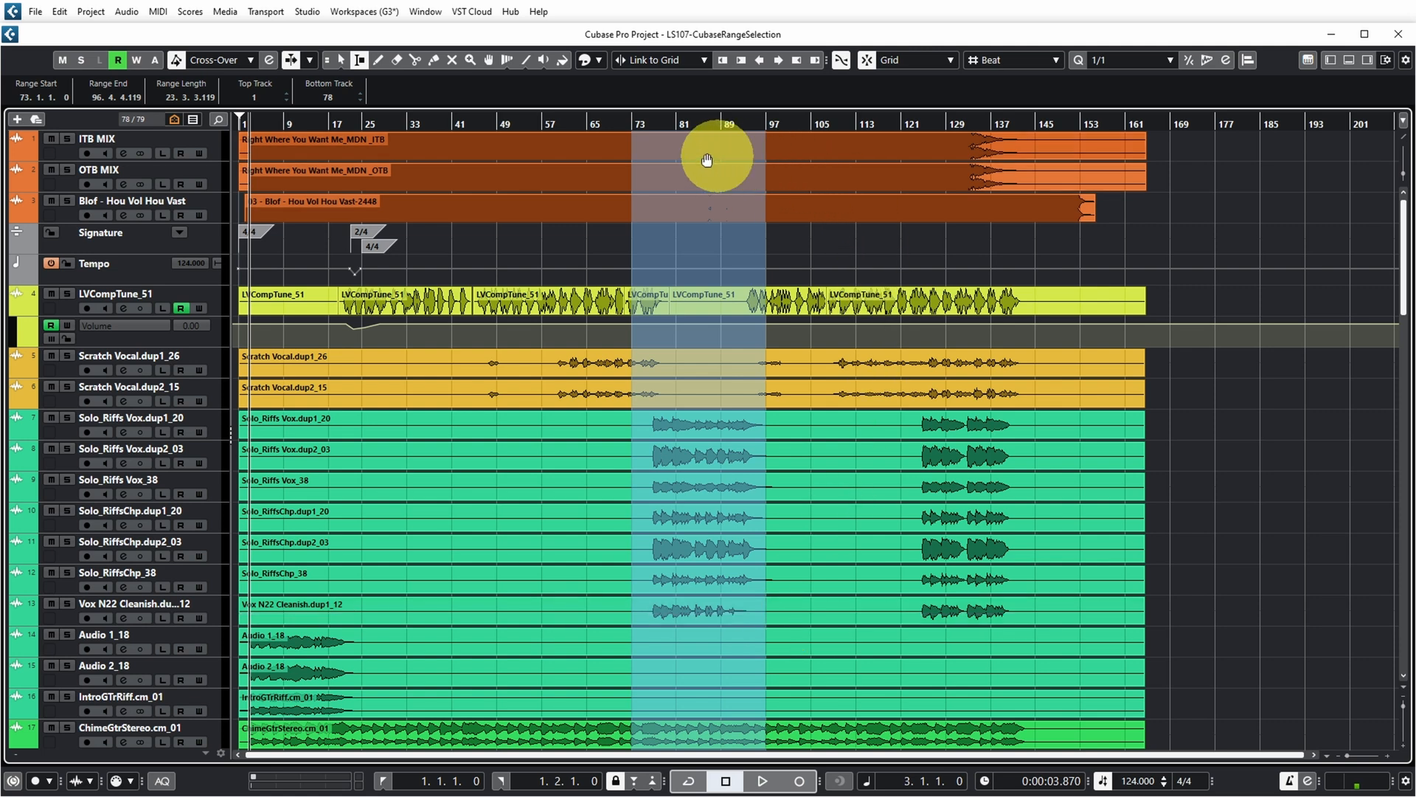
mouse_move(722, 223)
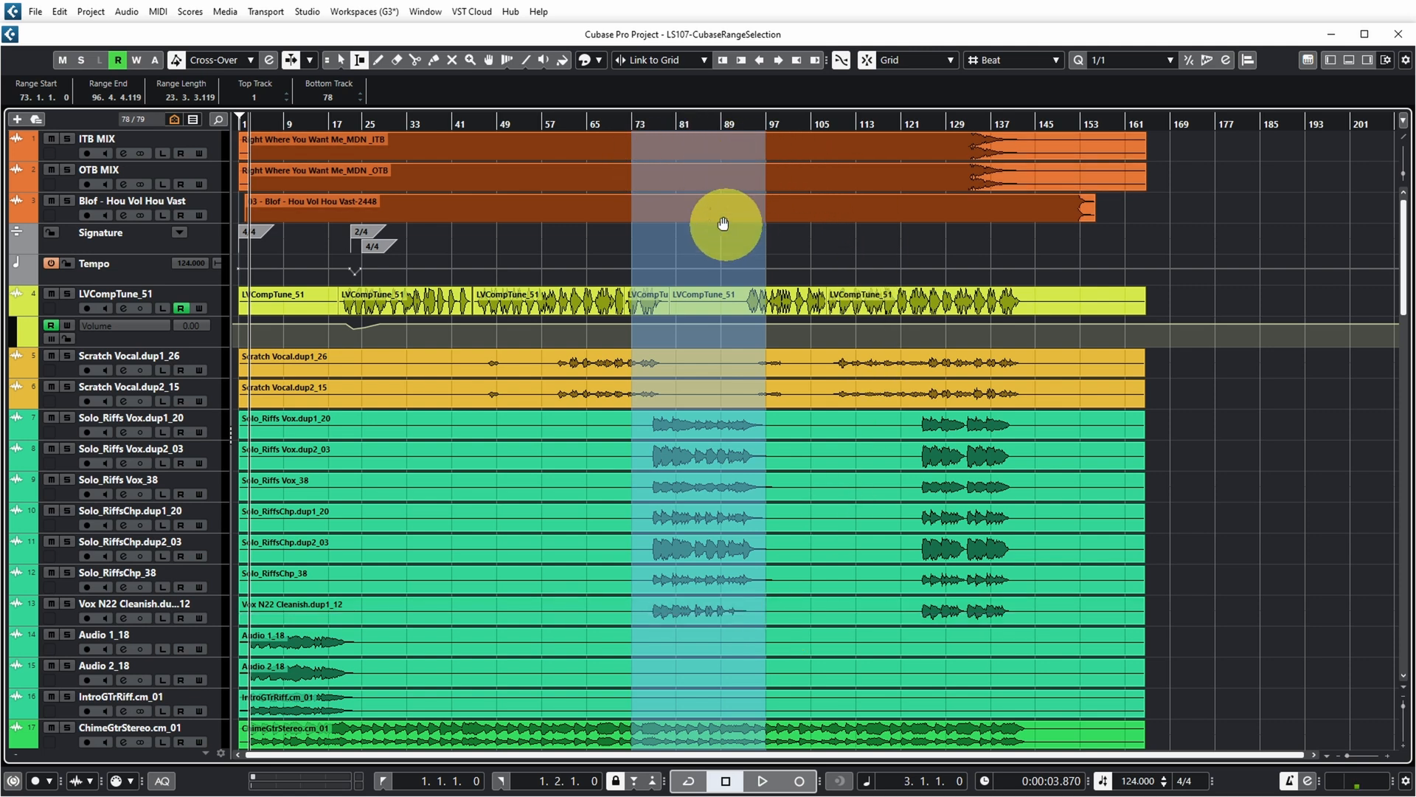
mouse_move(681, 202)
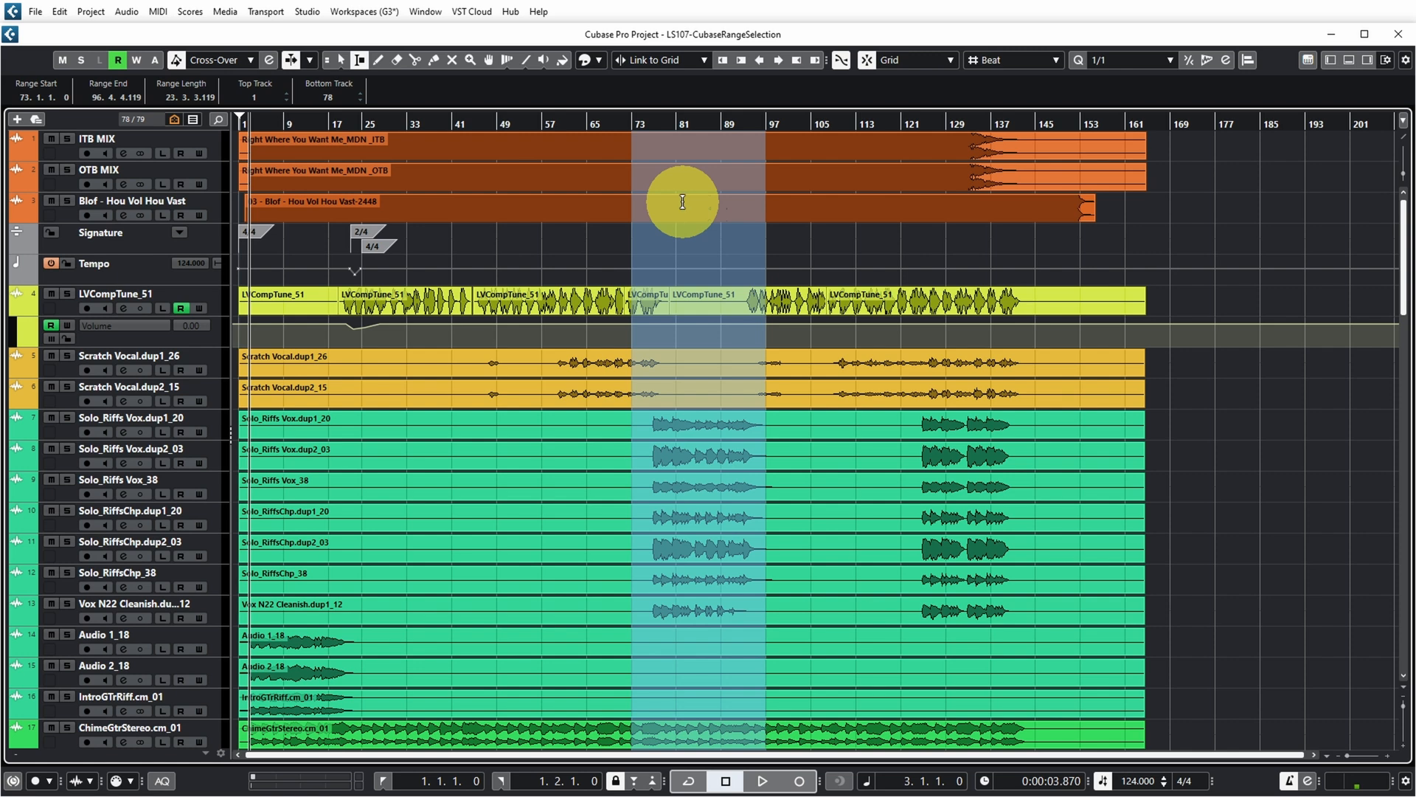
mouse_move(894, 268)
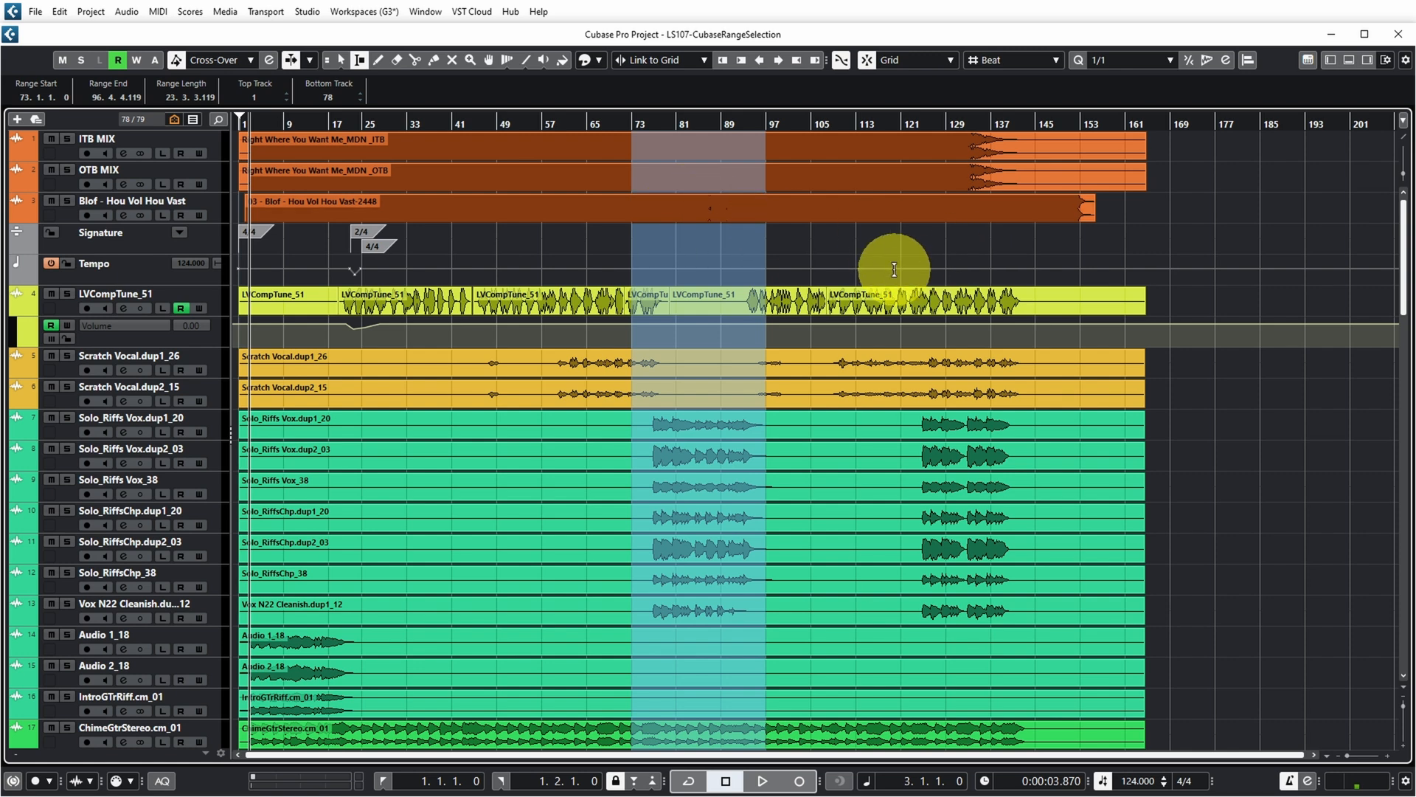
mouse_move(57, 19)
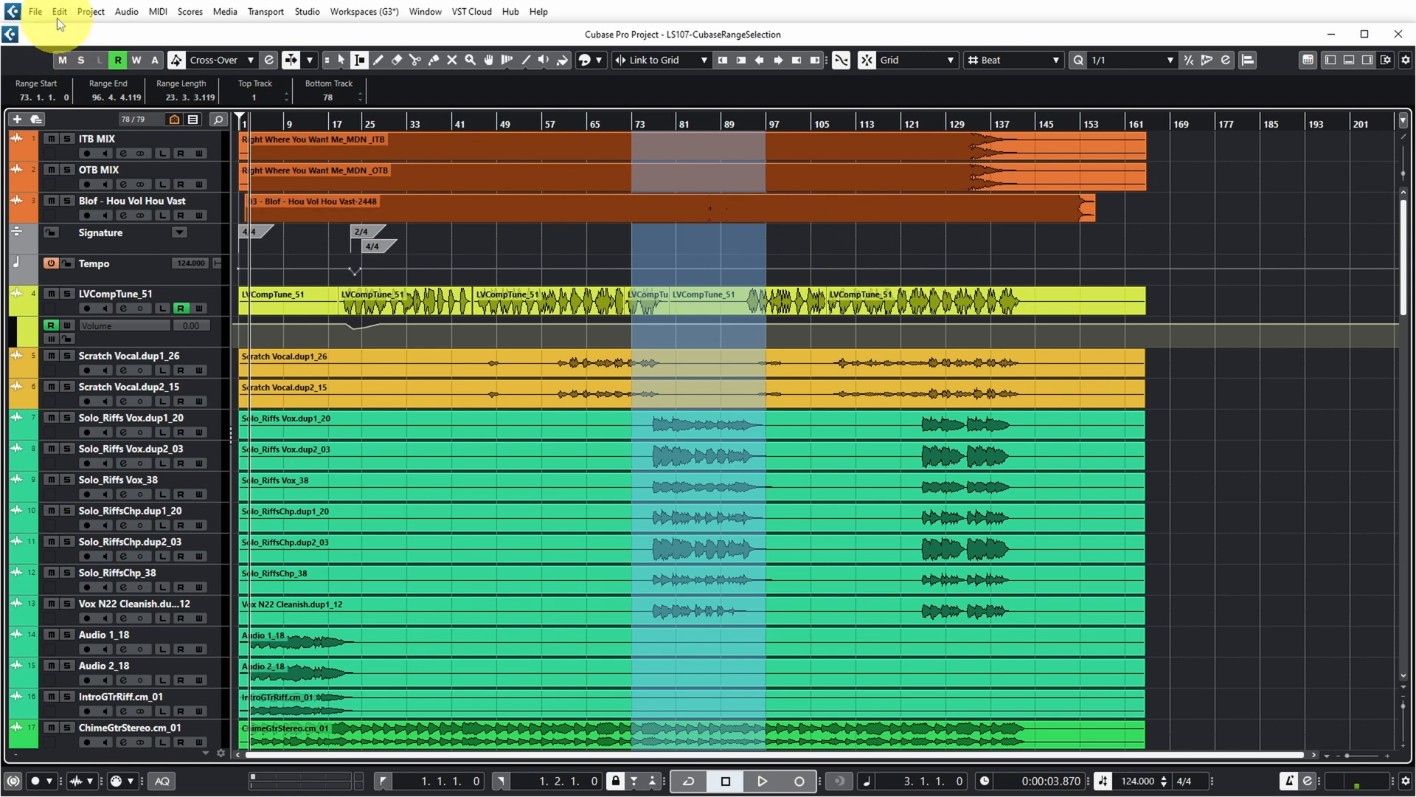
Cut Time on the bar 73–97 range so later events shift left to close the gap
click(58, 11)
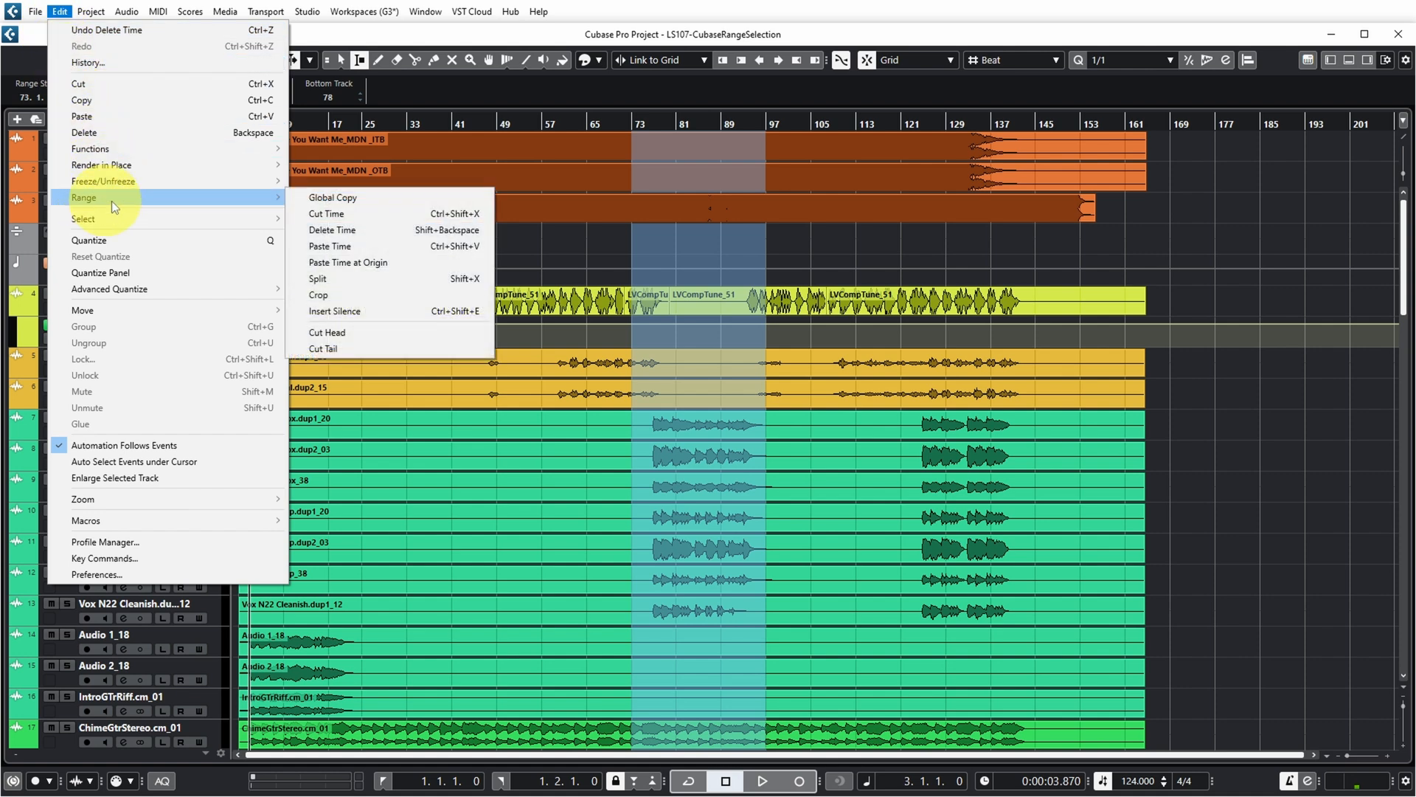
mouse_move(352, 214)
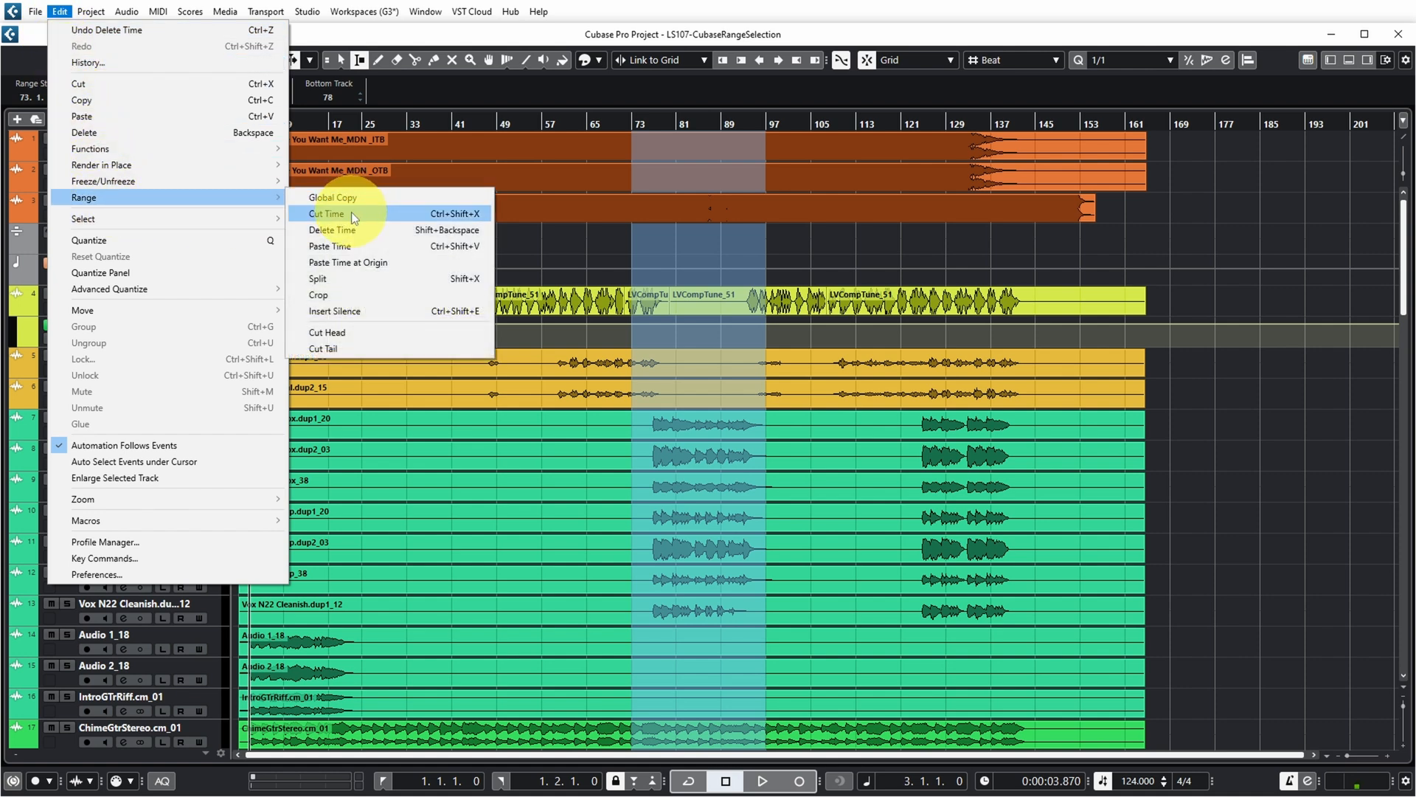
click(328, 214)
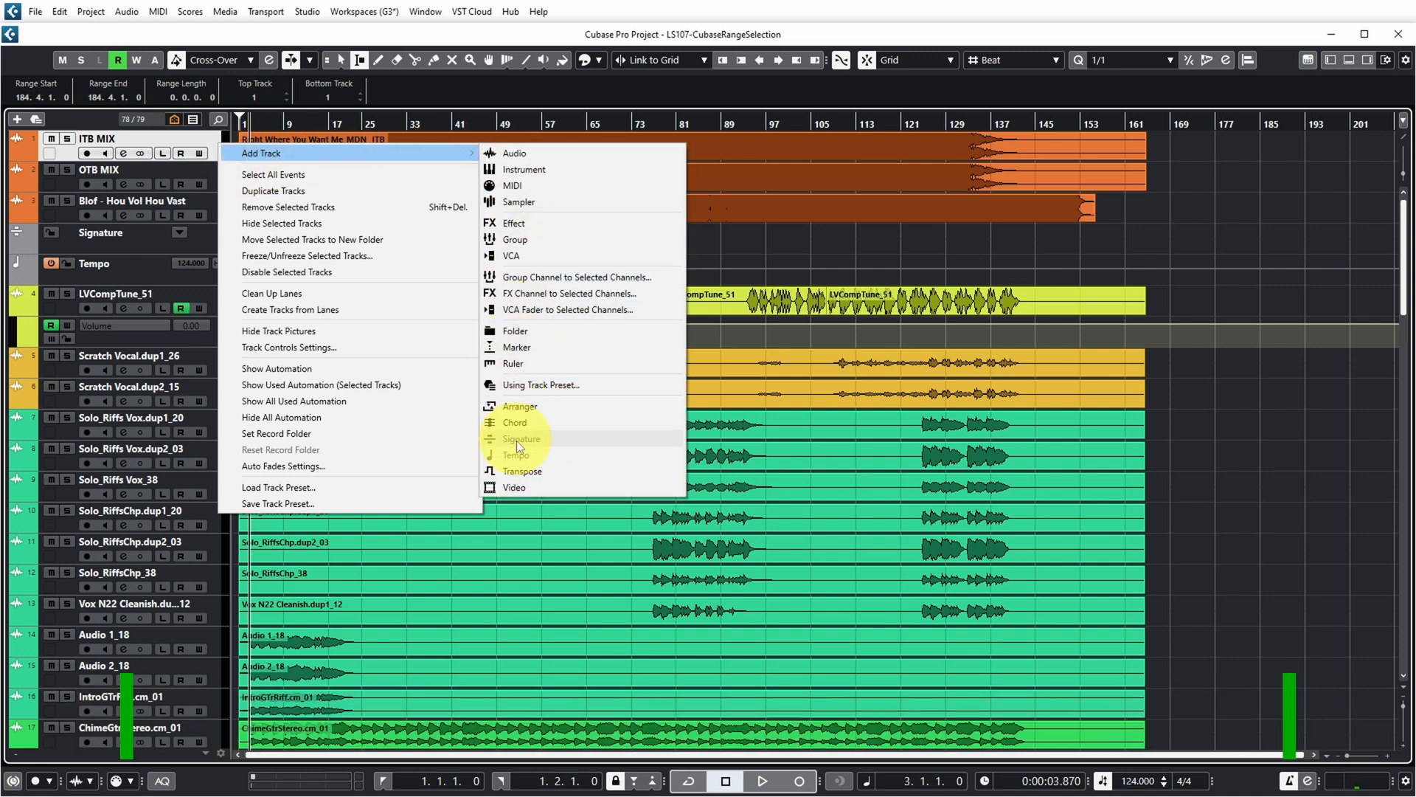
Add a Video track to the project, bringing it to 80 tracks
click(514, 487)
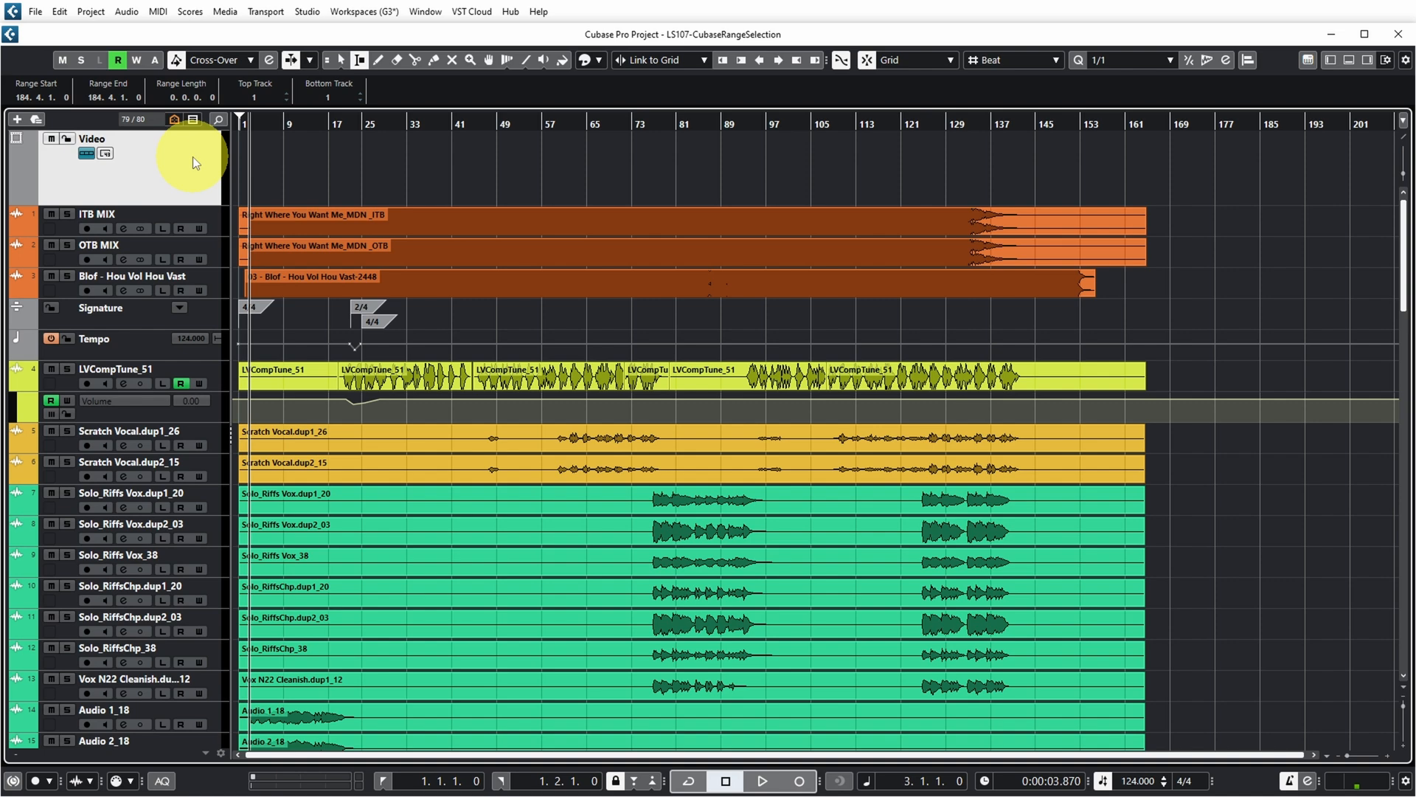
mouse_move(650, 393)
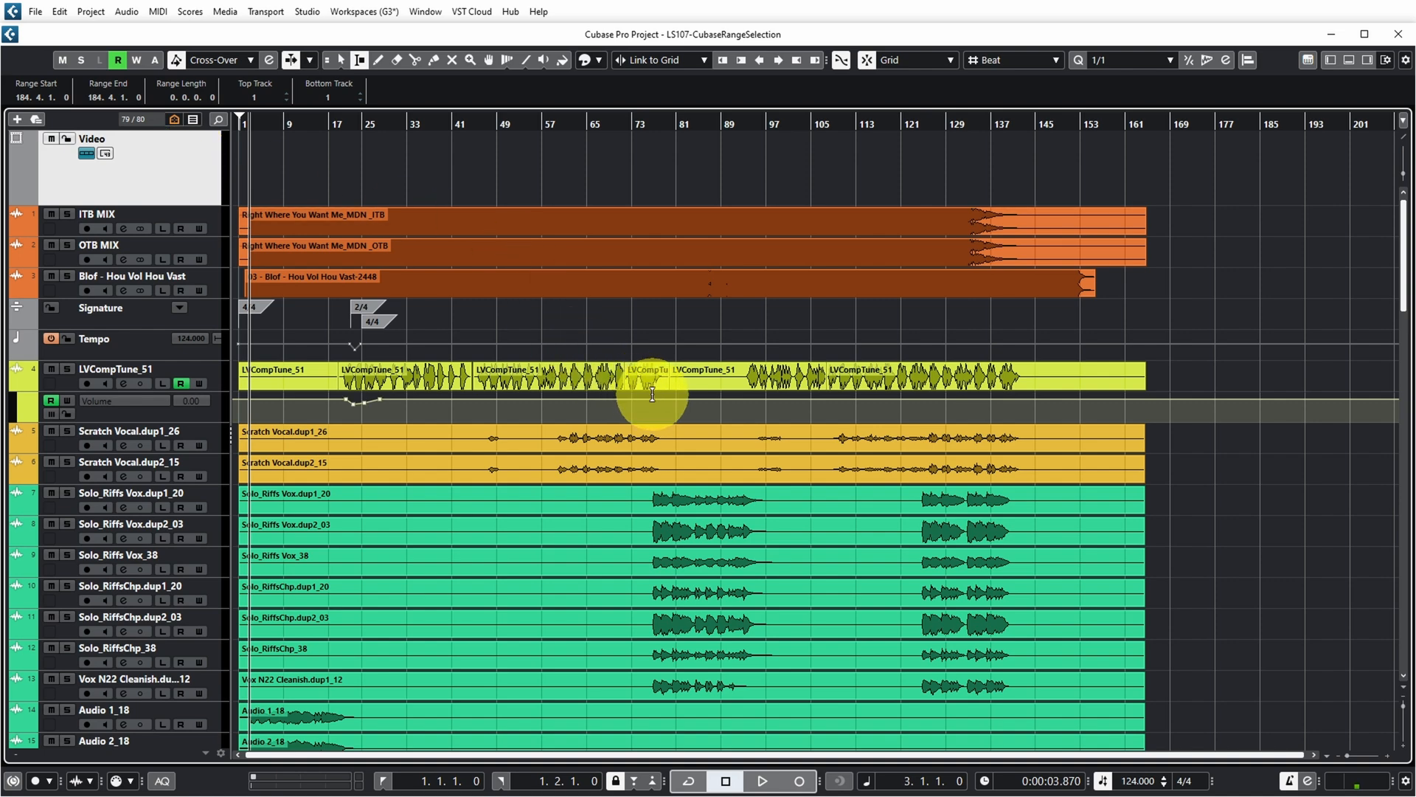
scroll(down, 3)
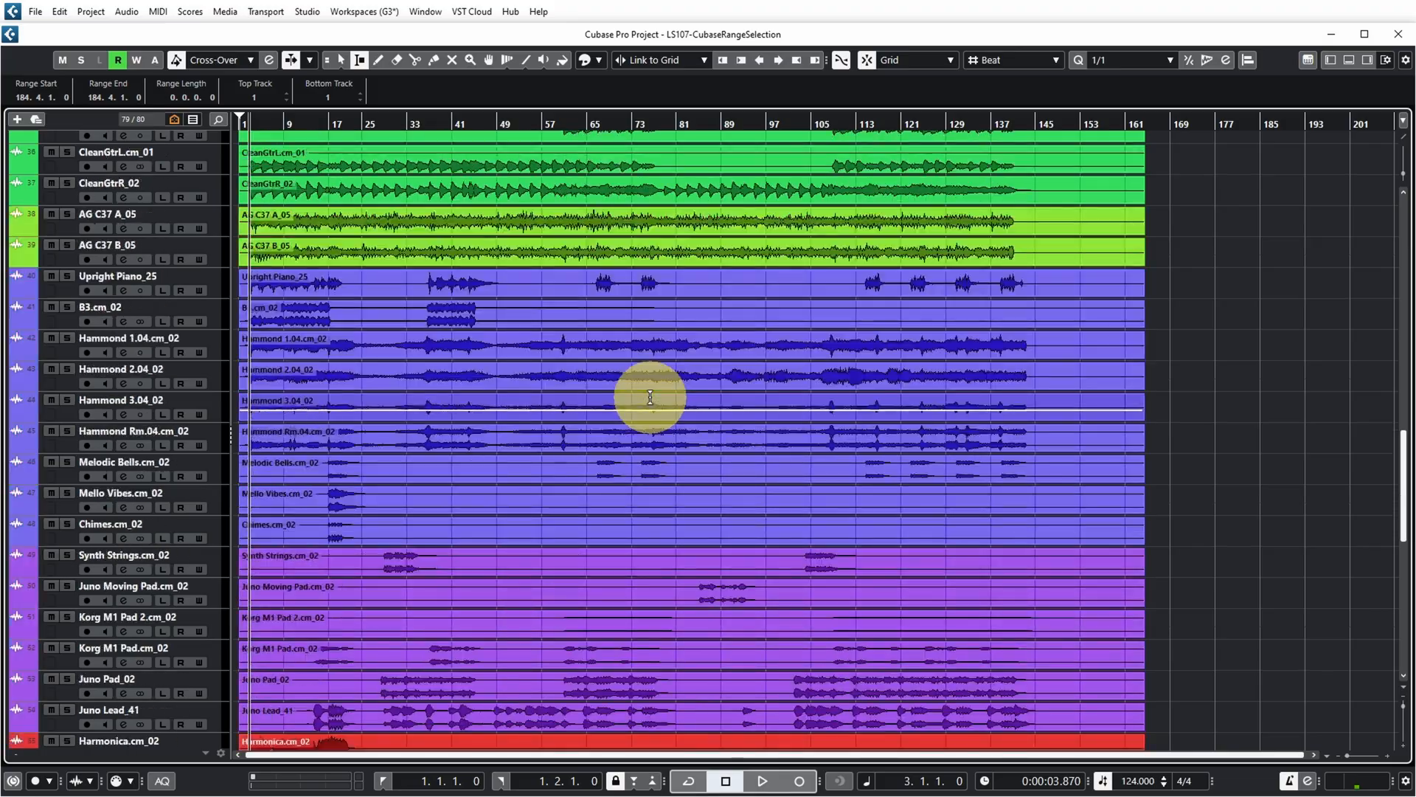
scroll(up, 3)
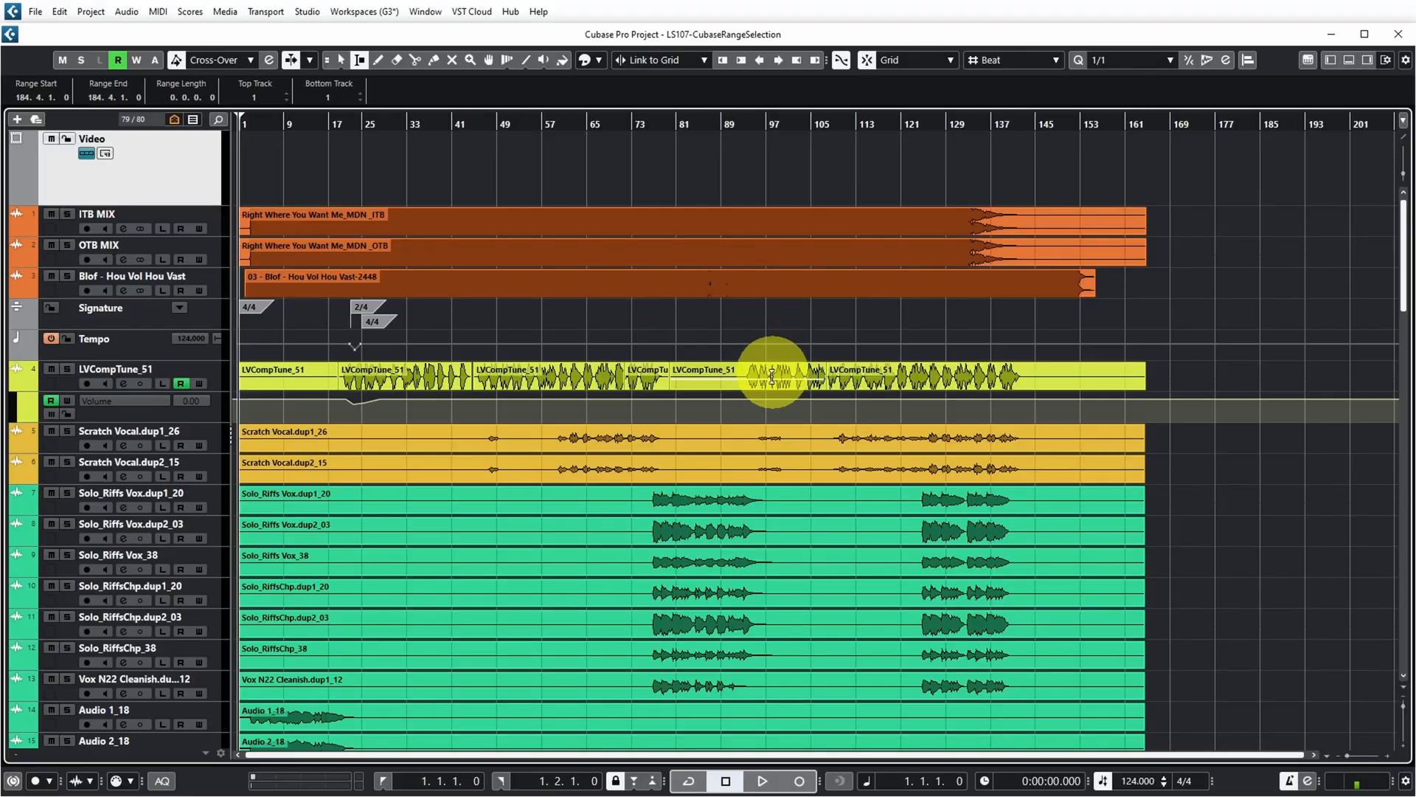
mouse_move(908, 170)
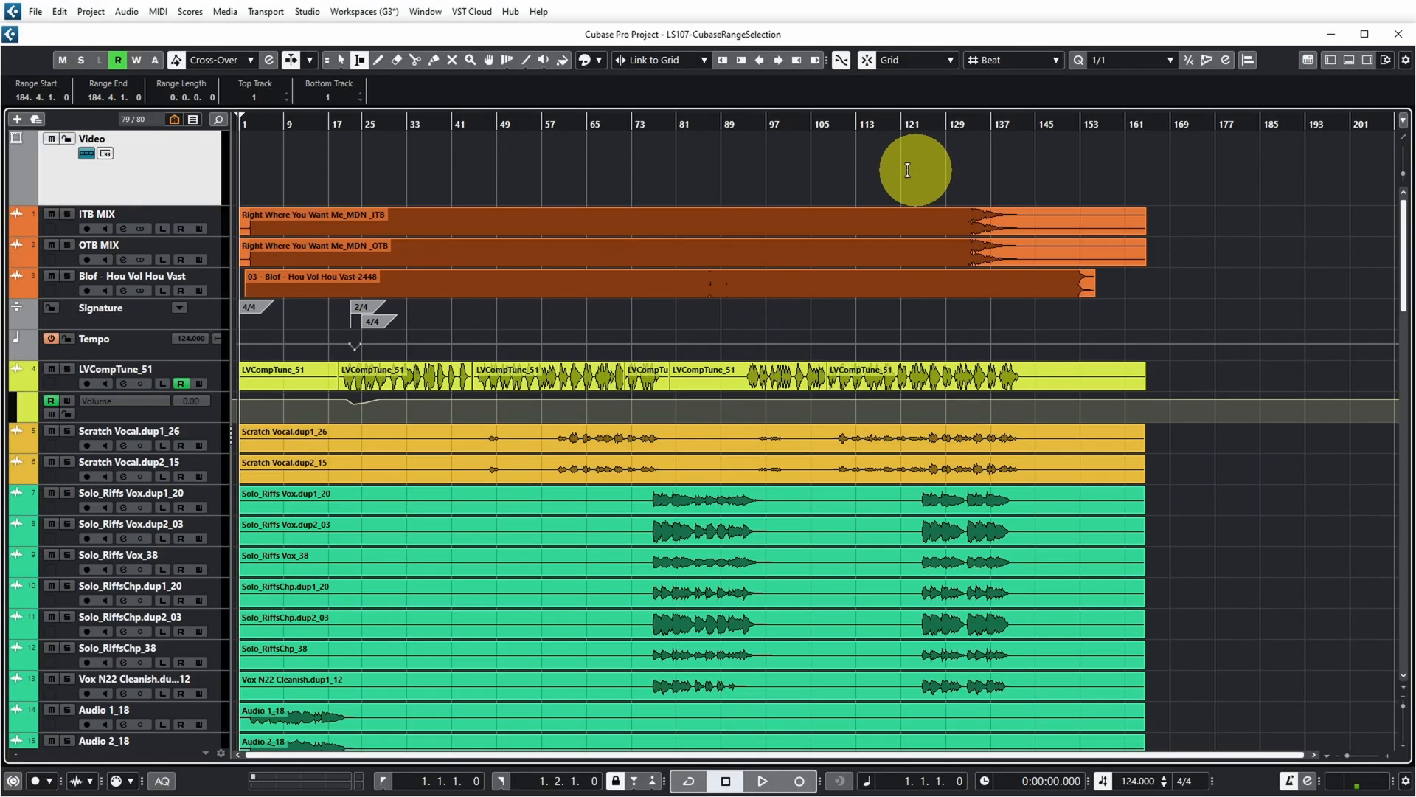
Select a range at bar 105 and choose Edit > Range > Insert Silence across all tracks
click(817, 124)
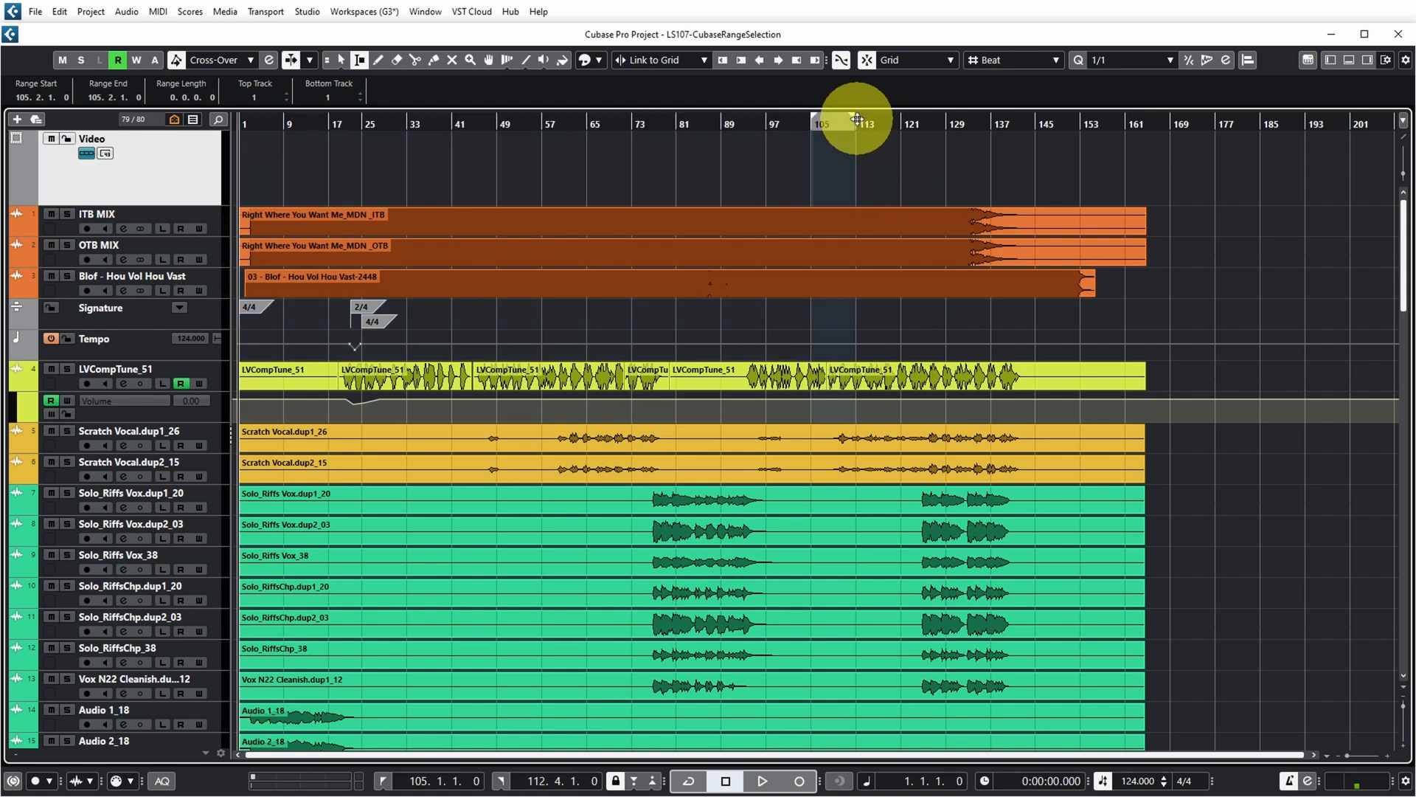
click(58, 12)
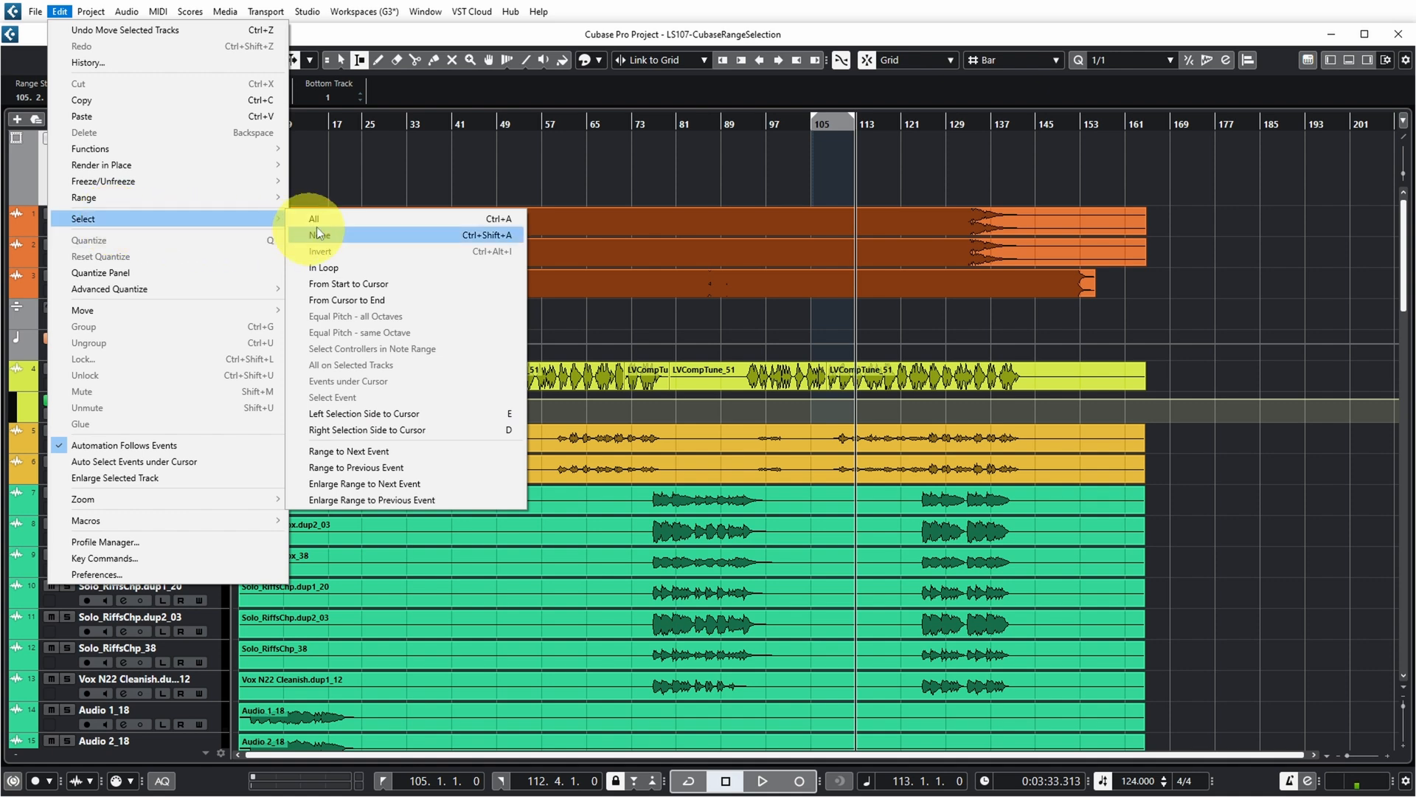
click(319, 234)
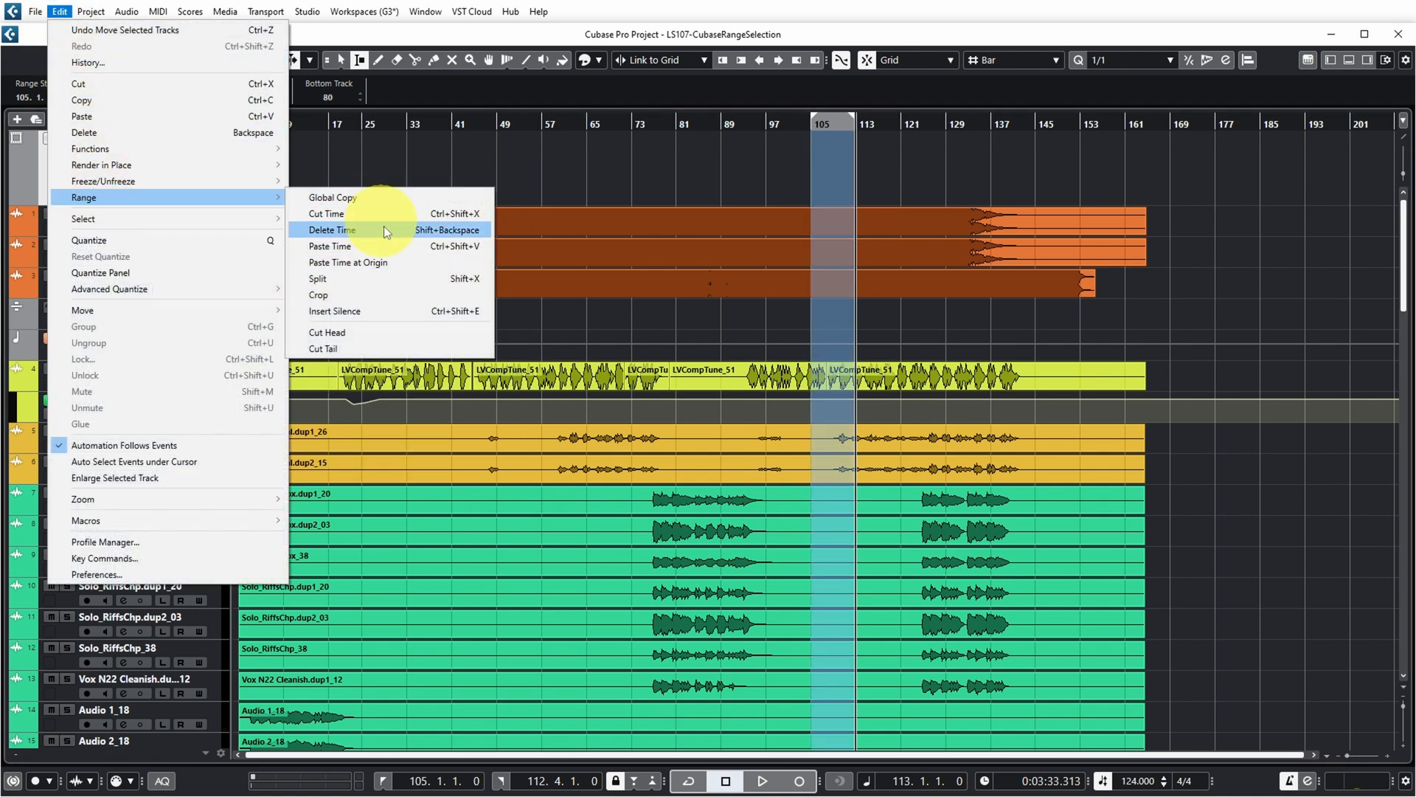
mouse_move(375, 311)
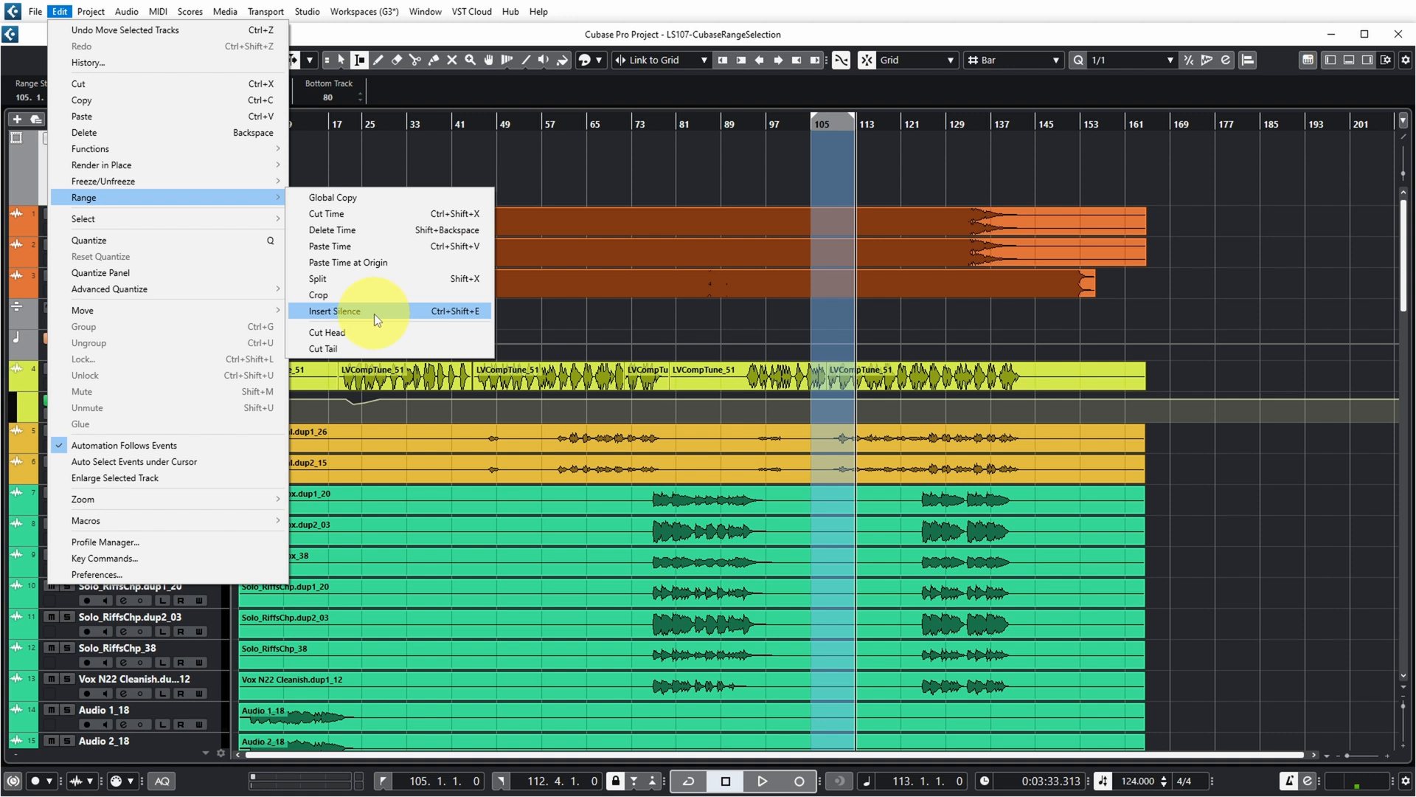